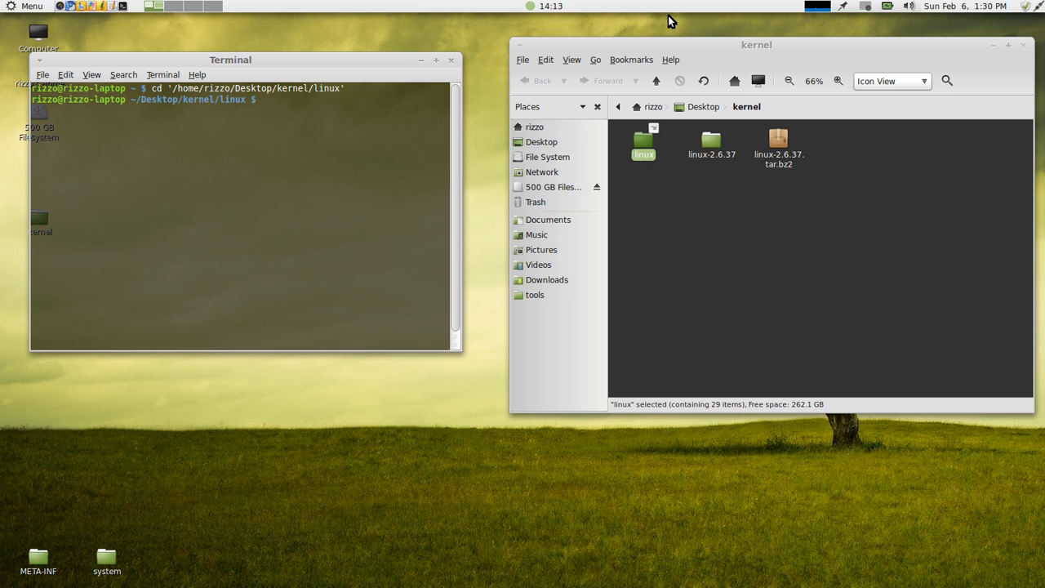
# Run make menuconfig from the kernel source folder to launch the 2.6.37 configuration menu
pyautogui.write('make men')
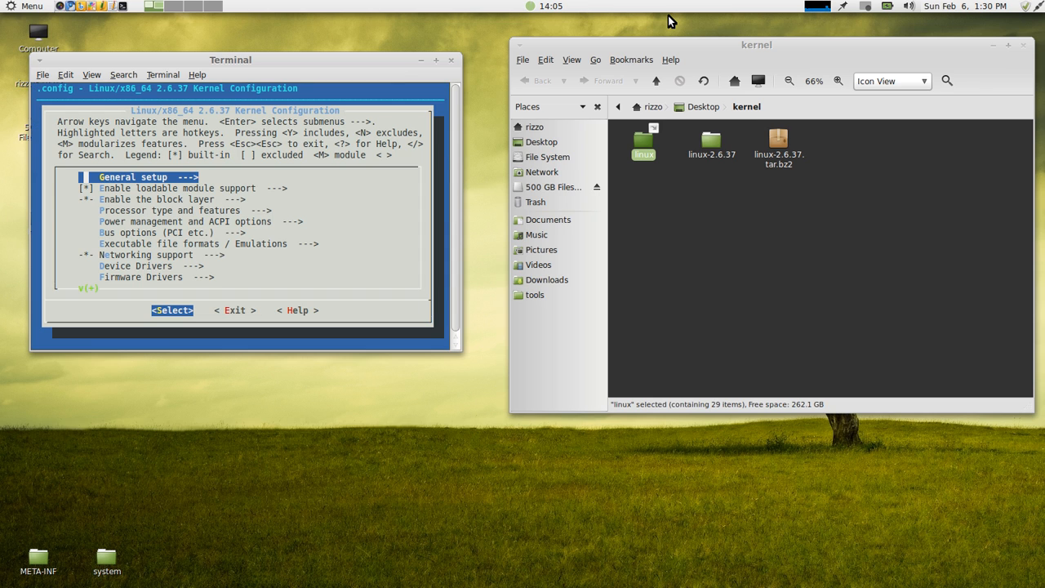
pyautogui.moveTo(476, 88)
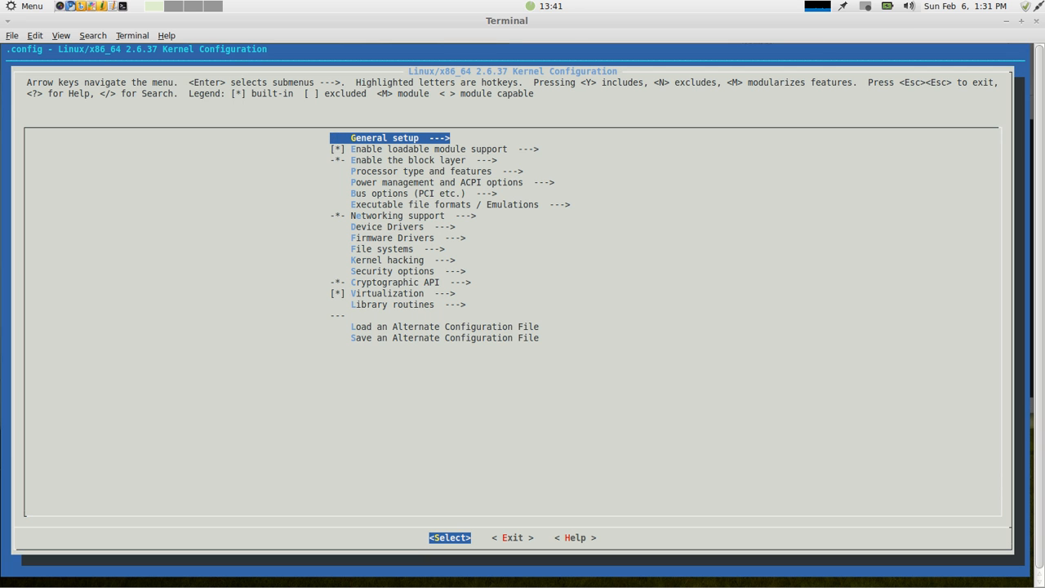
# Enter General setup and scroll its options down to GCOV-based kernel profiling
pyautogui.press('Enter')
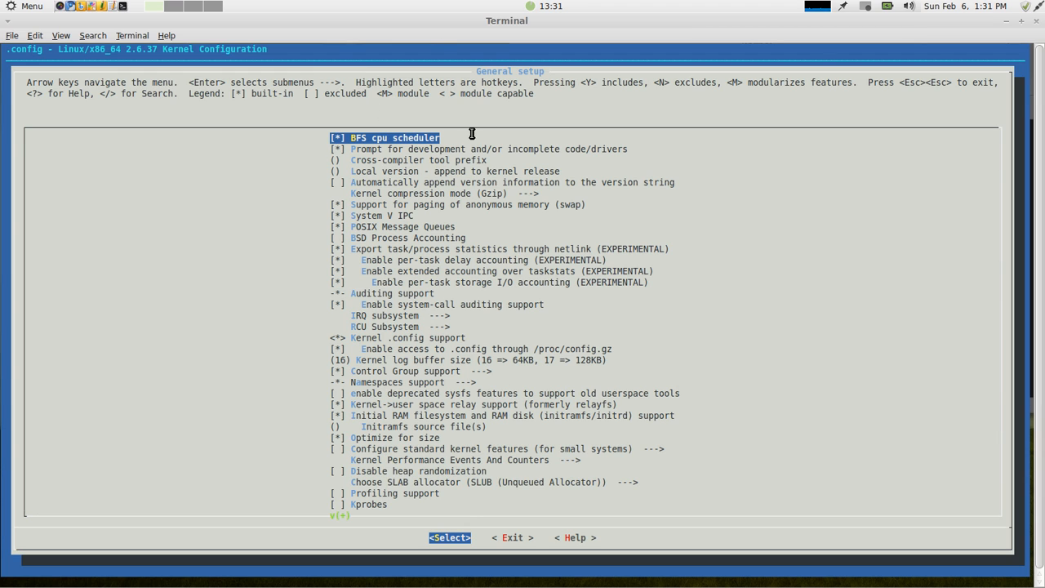
pyautogui.moveTo(618, 78)
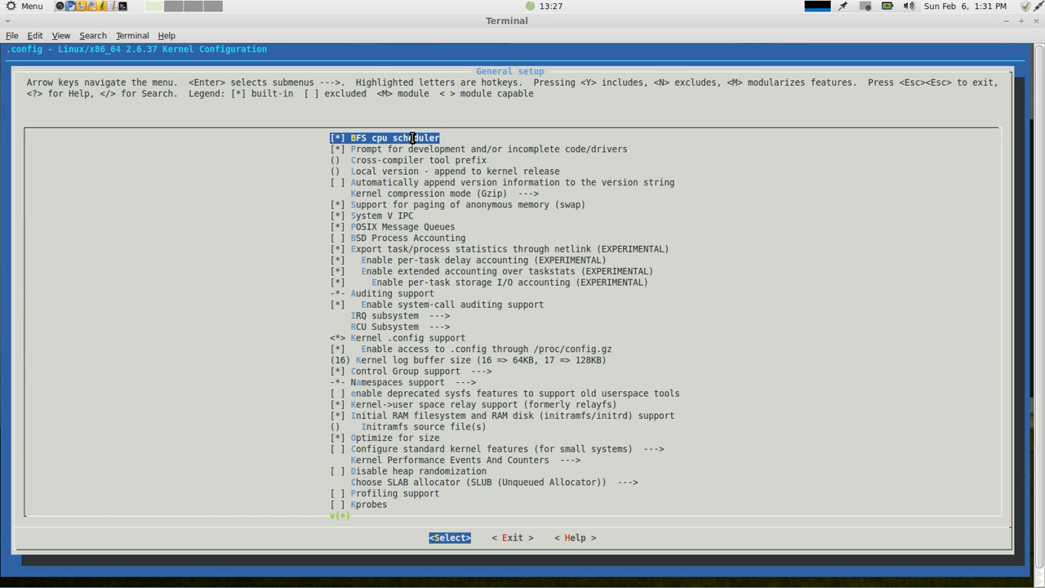
pyautogui.moveTo(715, 96)
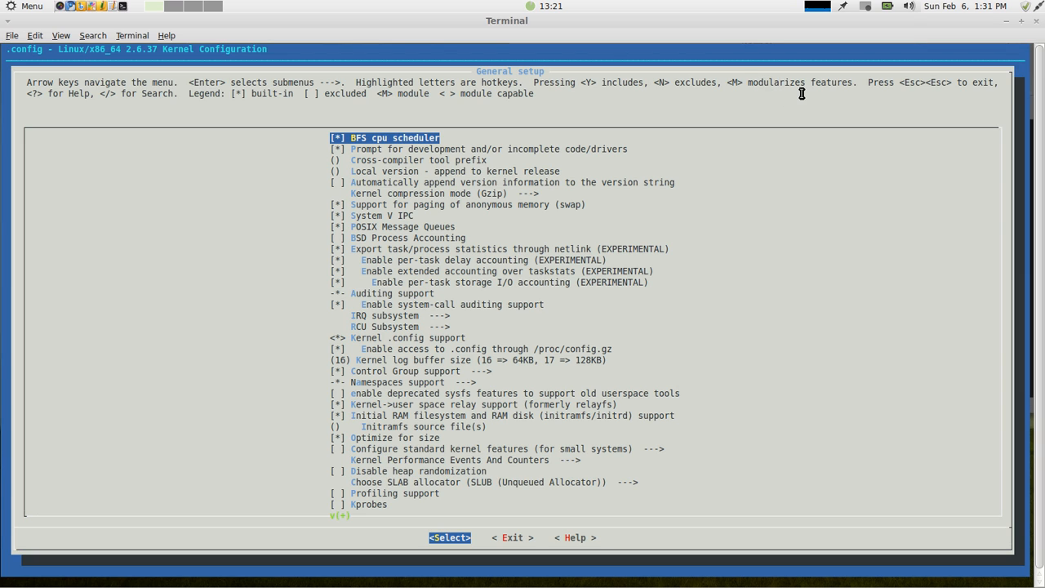
pyautogui.moveTo(898, 93)
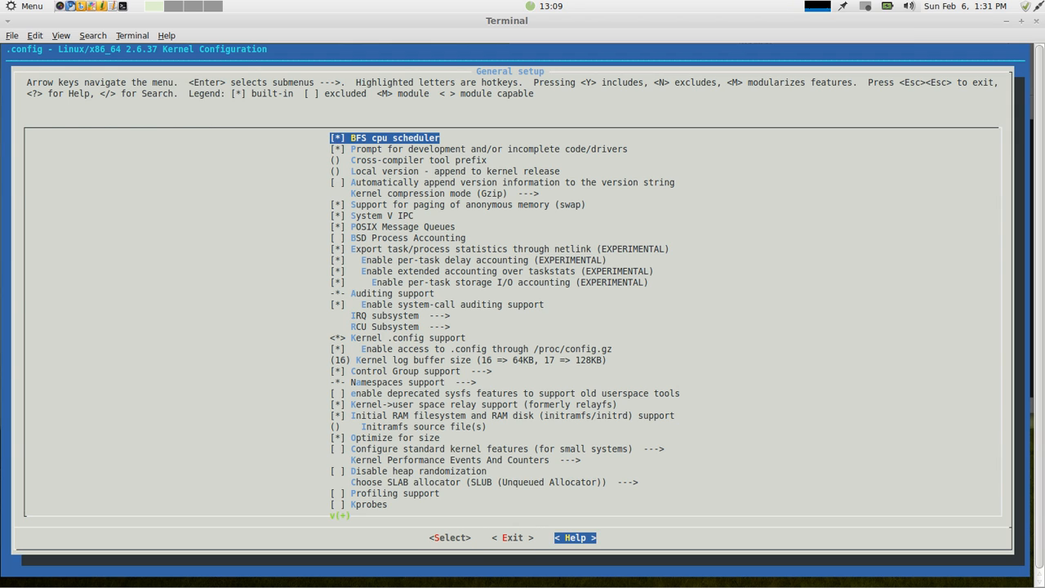
pyautogui.click(575, 538)
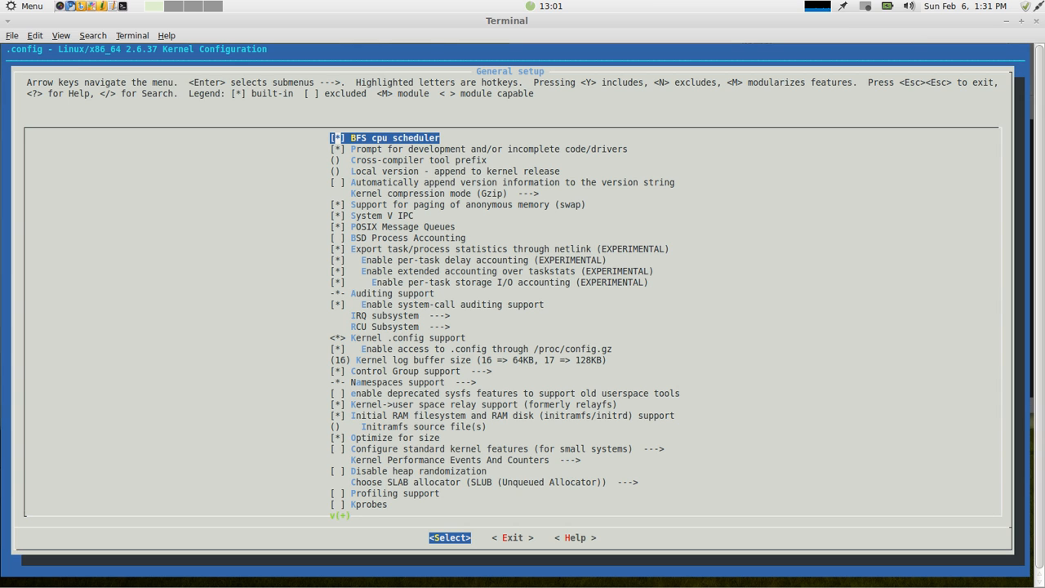
pyautogui.press('Down')
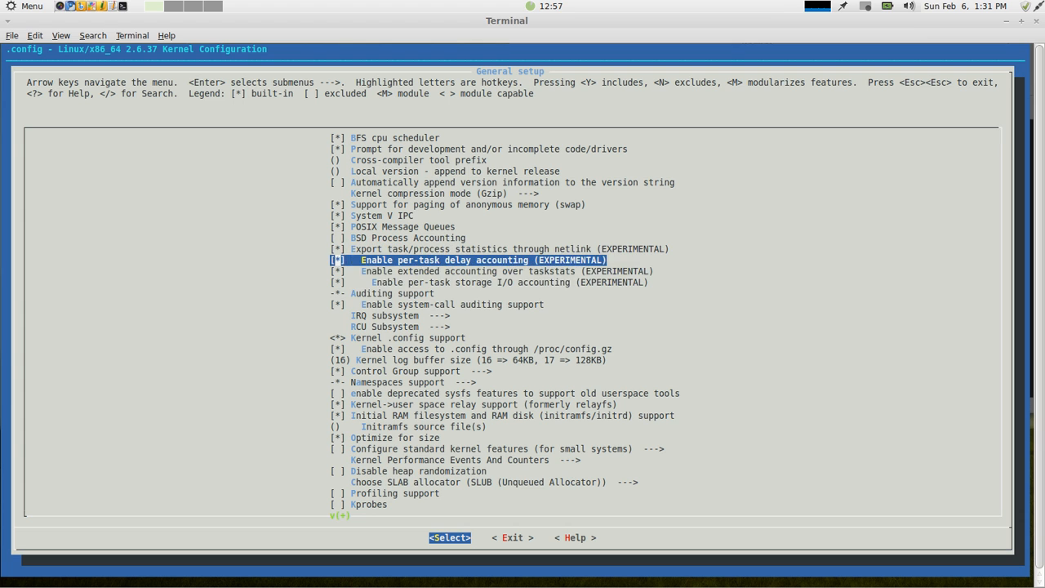
pyautogui.press('Down')
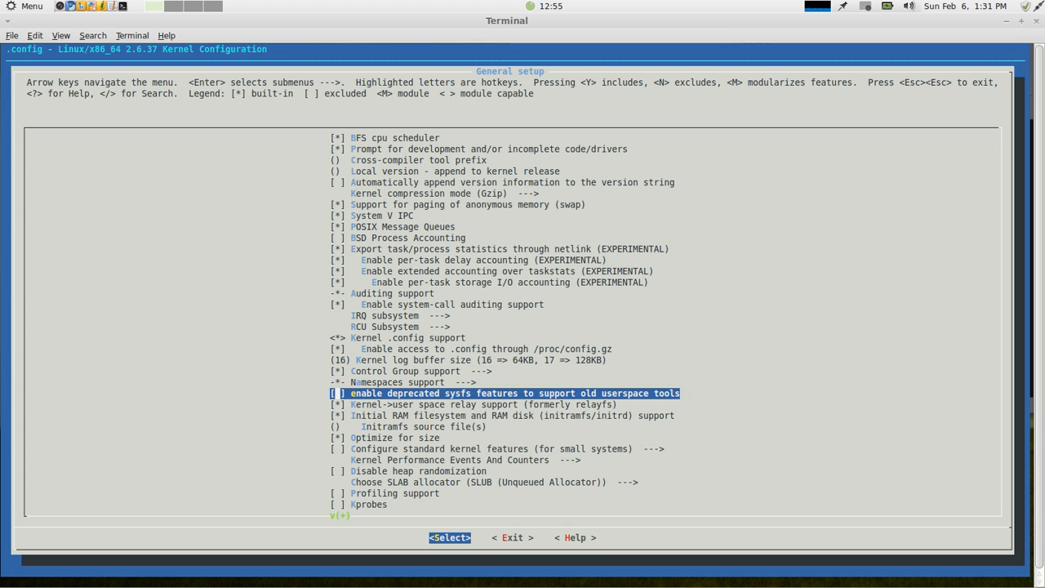
pyautogui.press('Down')
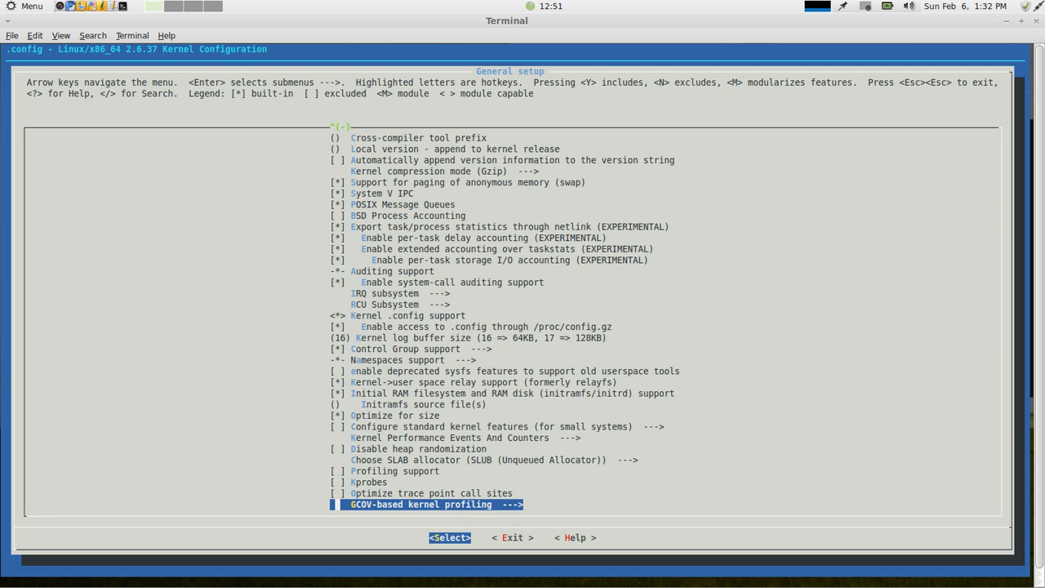
# View the help text for Optimize for size, then return to the main configuration menu
pyautogui.press('Up')
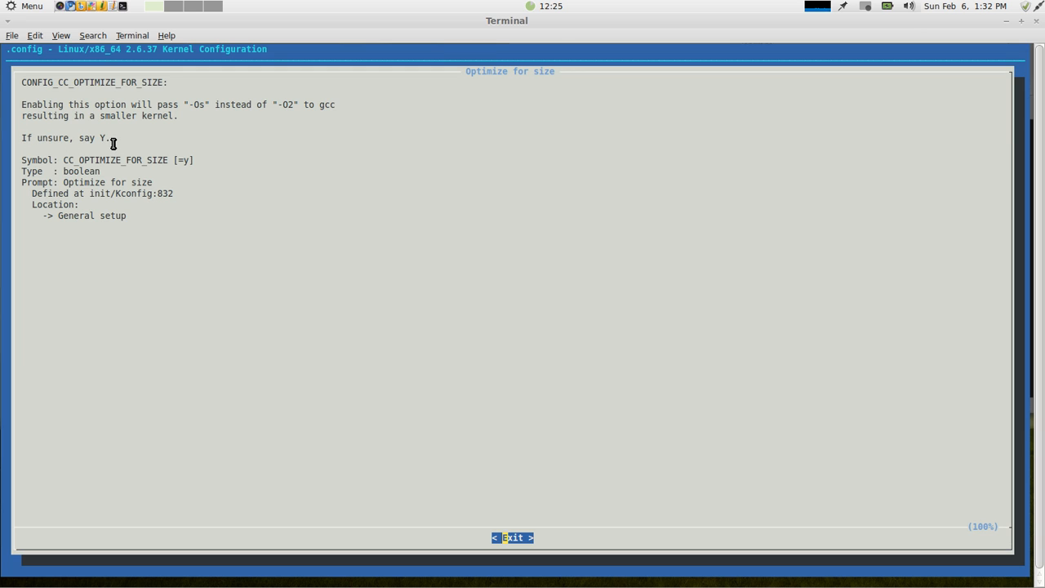
pyautogui.moveTo(384, 178)
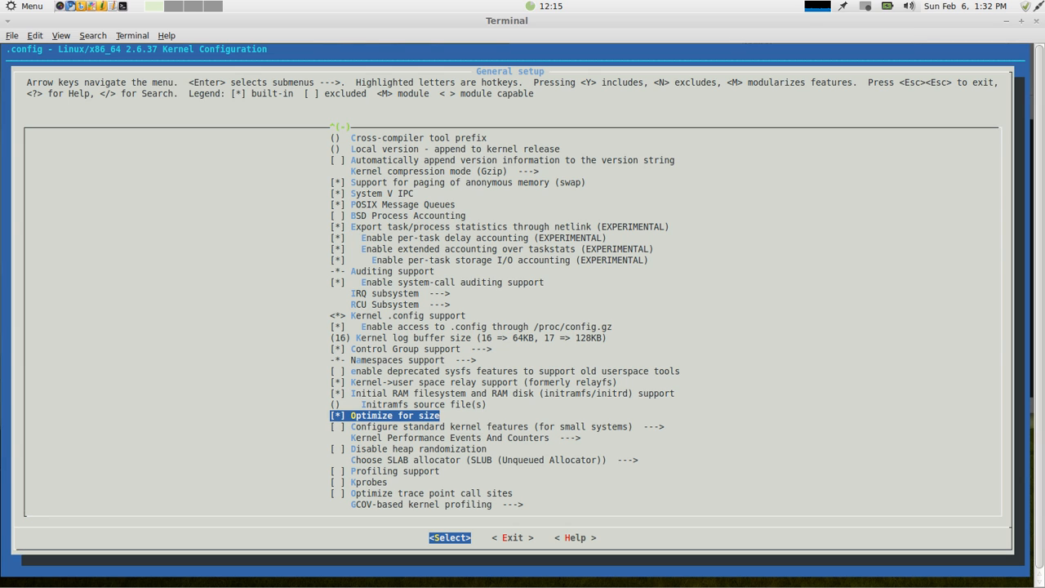
pyautogui.press('Up')
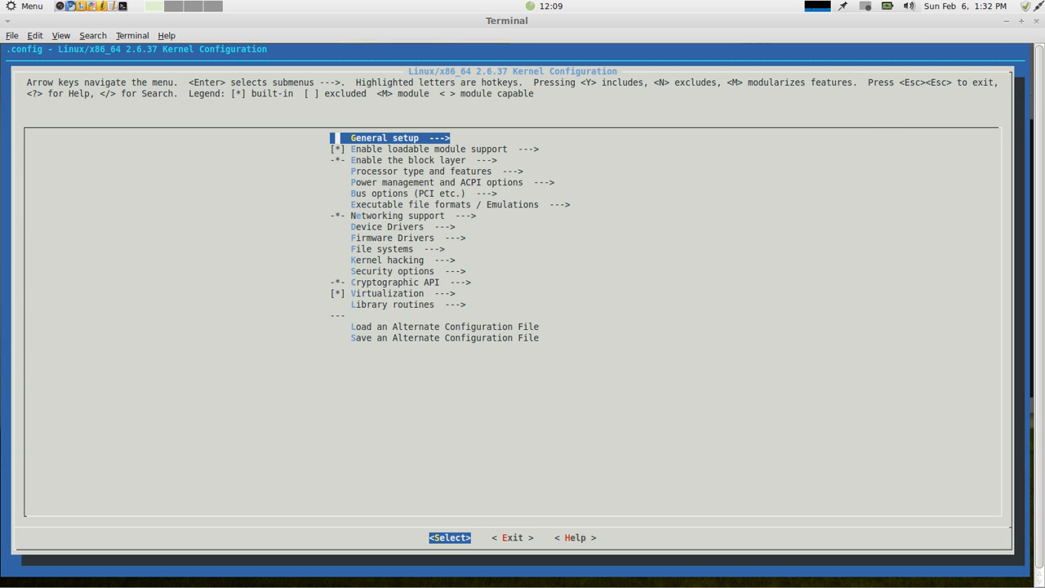
# Review IO Schedulers including BFQ hierarchical scheduling help, then leave for Processor type and features
pyautogui.press('Down')
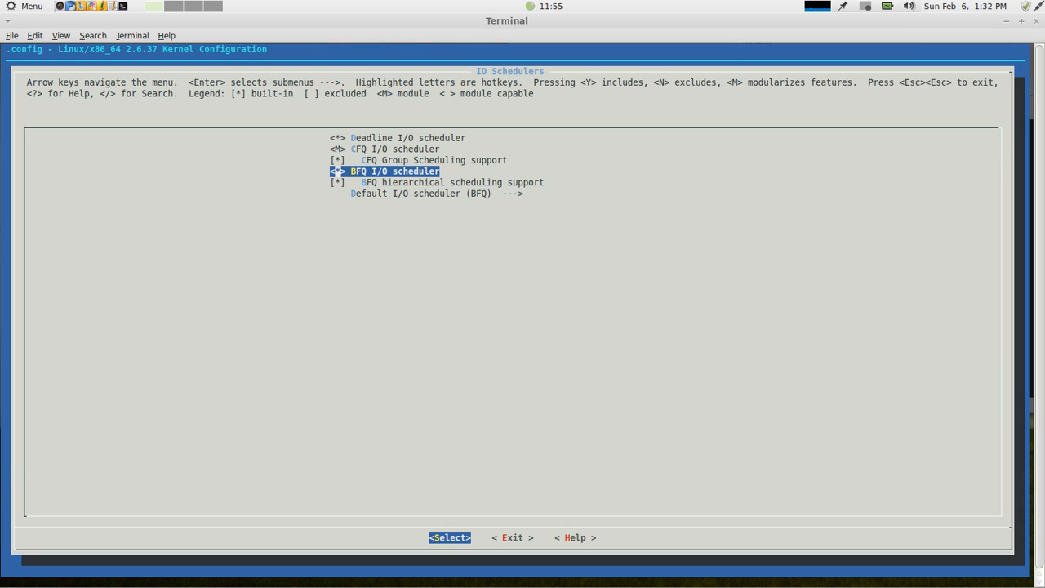
pyautogui.press('Down')
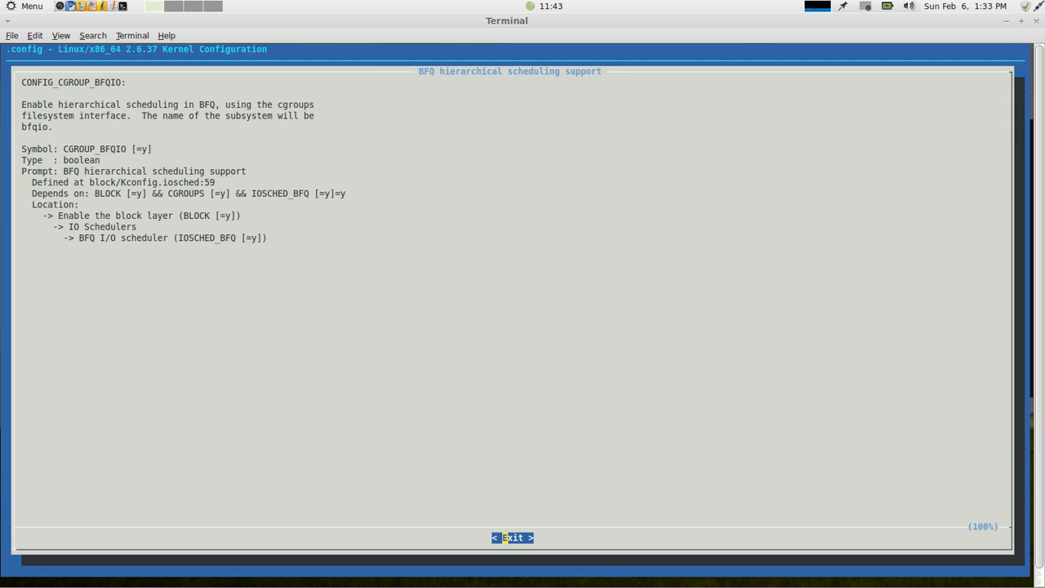
pyautogui.moveTo(192, 147)
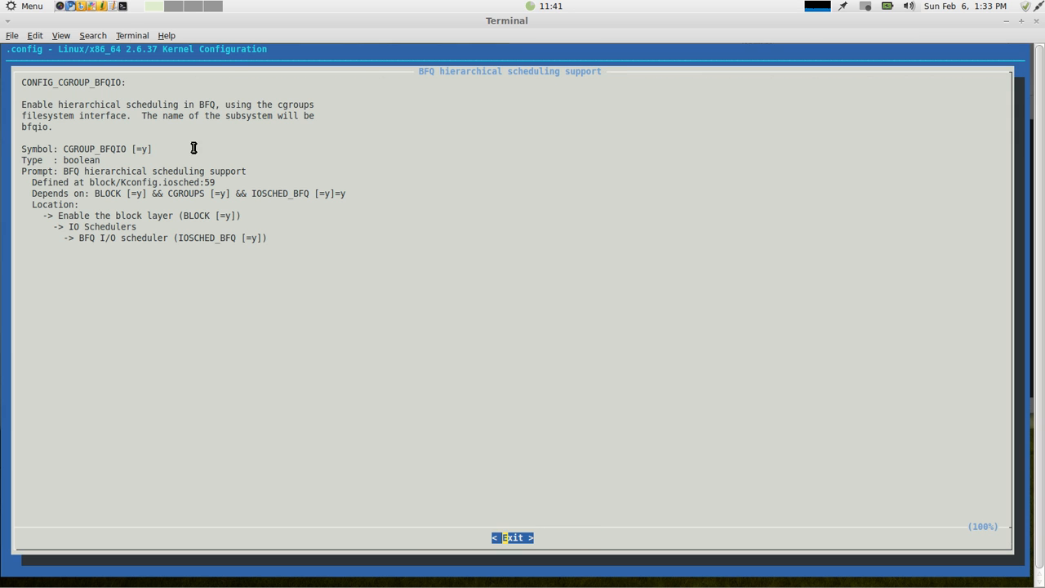
pyautogui.moveTo(180, 118)
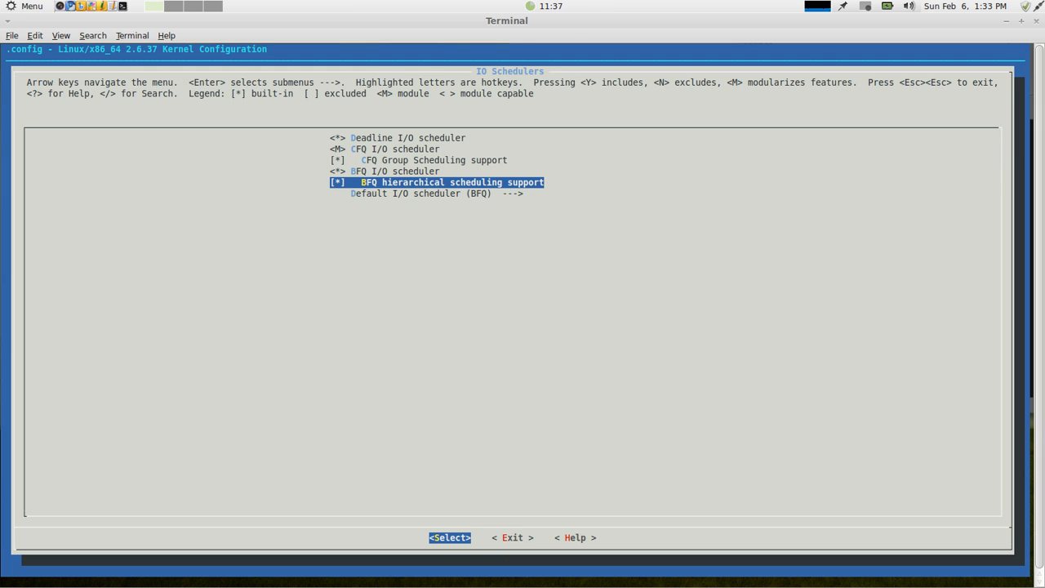
pyautogui.press('Down')
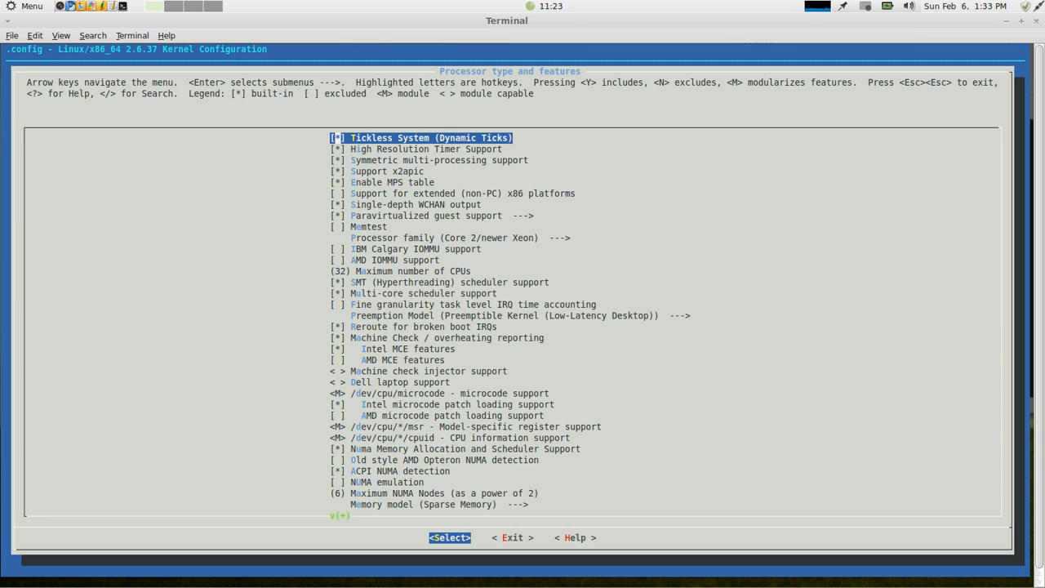
# Review the Processor family choices and keep Core 2/newer Xeon selected
pyautogui.press('Down')
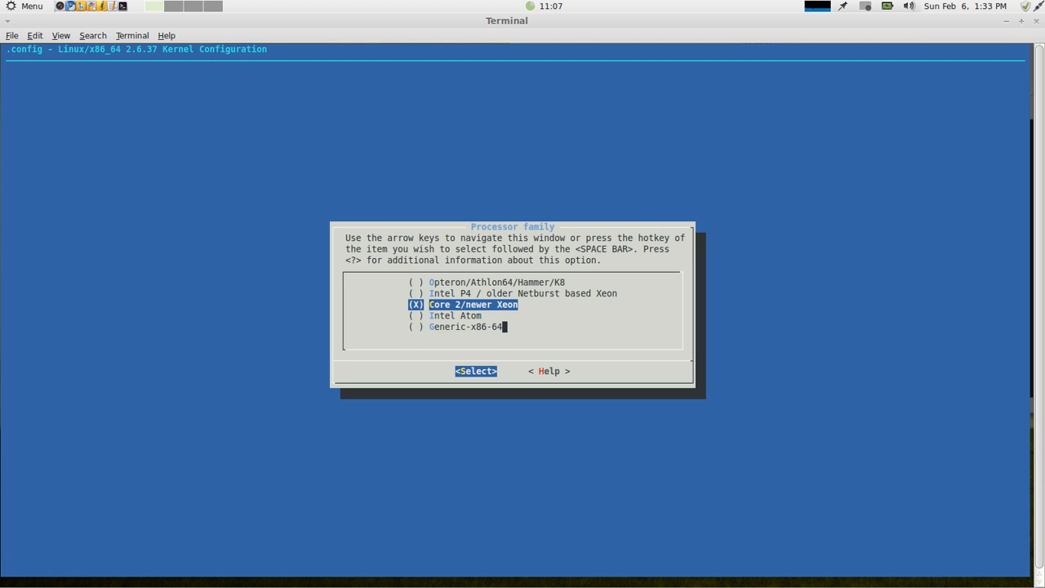
pyautogui.press('Down')
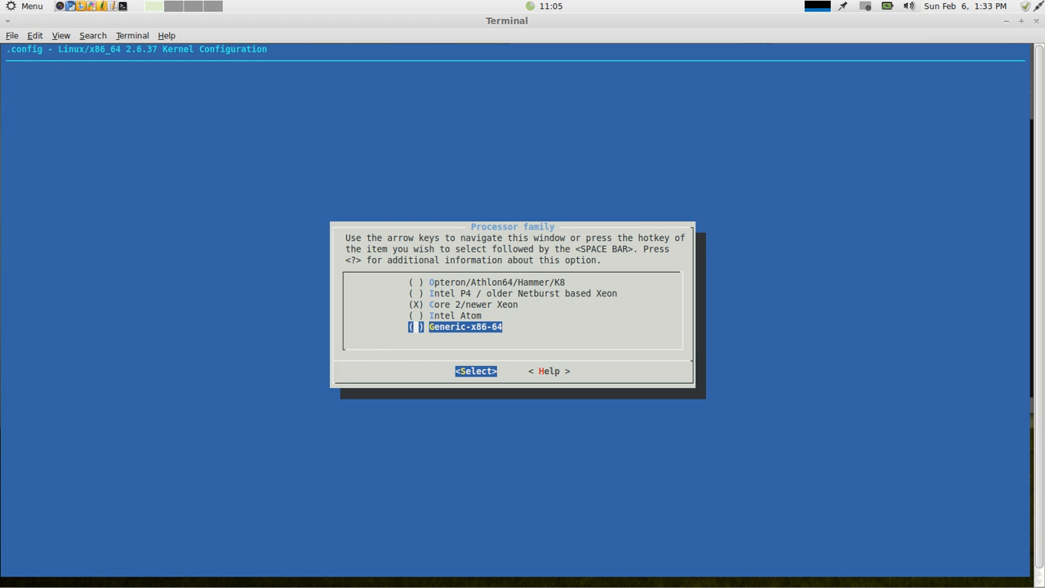
pyautogui.press('Up')
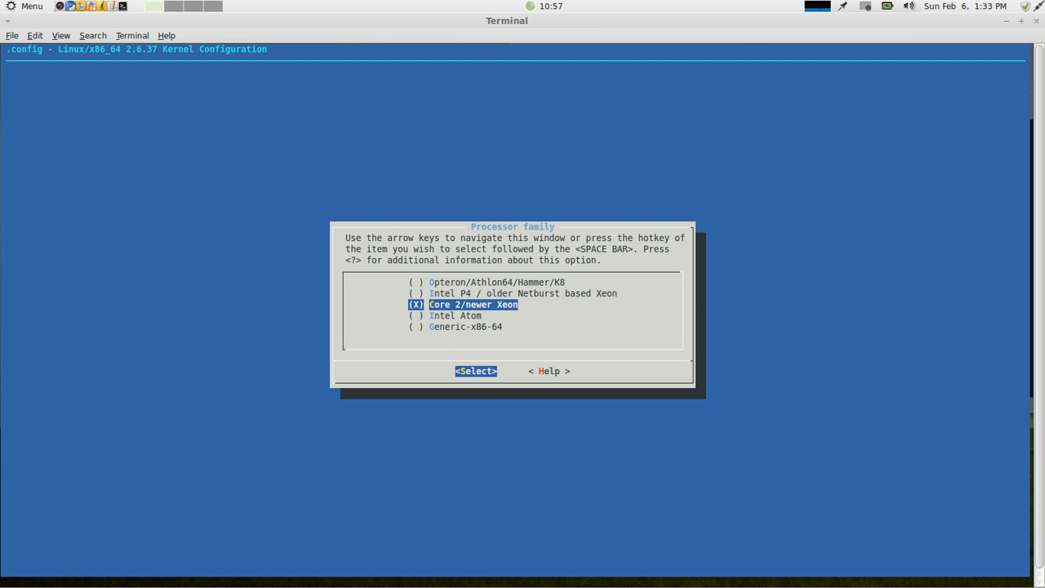
pyautogui.click(476, 370)
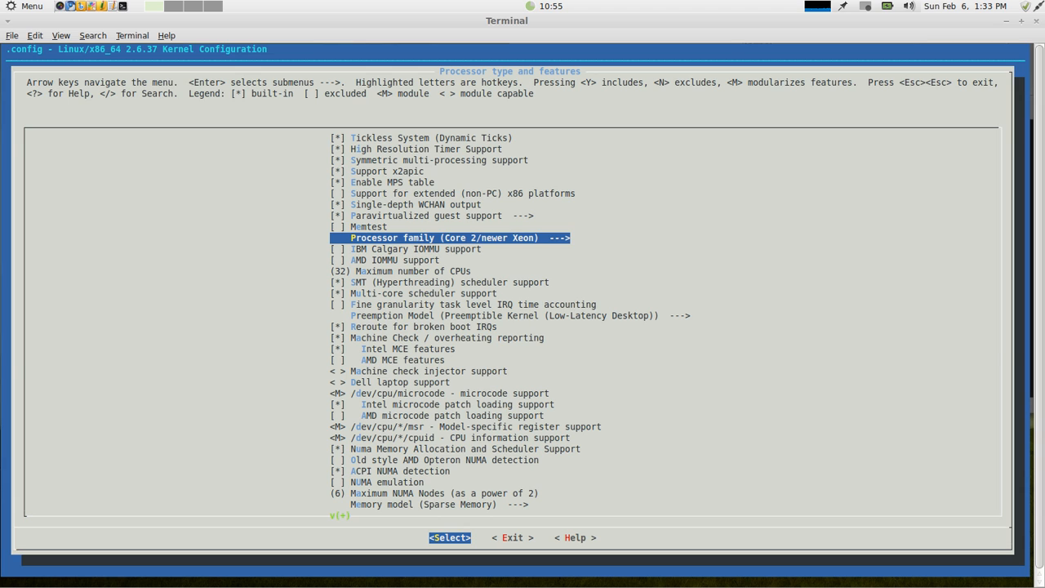
# Move past the IBM Calgary and AMD IOMMU options to the Preemption Model setting
pyautogui.press('Down')
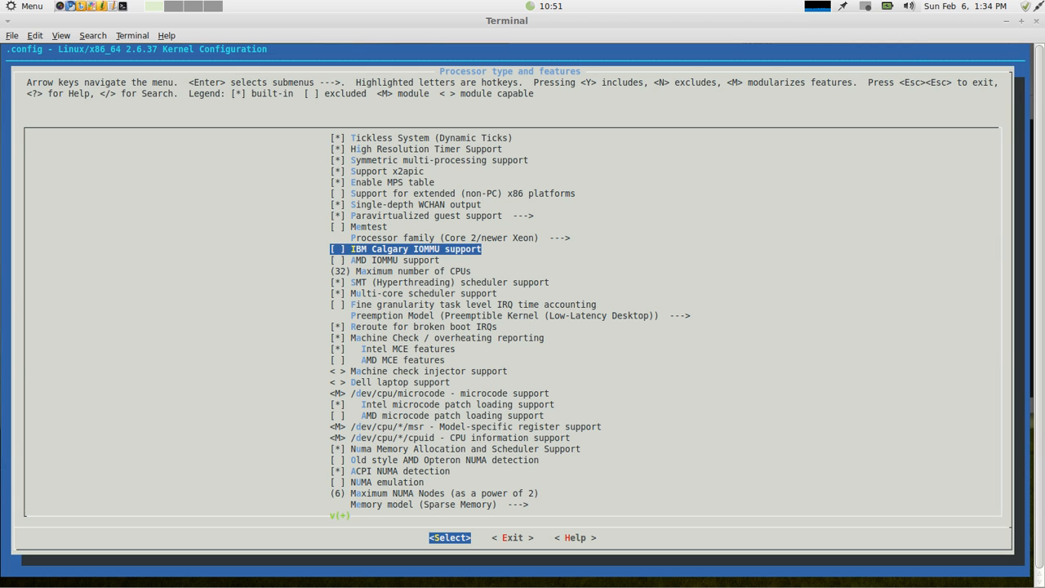
pyautogui.press('Down')
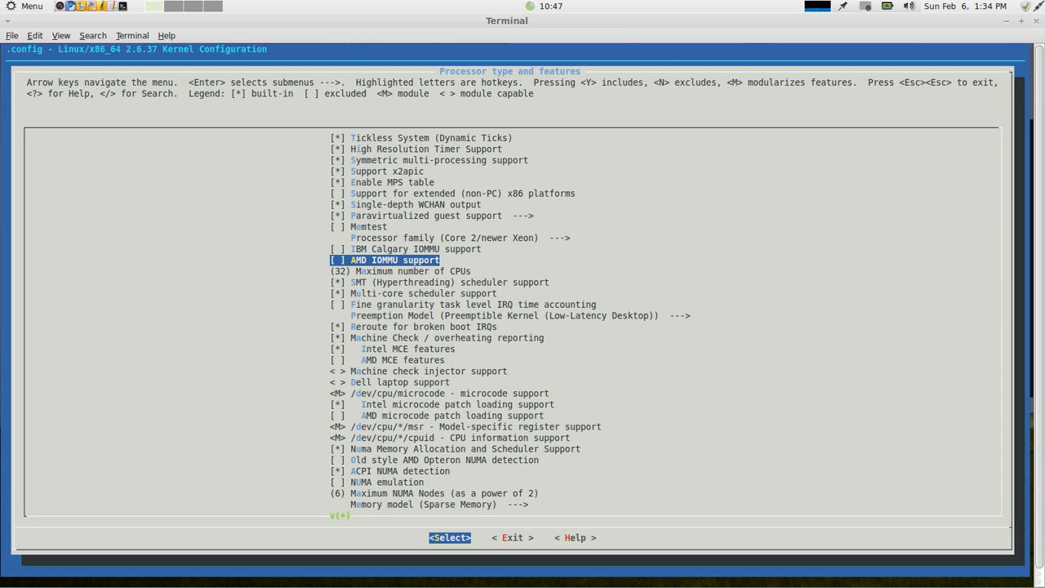
pyautogui.press('Up')
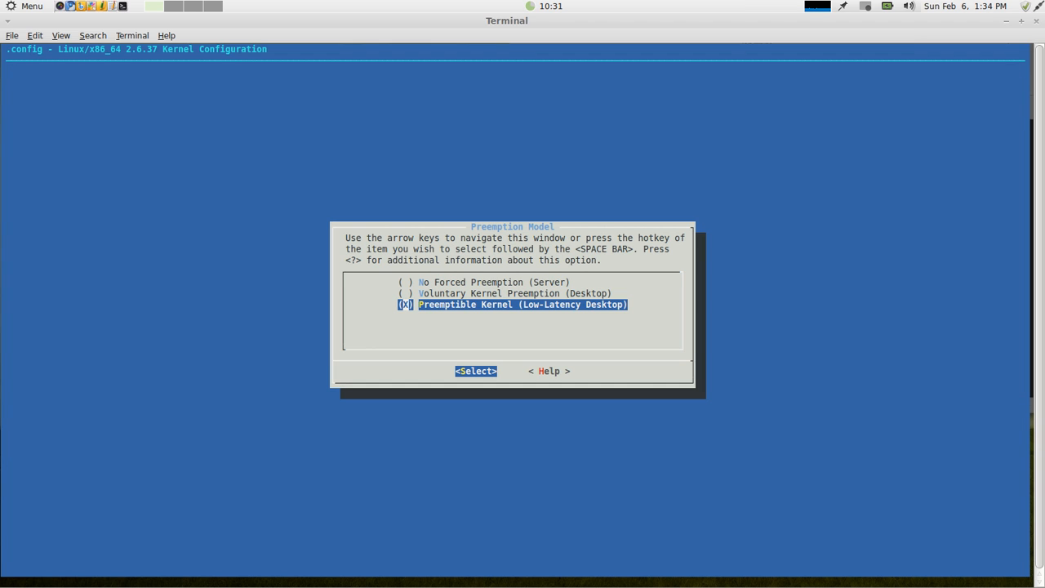
pyautogui.press('space')
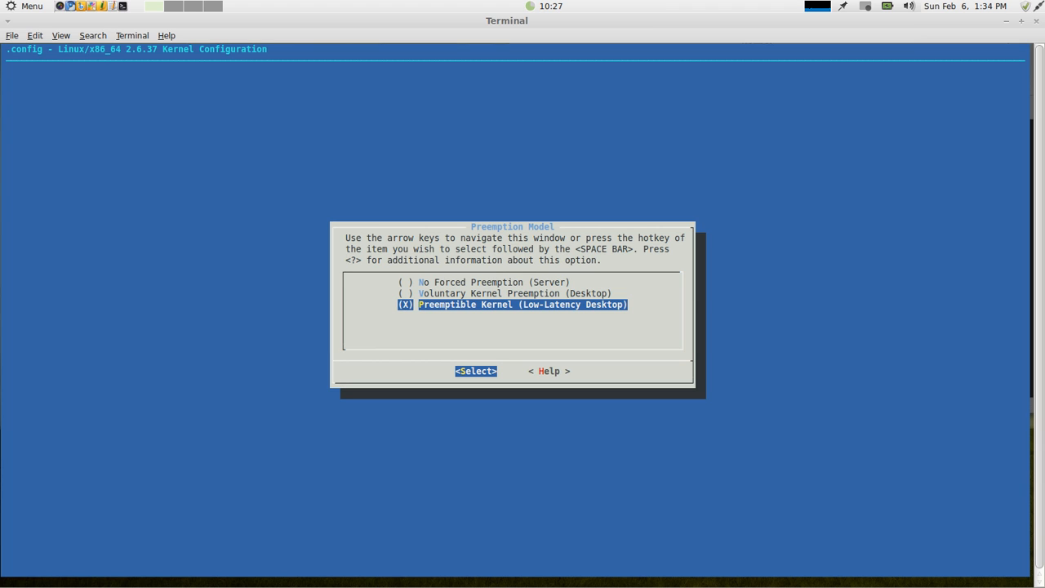
pyautogui.press('space')
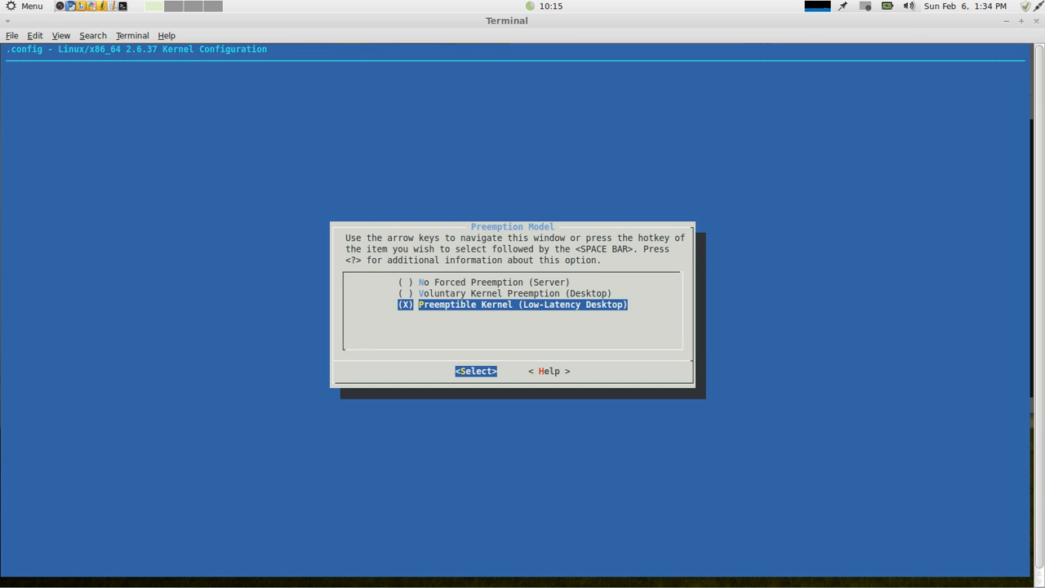
pyautogui.press('space')
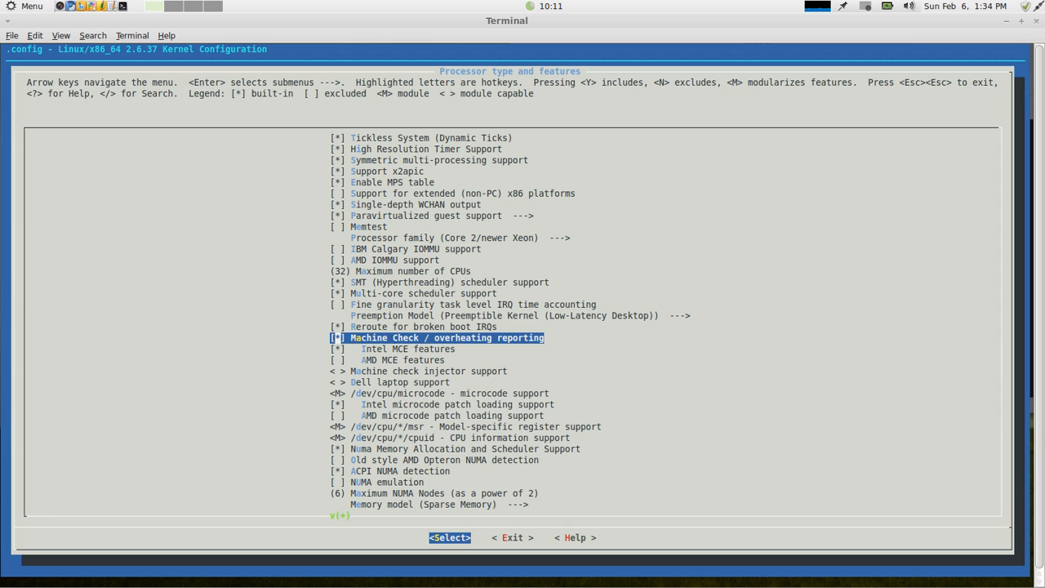
pyautogui.press('Down')
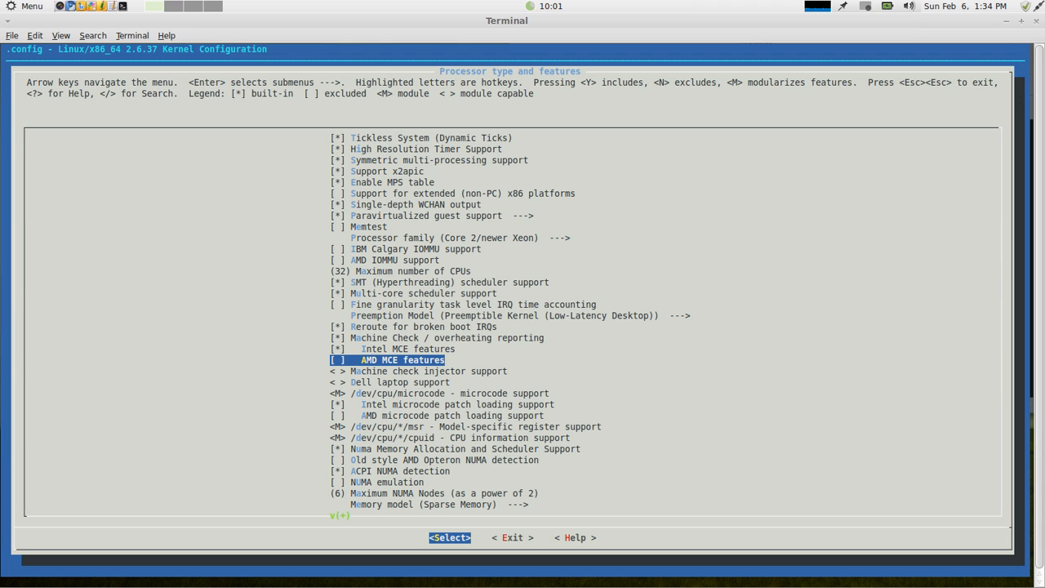
pyautogui.press('Down')
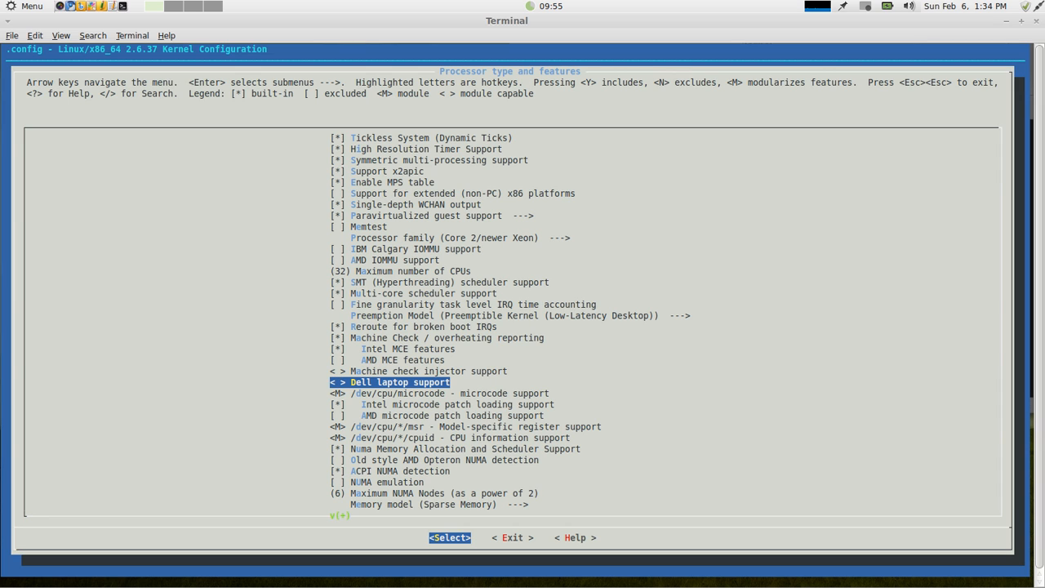
pyautogui.press('Down')
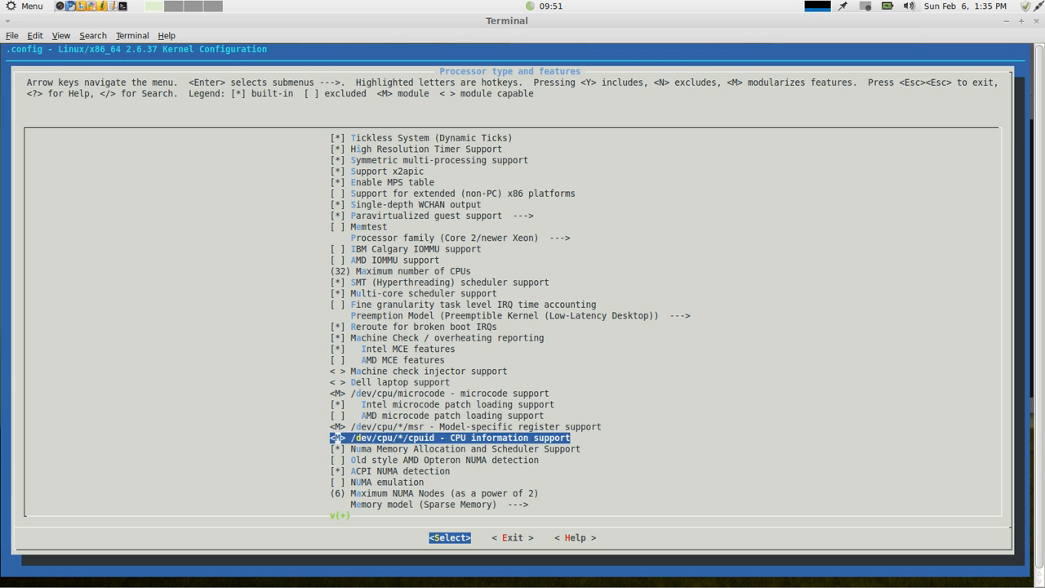
pyautogui.scroll(-3)
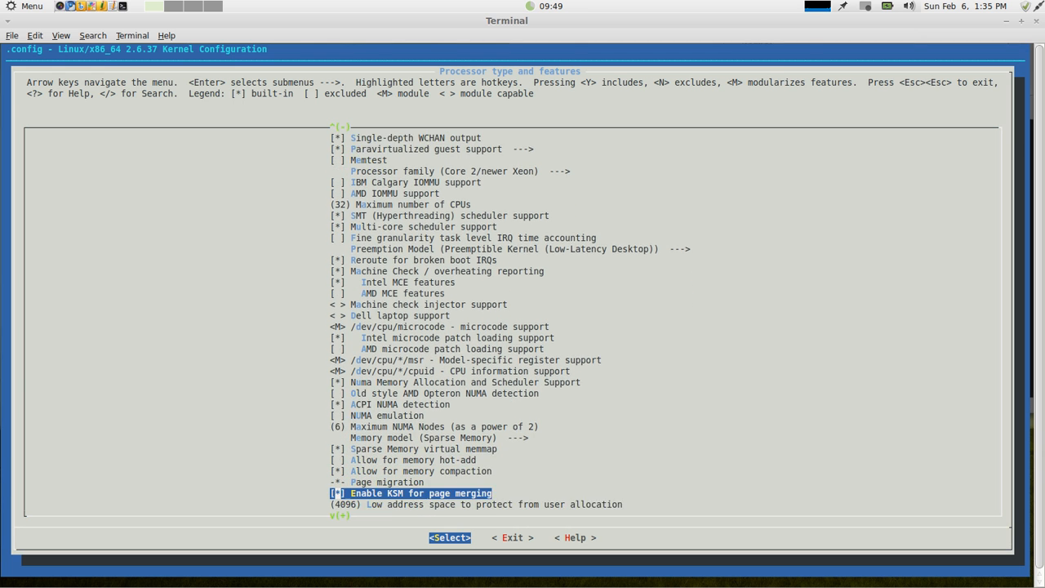
pyautogui.scroll(-3)
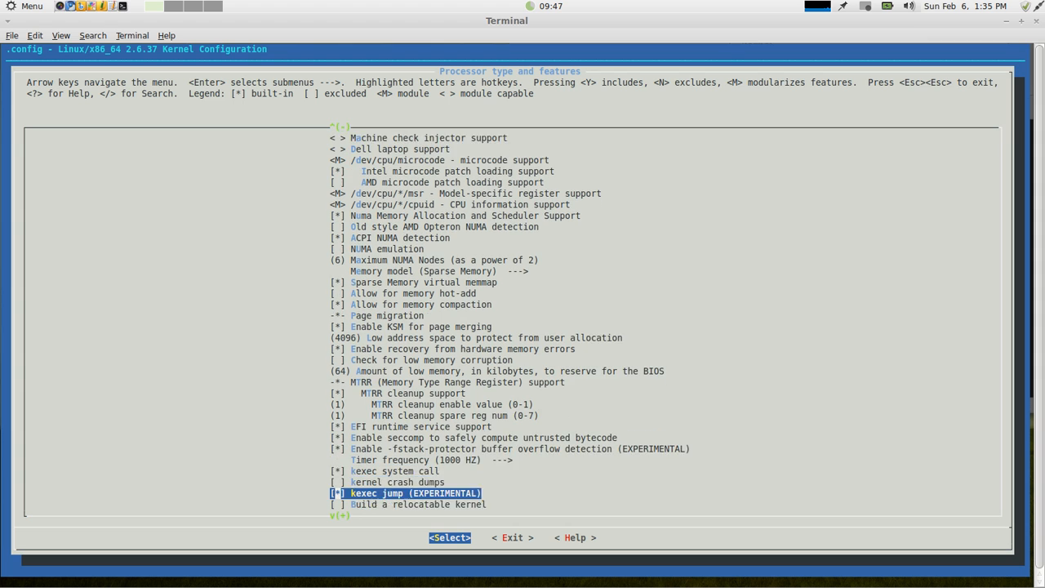
# Choose 1000 HZ in the Timer frequency list and confirm the selection
pyautogui.click(421, 459)
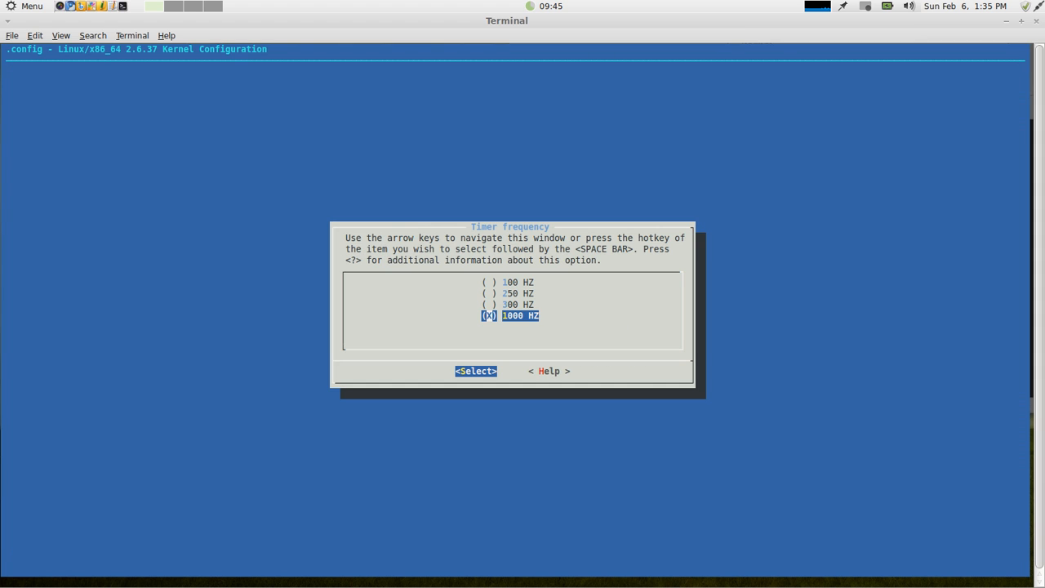
pyautogui.press('space')
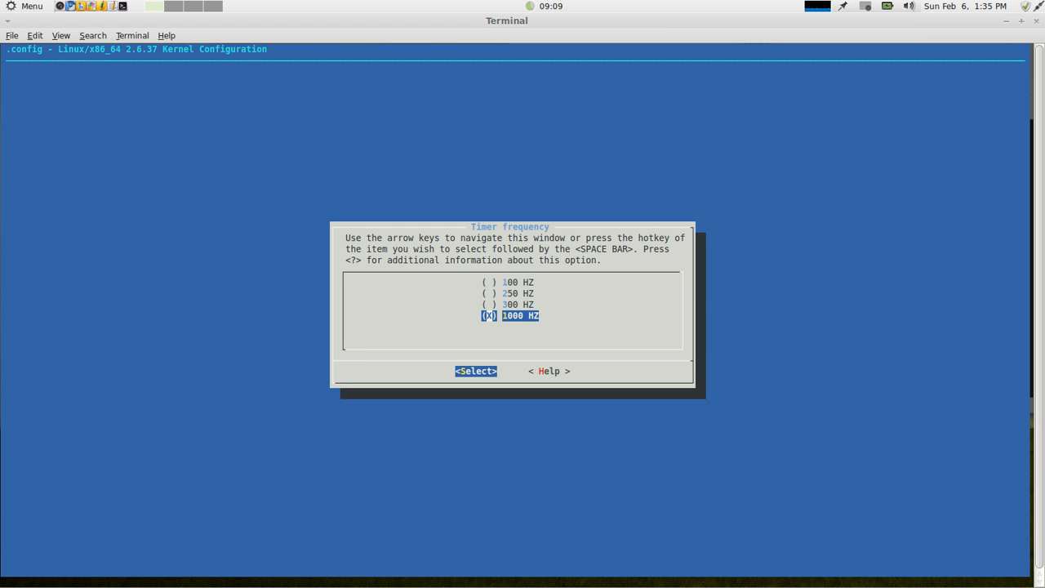
pyautogui.press('space')
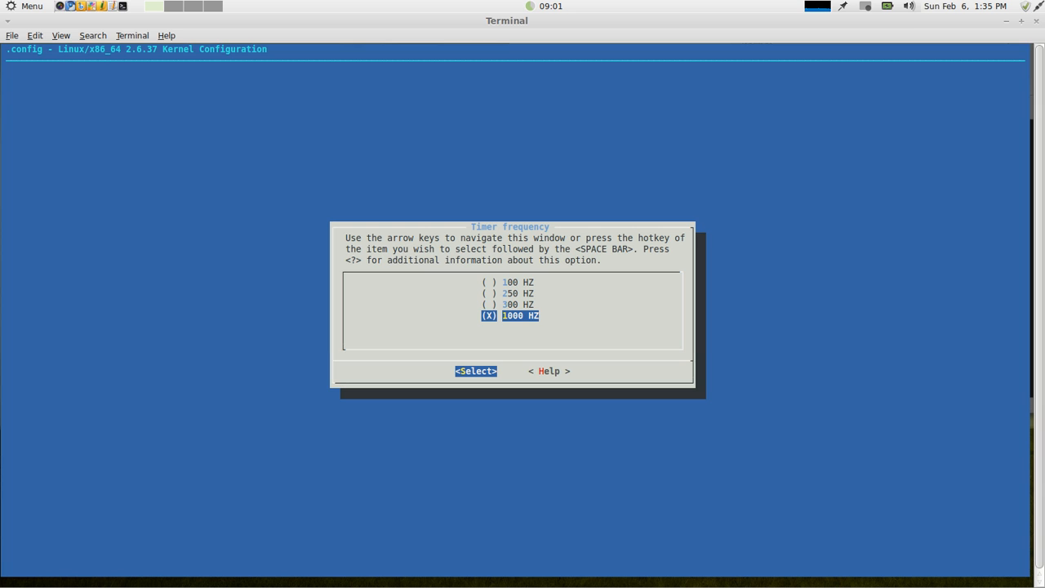
pyautogui.press('space')
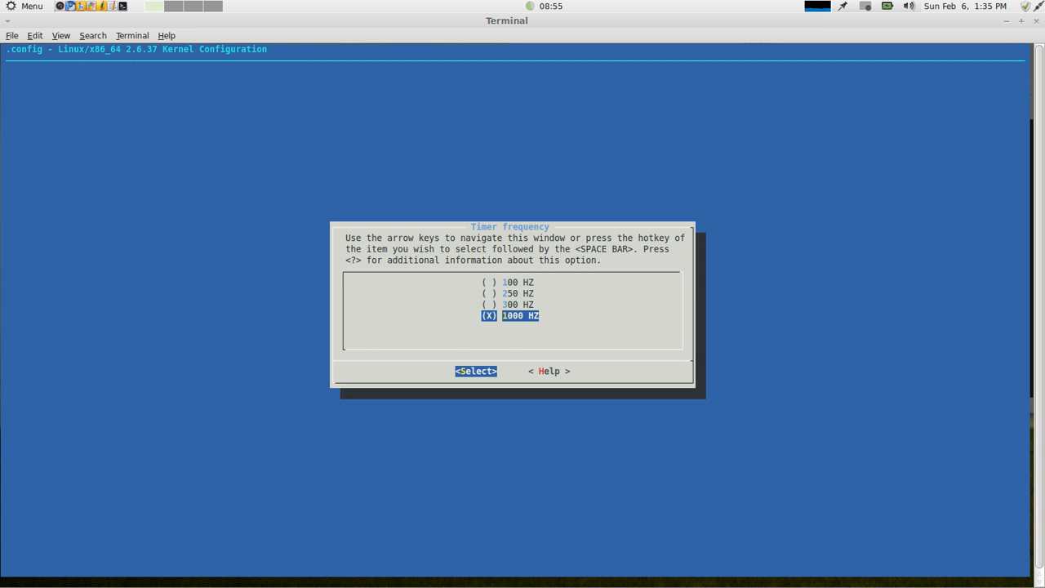
pyautogui.click(475, 371)
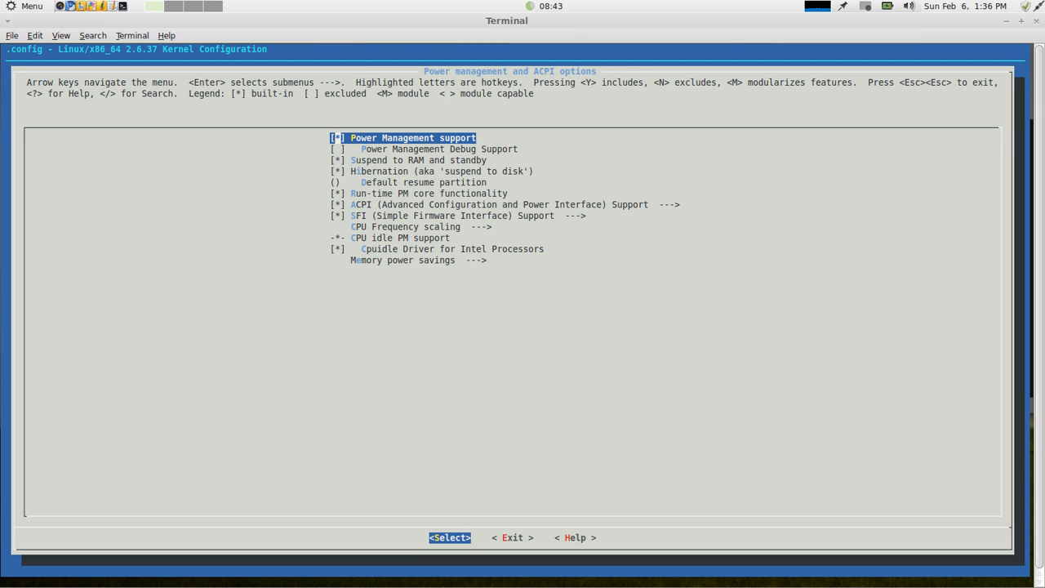
# Review the power management entries, leaving Power Management Debug Support unchecked, then leave the submenu
pyautogui.press('Down')
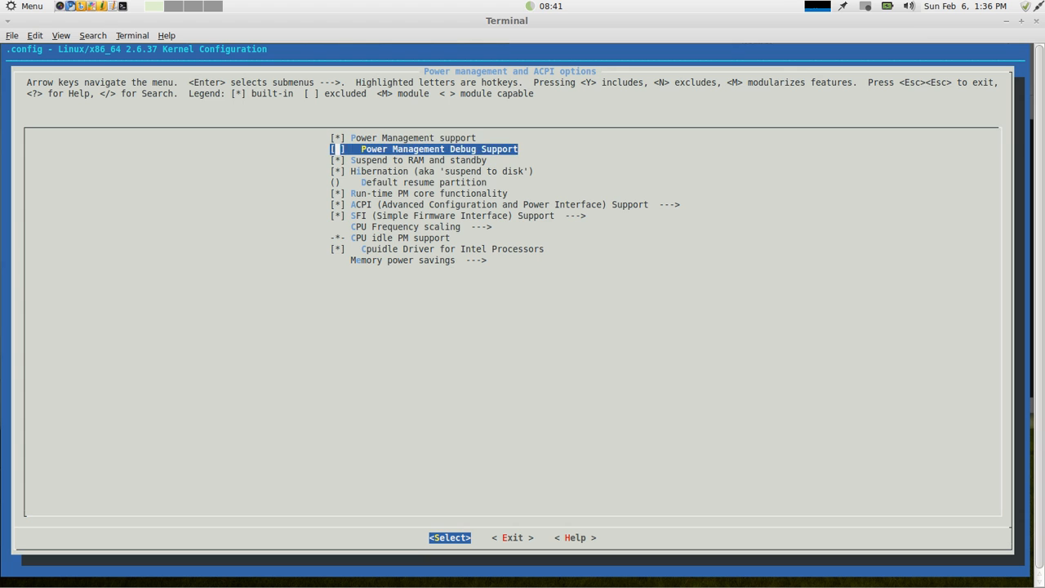
pyautogui.press('Down')
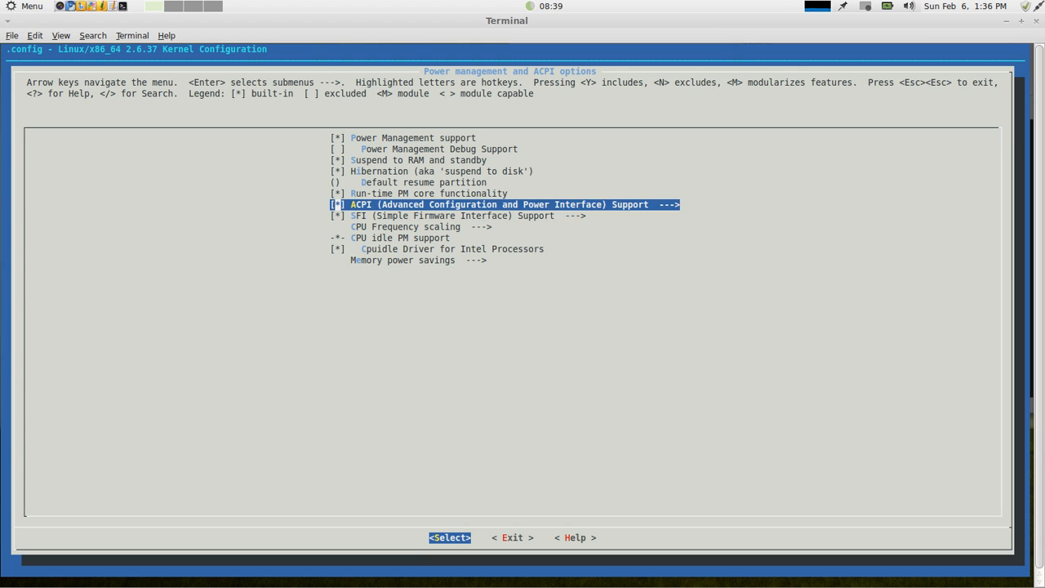
pyautogui.press('Up')
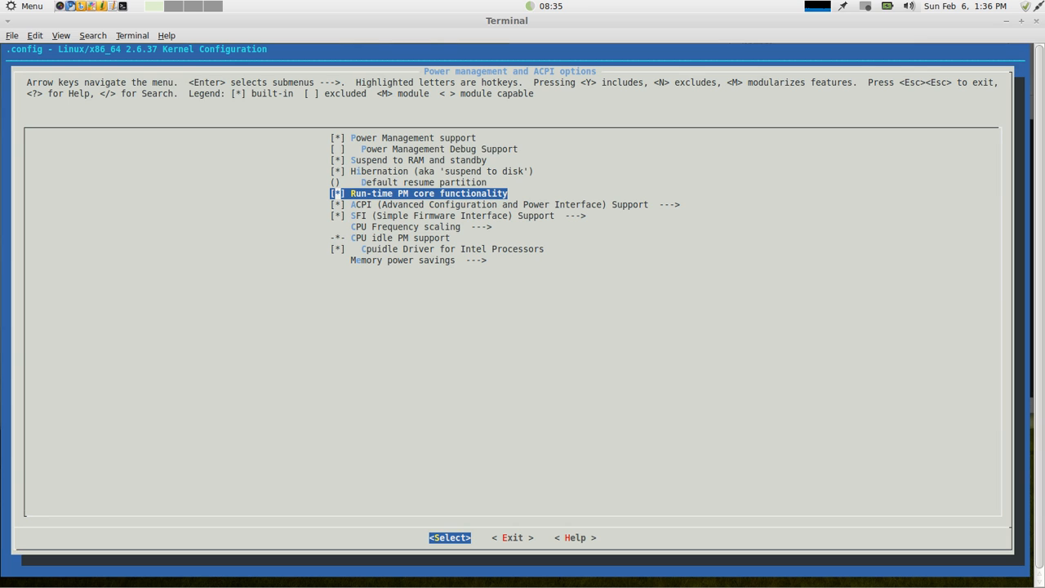
pyautogui.press('Up')
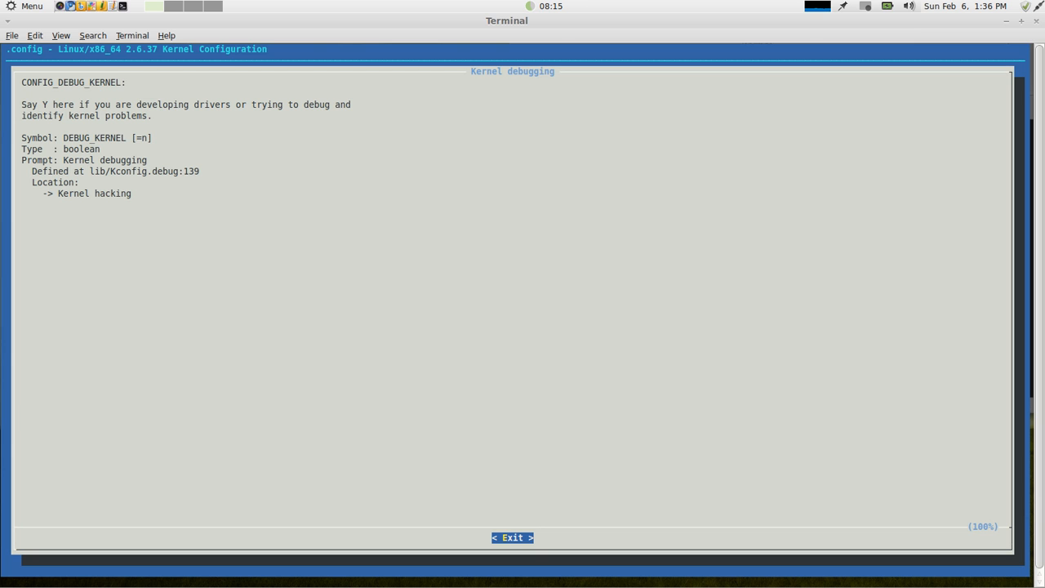
# Close the Kernel debugging help, leave it disabled, and return to the main menu
pyautogui.click(513, 538)
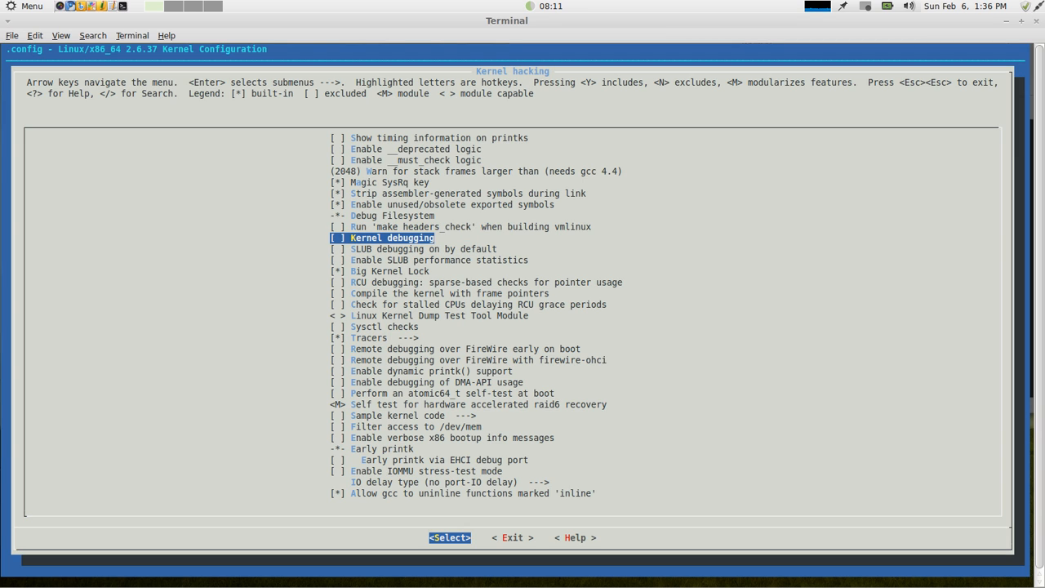
pyautogui.press('Up')
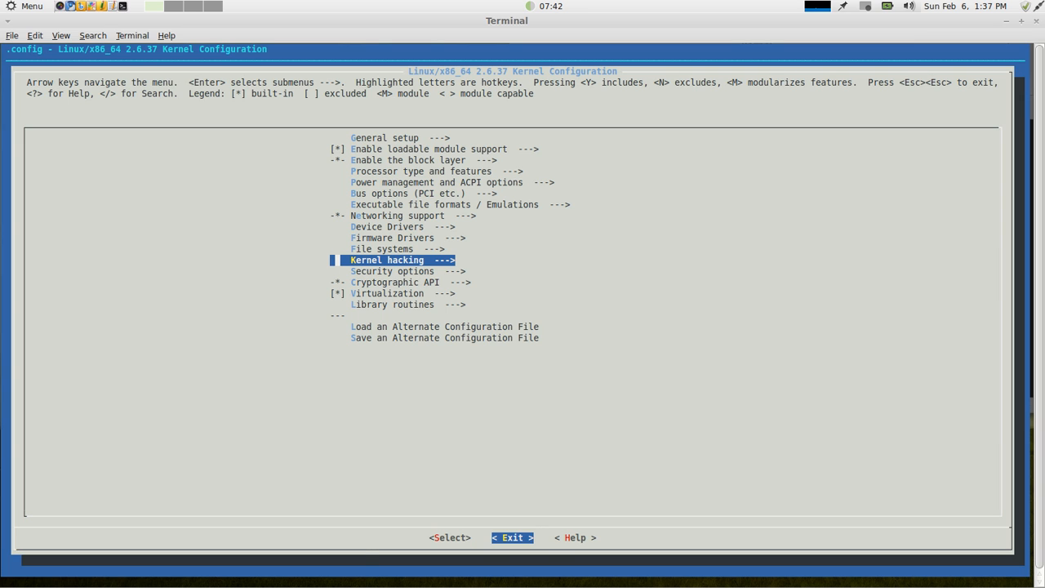
# Exit menuconfig, saving the new configuration to .config
pyautogui.click(513, 538)
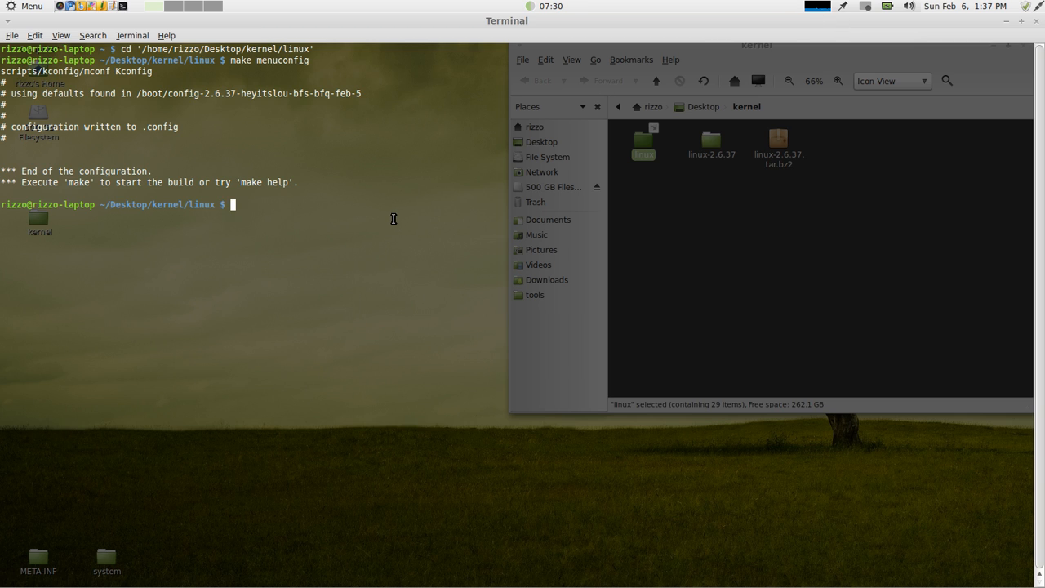
# Run make-kpkg clean to clear old build files from the kernel source tree
pyautogui.write('make')
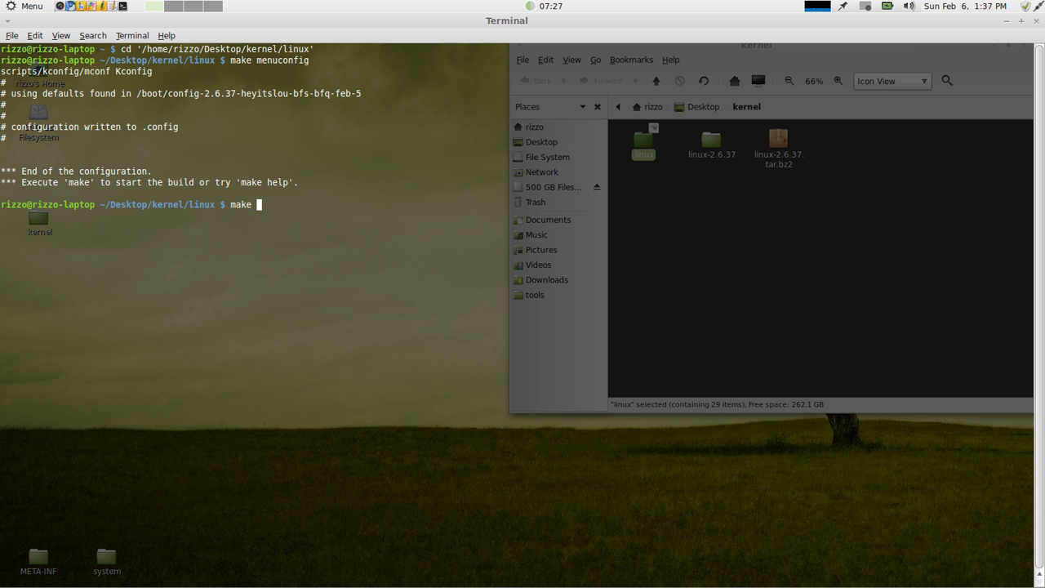
pyautogui.write('-kpkg clean')
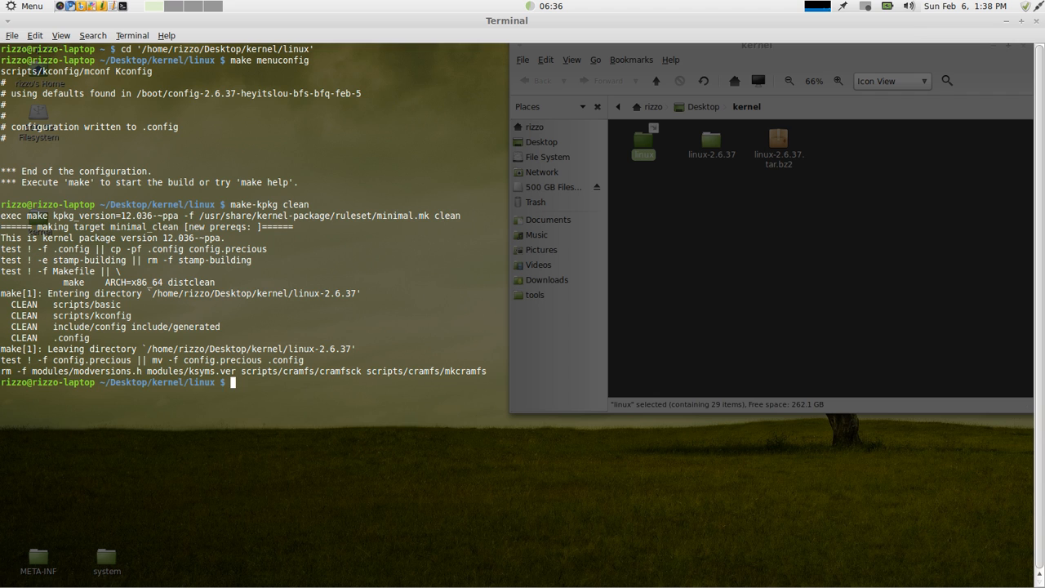
# Run 'fakeroot --initrd --append-to-version=-heyitslou-tutorial kernel_iamge kernel_headers', which fakeroot rejects with usage errors
pyautogui.write('f')
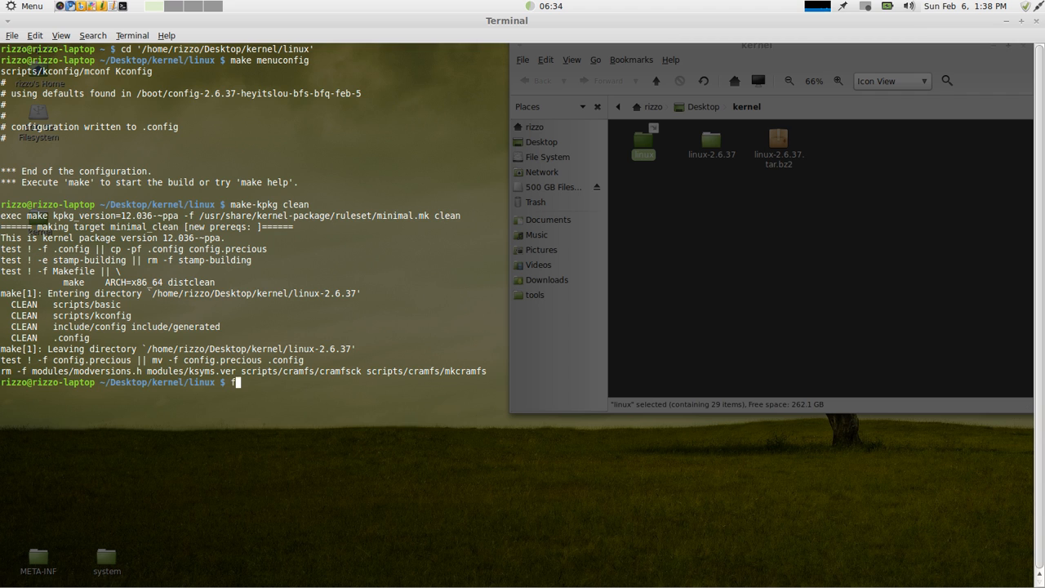
pyautogui.write('akeroot')
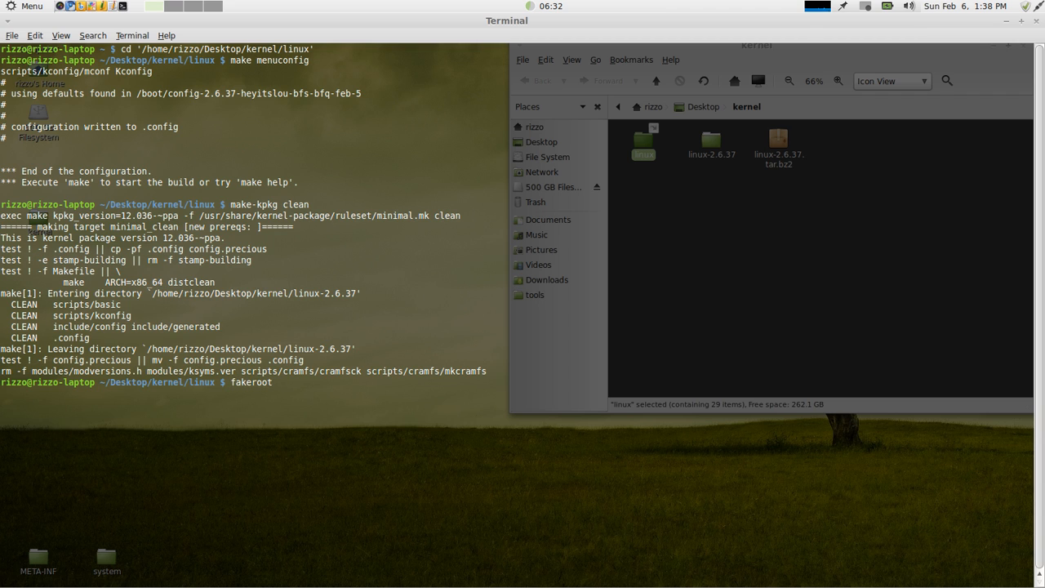
pyautogui.write('--ini')
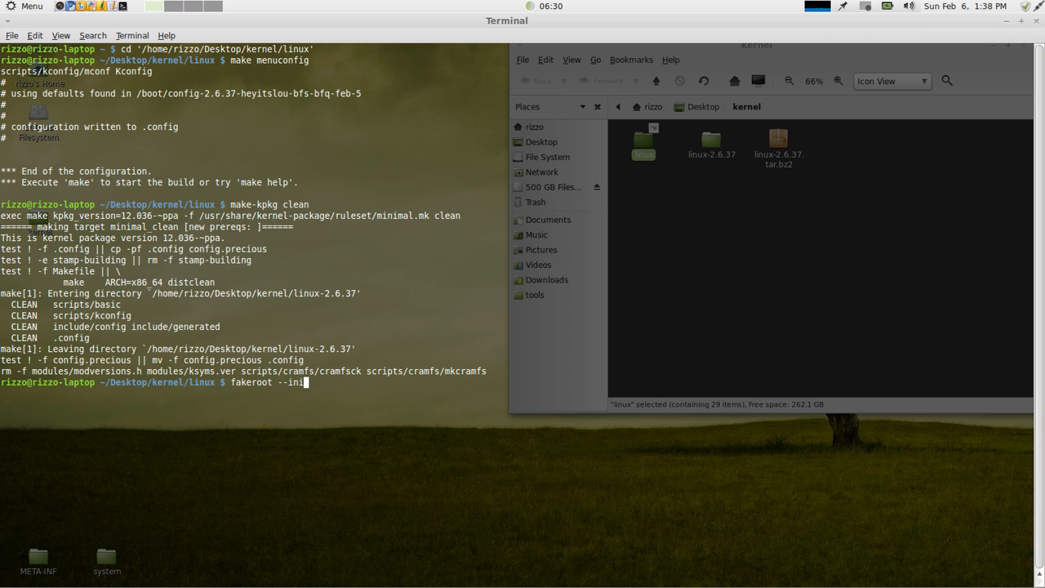
pyautogui.write('rd')
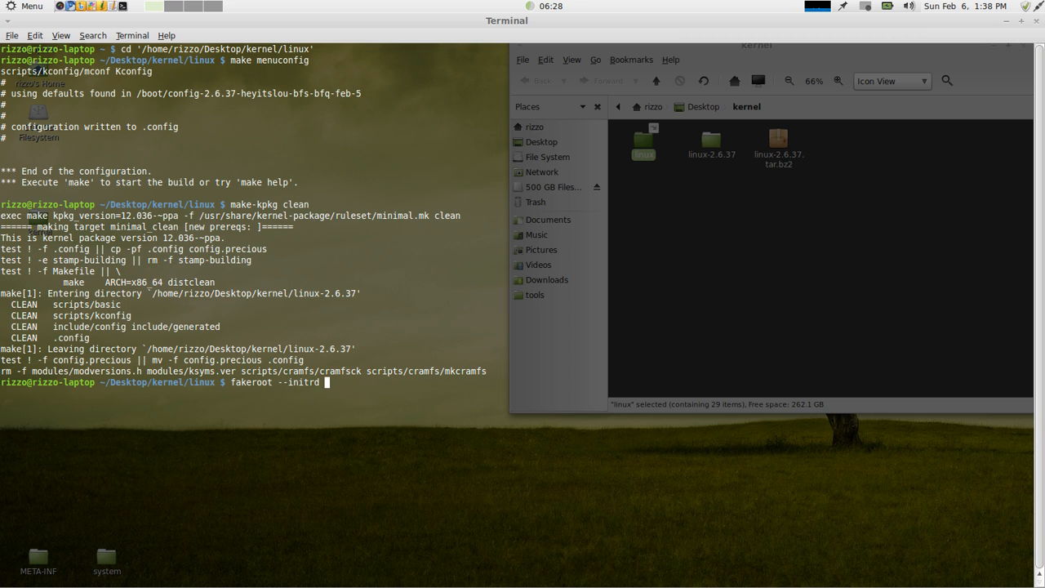
pyautogui.write('--append-to-')
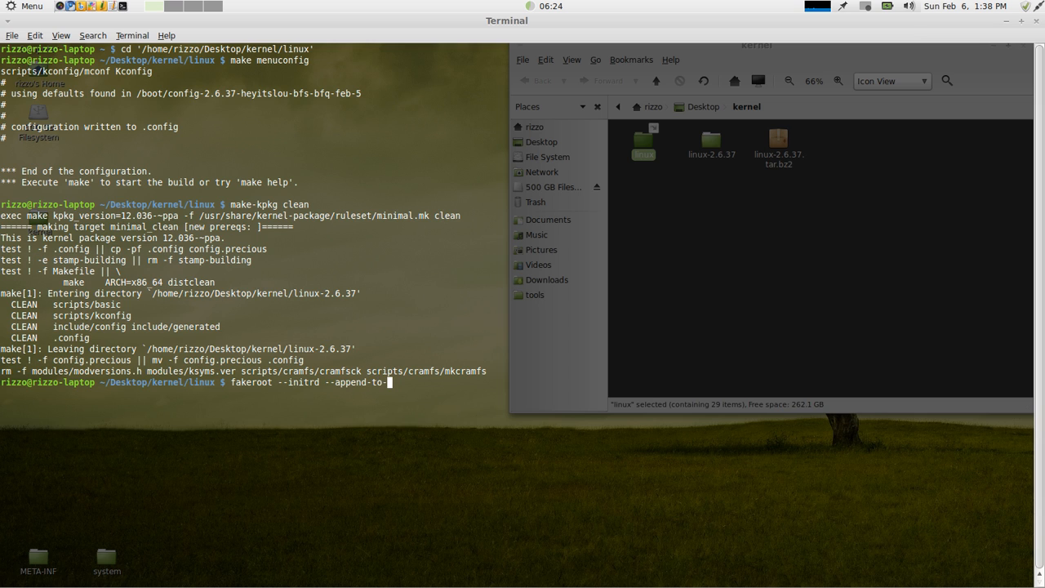
pyautogui.write('version')
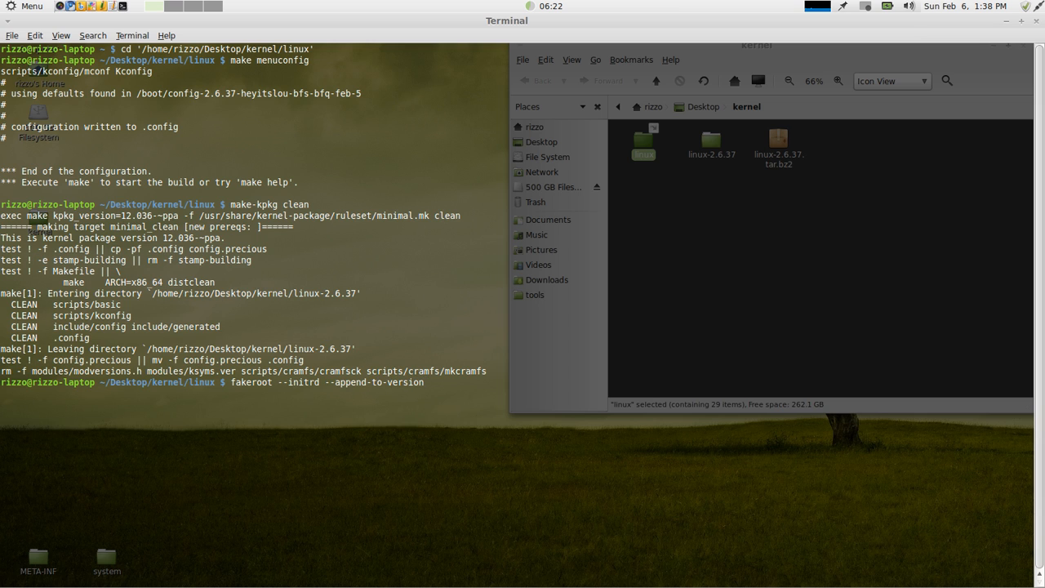
pyautogui.write('=-')
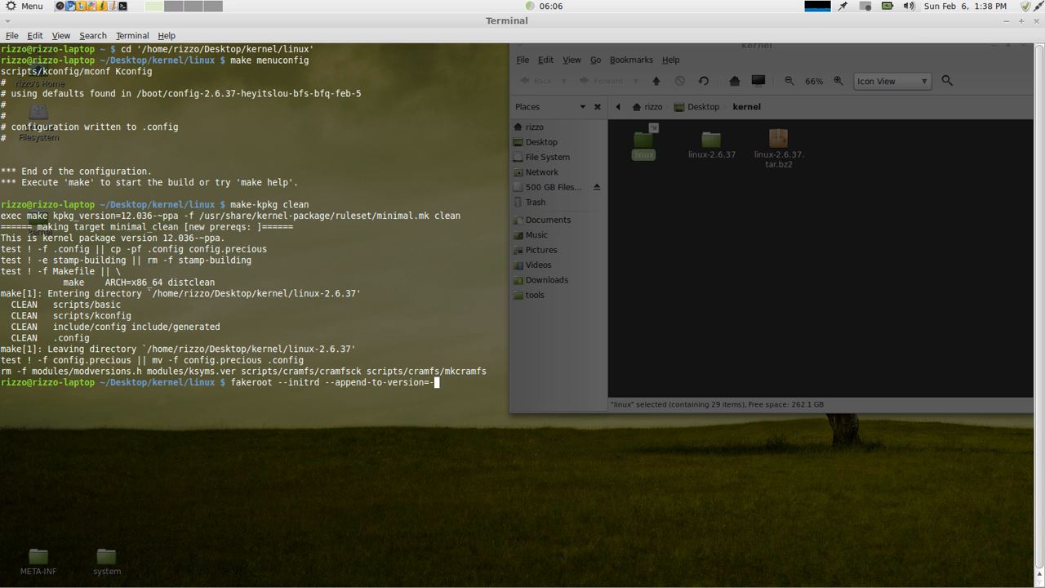
pyautogui.write('h')
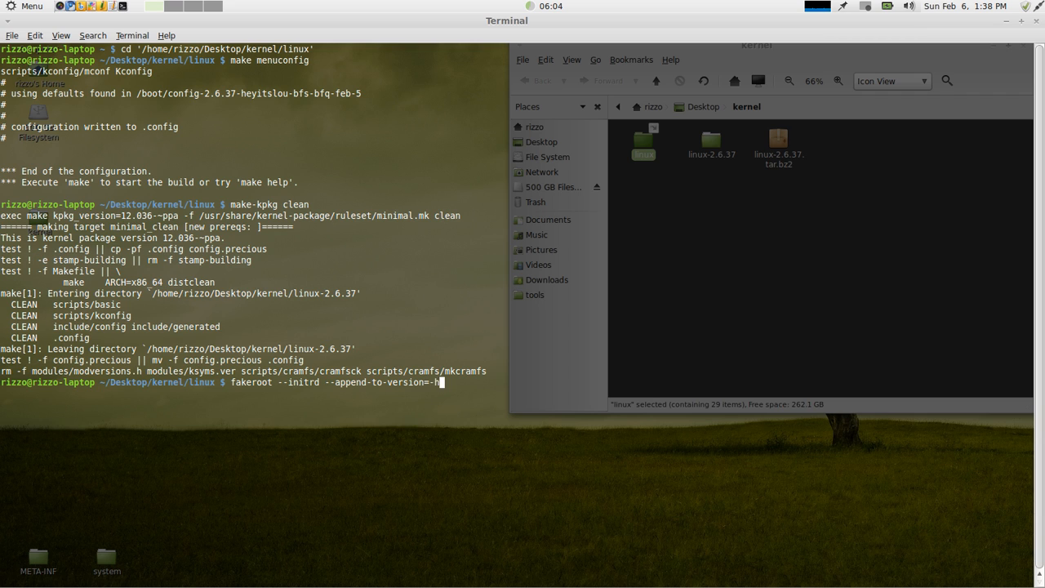
pyautogui.write('eyitslou')
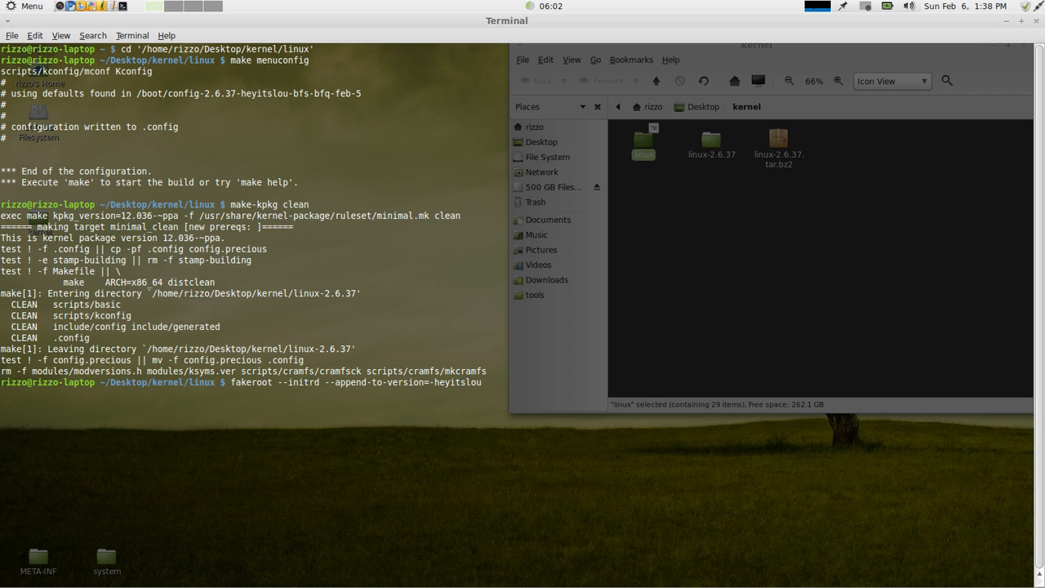
pyautogui.write('tut')
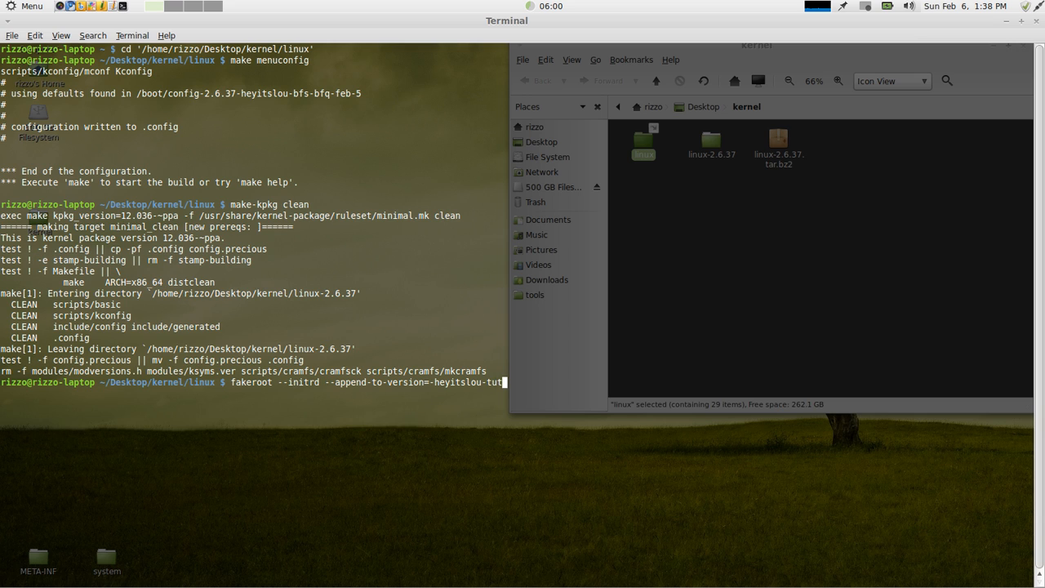
pyautogui.write('orial')
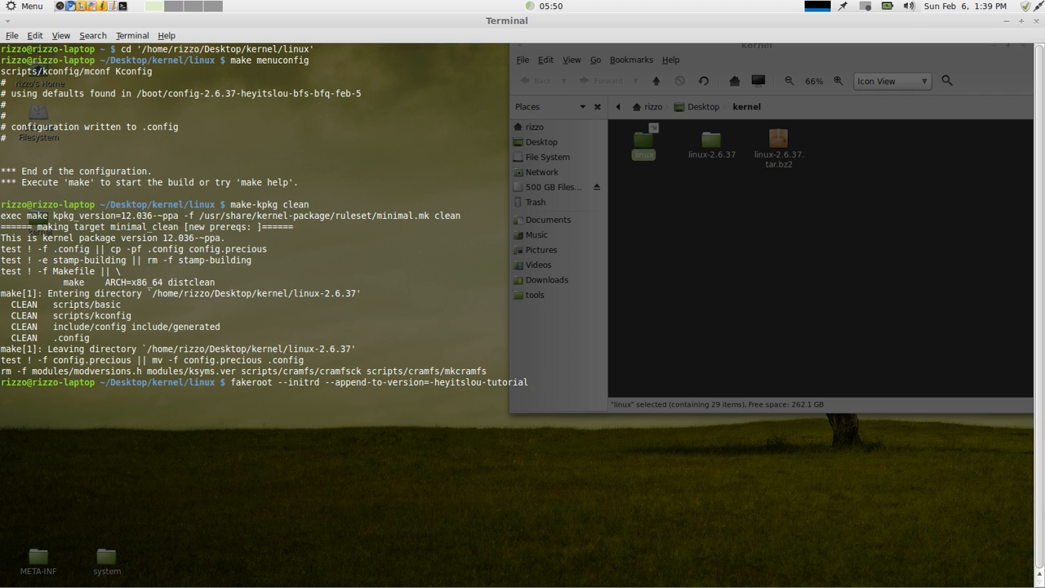
pyautogui.write('kernel')
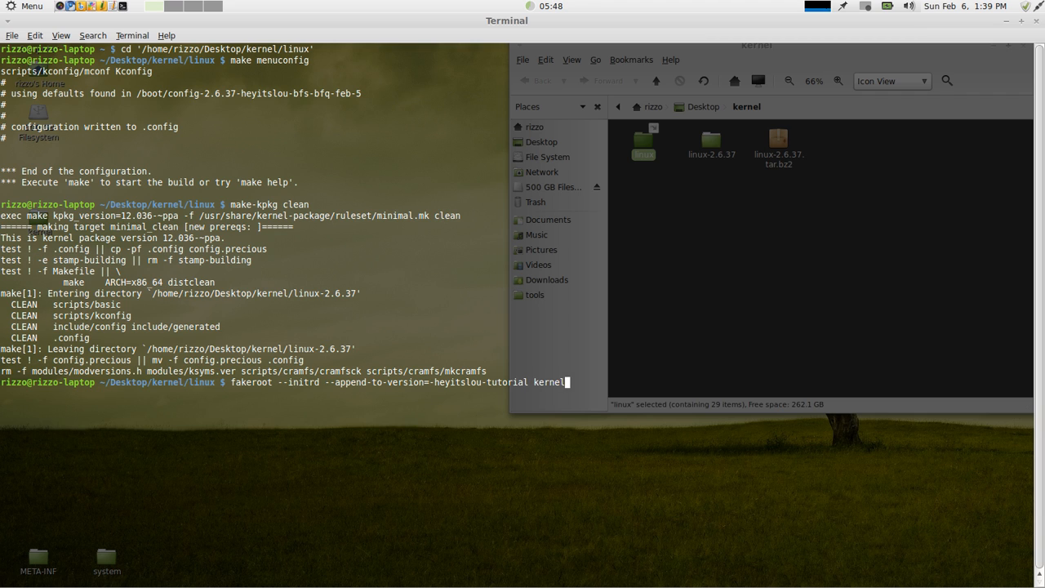
pyautogui.write('_iamge')
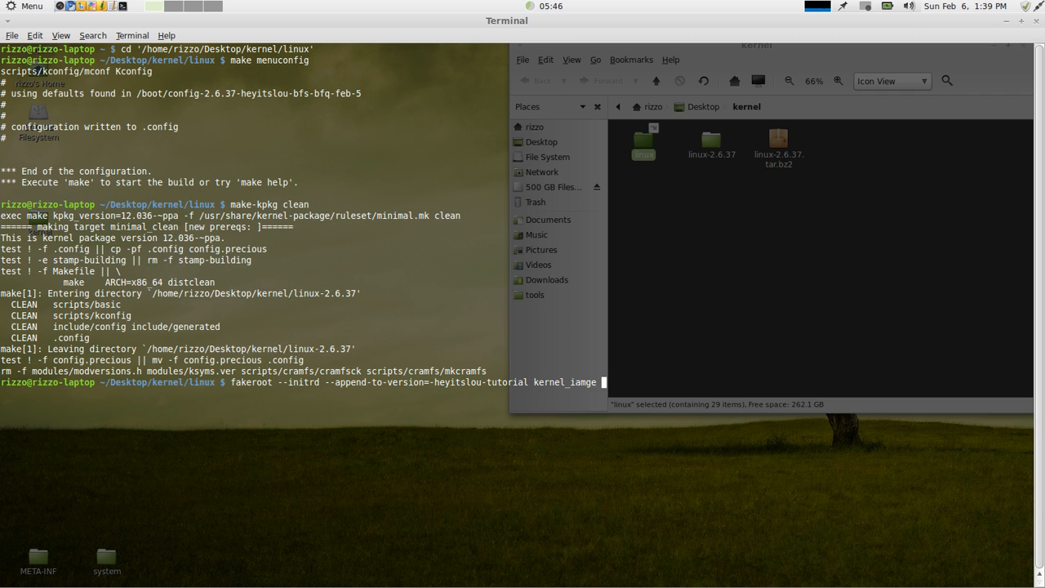
pyautogui.write('kernel_headers')
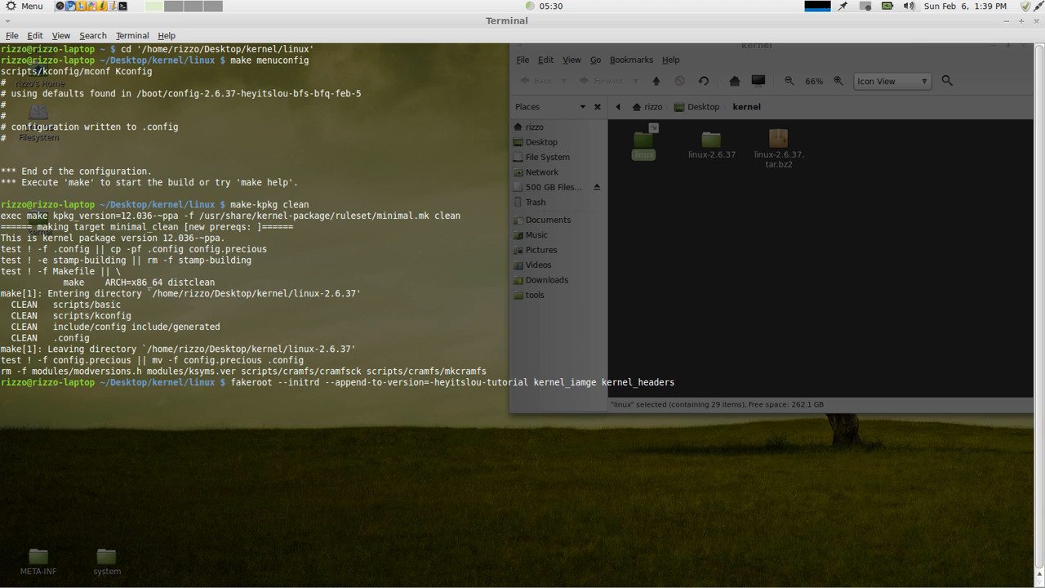
pyautogui.press('Return')
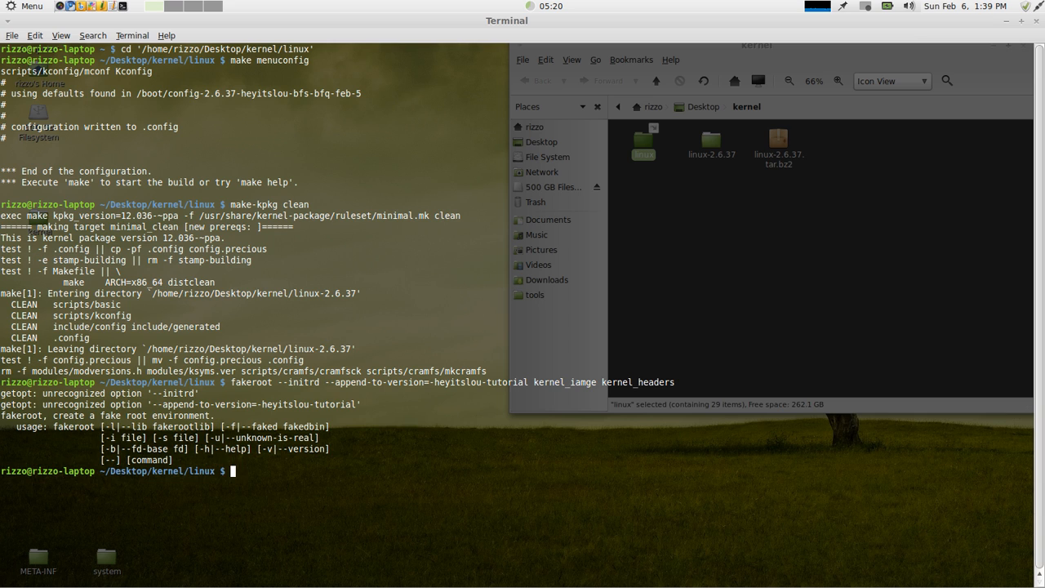
# Run 'fakeroot make-kpkg --initrd --append-to-version=-heyitslou-tutorial kernel_iamge kernel_headers', stopping on the misspelled target
pyautogui.write('fakeroot')
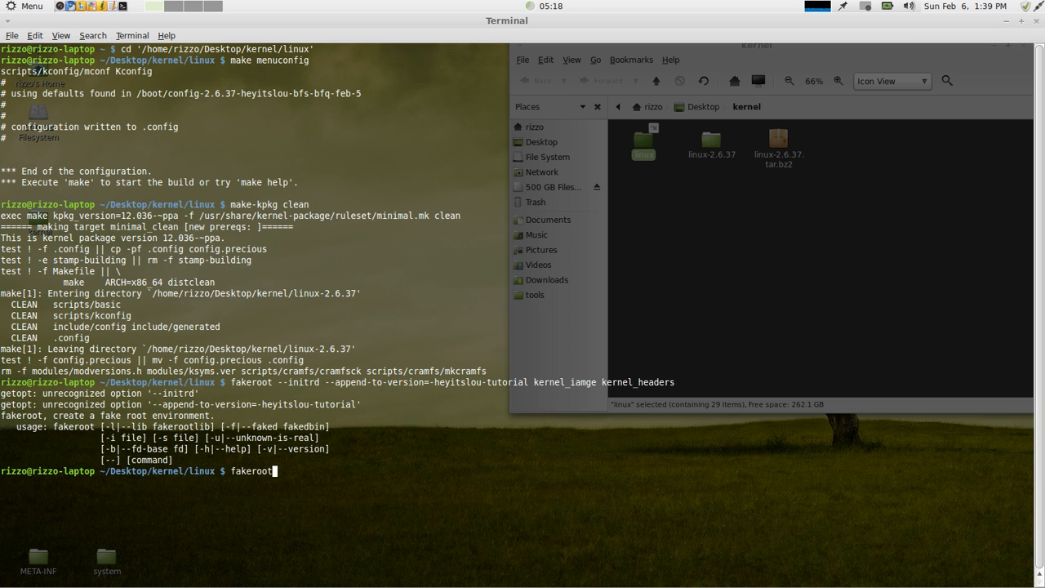
pyautogui.write('make')
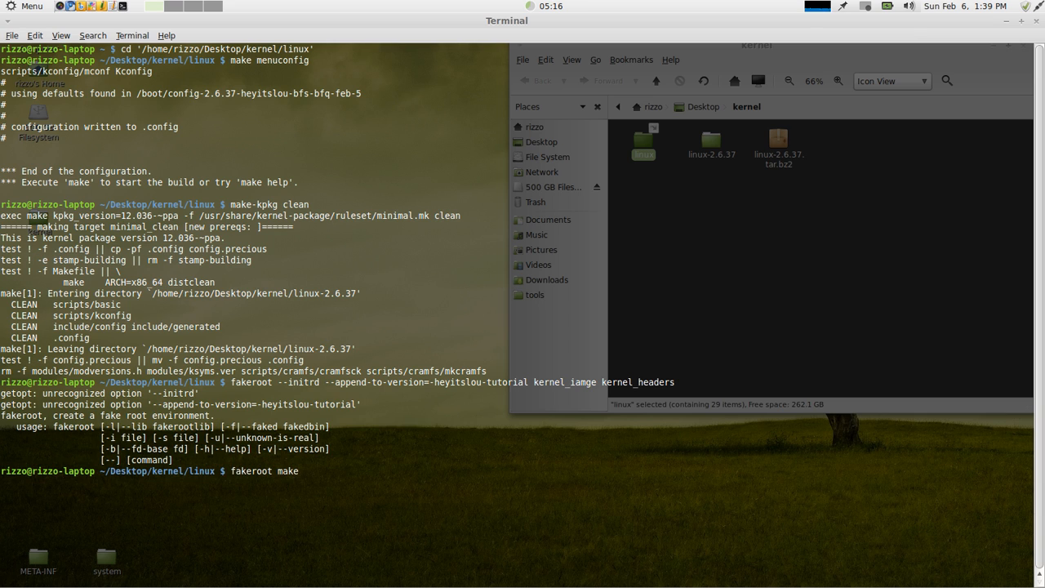
pyautogui.write('-kpkg')
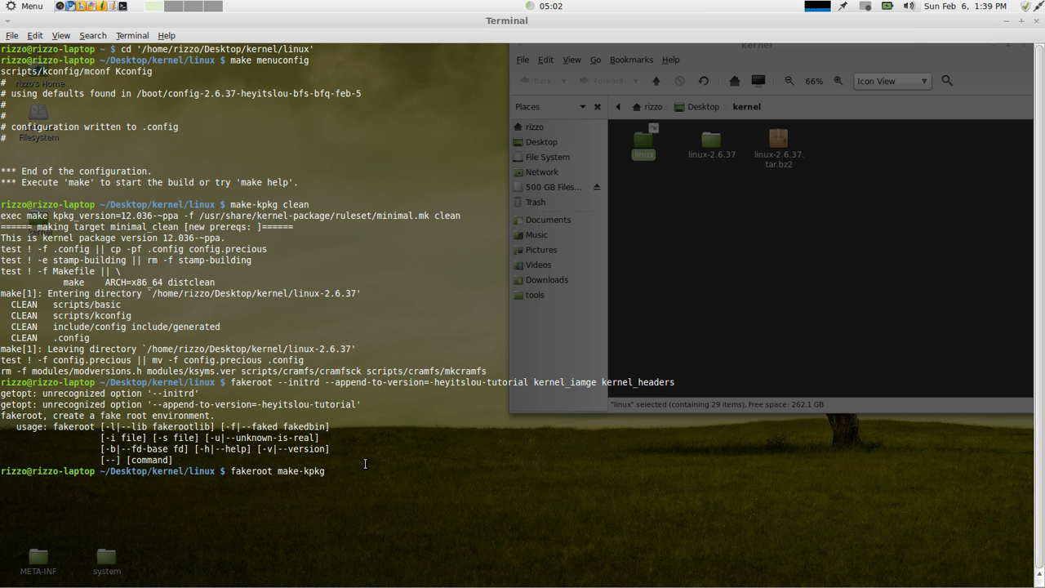
pyautogui.write('--initrd --append-to-version=-heyitslou-tutorial kernel_iamge kernel_headers')
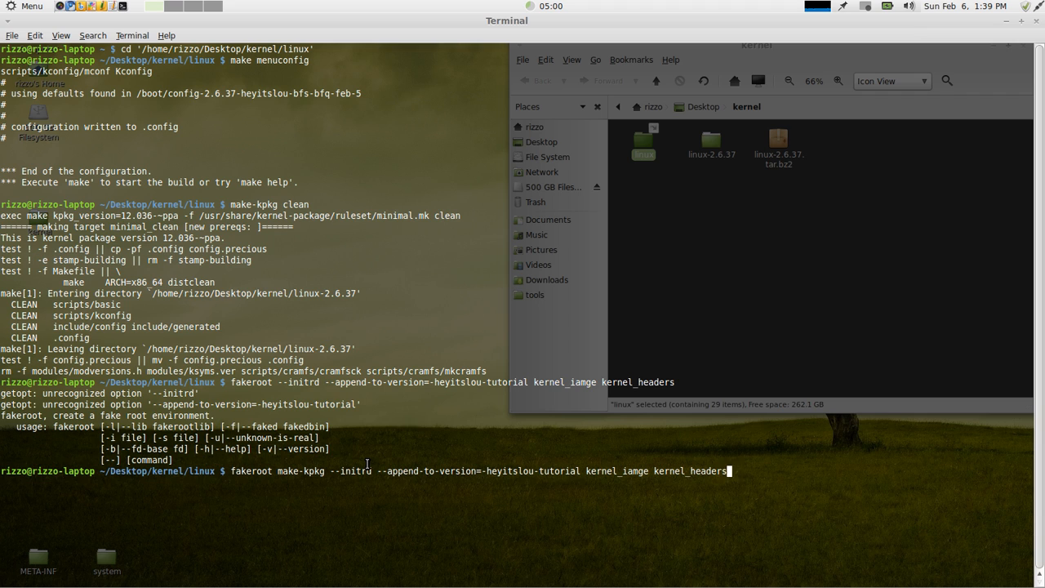
pyautogui.press('Return')
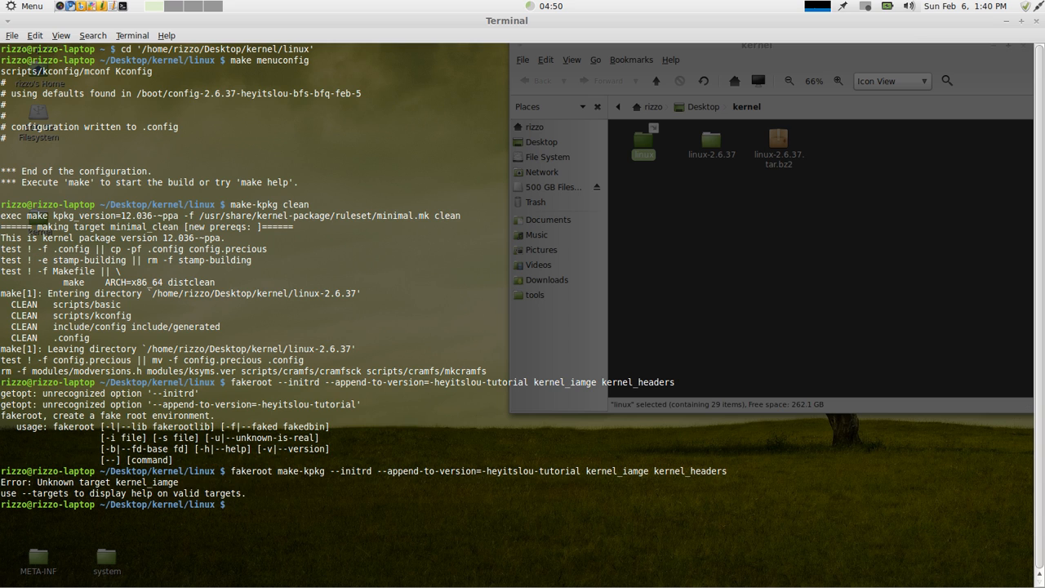
# Start the make-kpkg build with --initrd, --append-to-version=-heyitslou-tutorial and targets kernel_image kernel_headers
pyautogui.write('f')
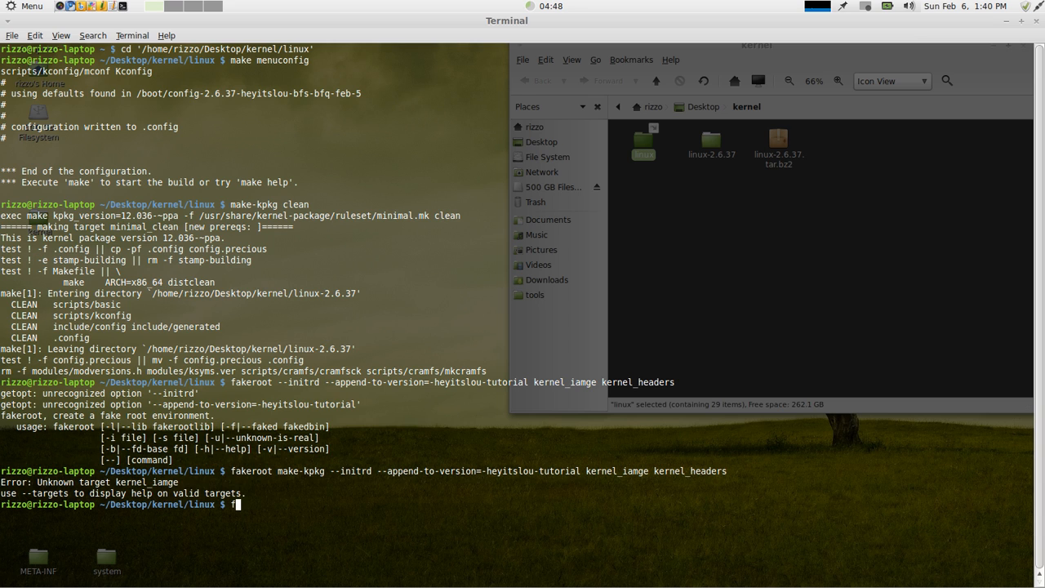
pyautogui.write('akeroot make')
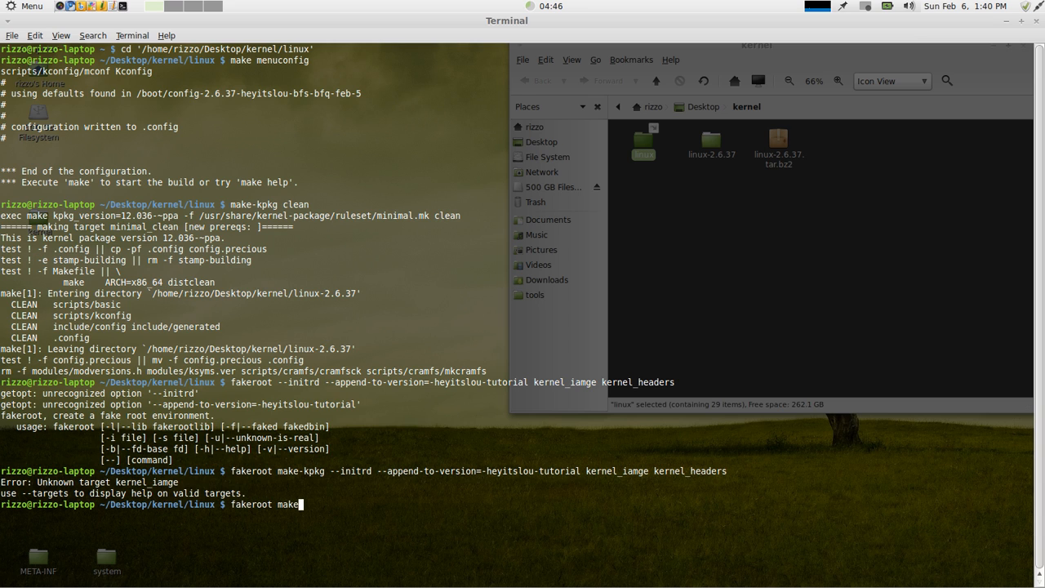
pyautogui.write('-kpkg')
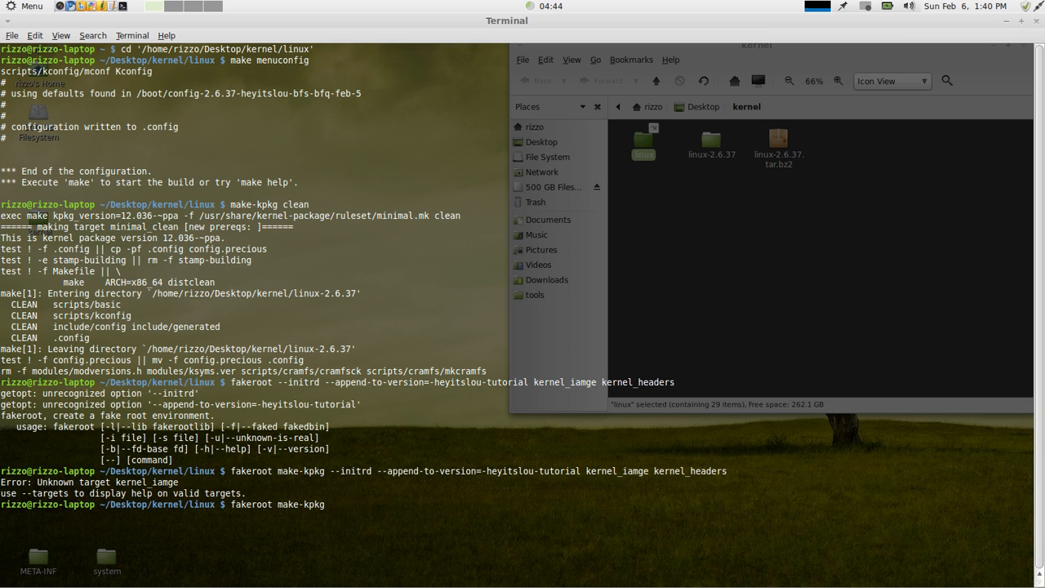
pyautogui.write('--init')
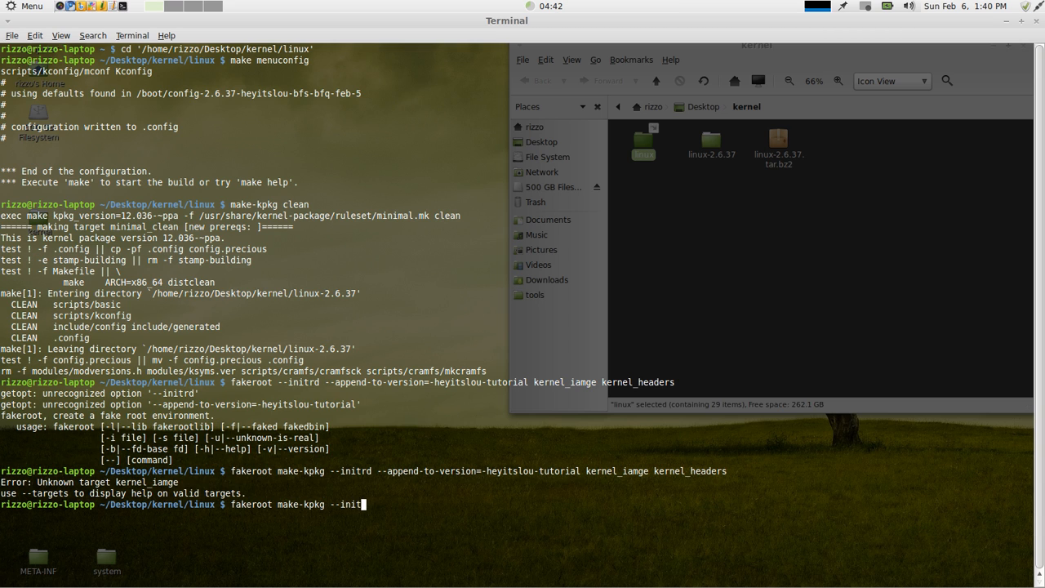
pyautogui.write('rd -')
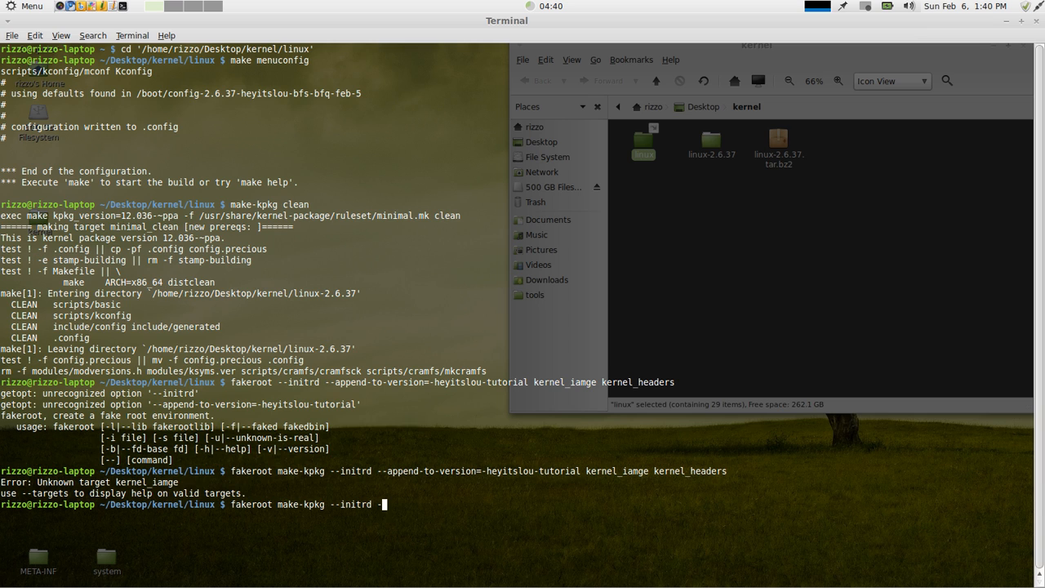
pyautogui.write('--append-to')
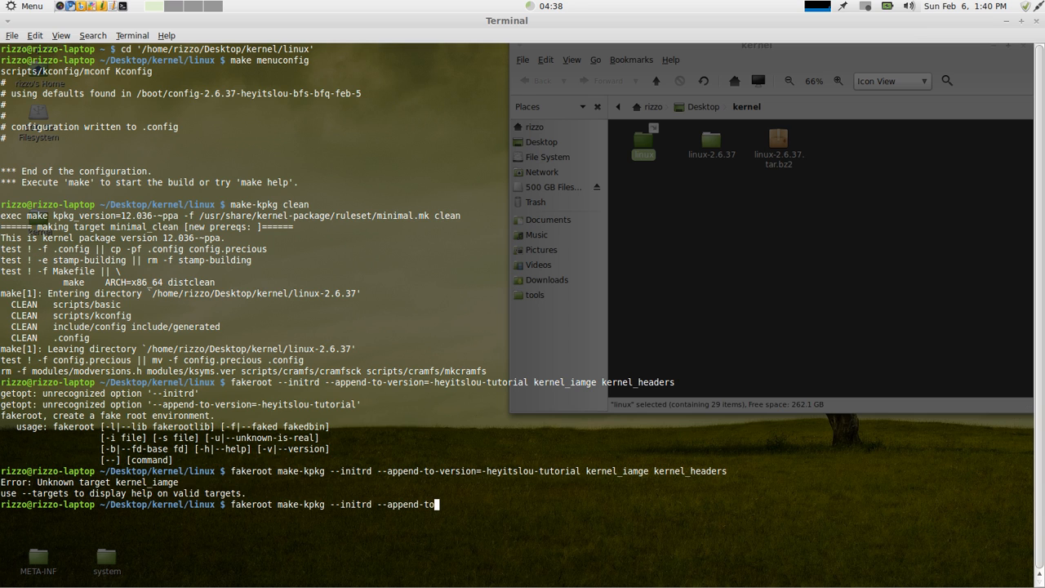
pyautogui.write('-version')
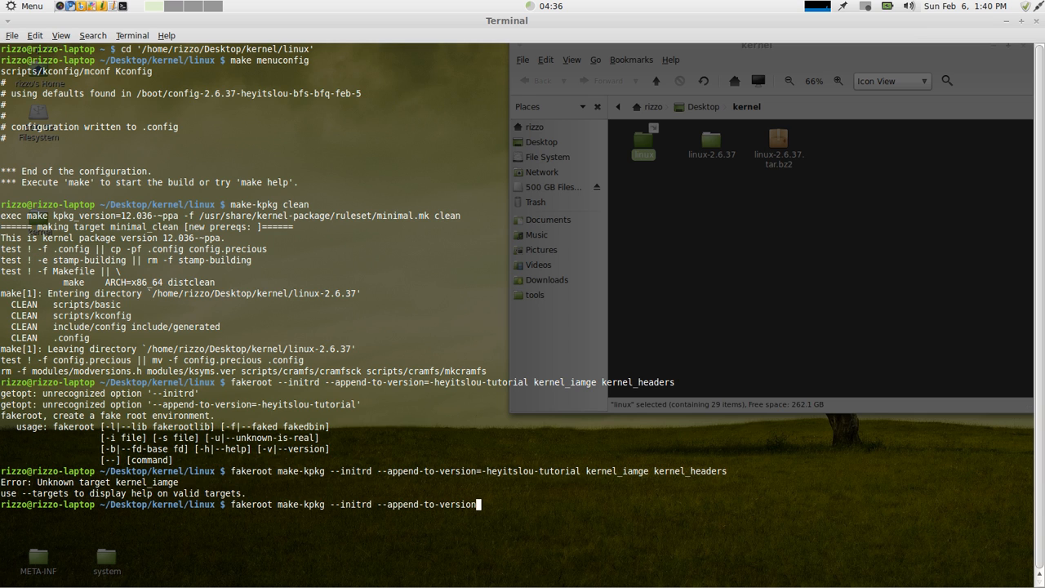
pyautogui.write('heyitslou')
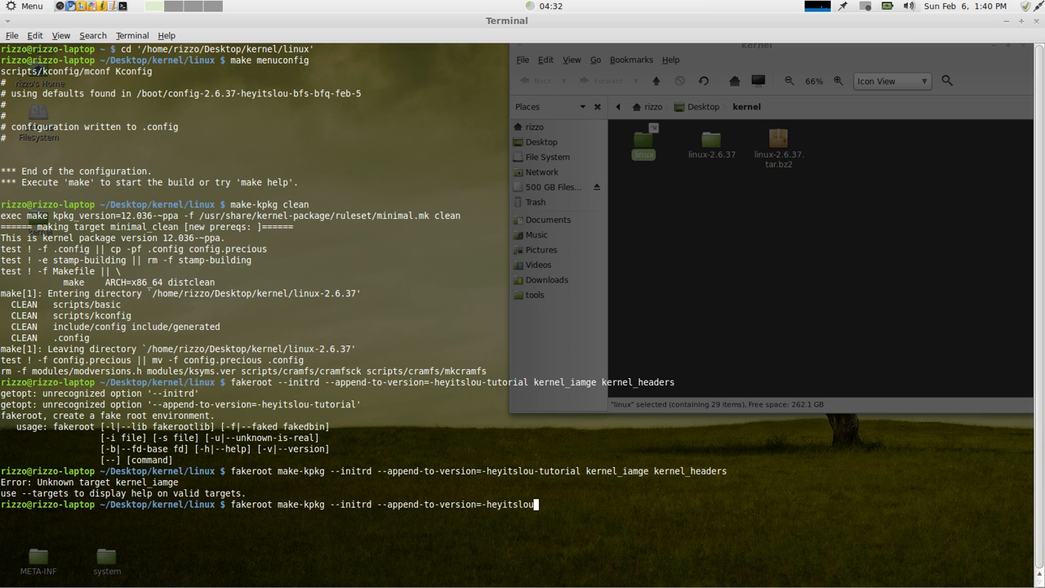
pyautogui.write('-tutorial')
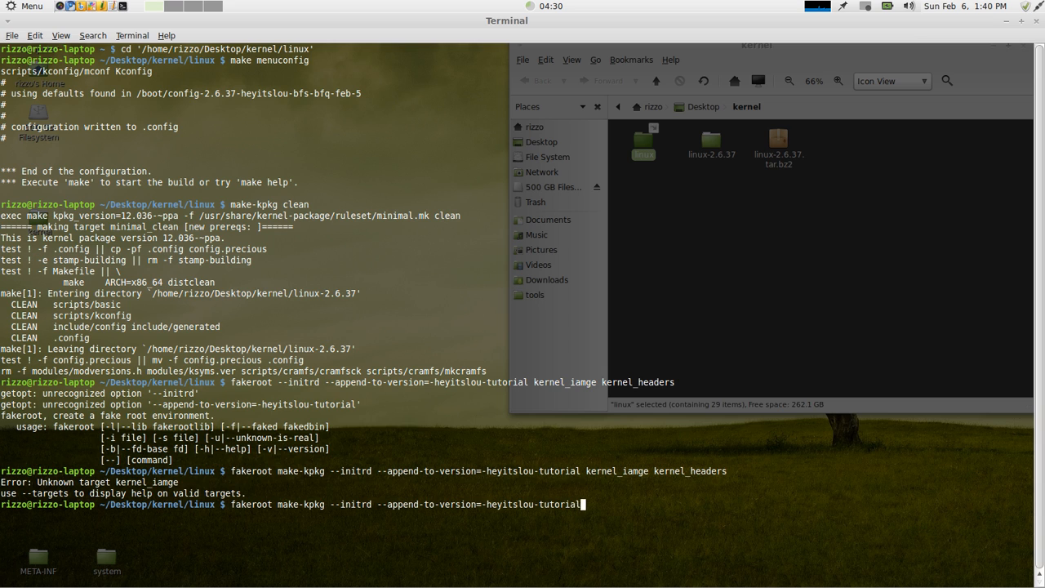
pyautogui.write('kernel_ima')
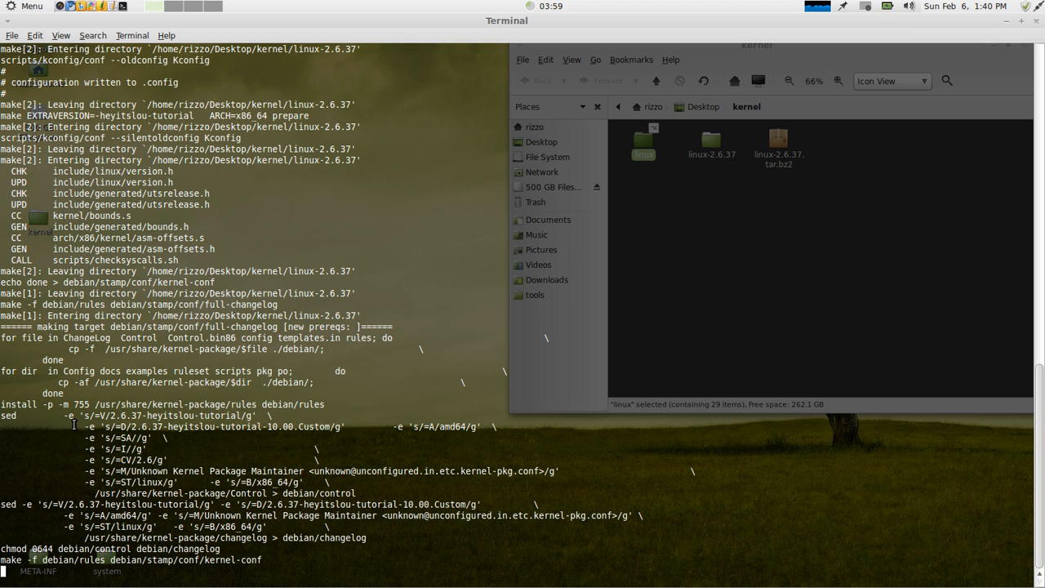
pyautogui.moveTo(349, 209)
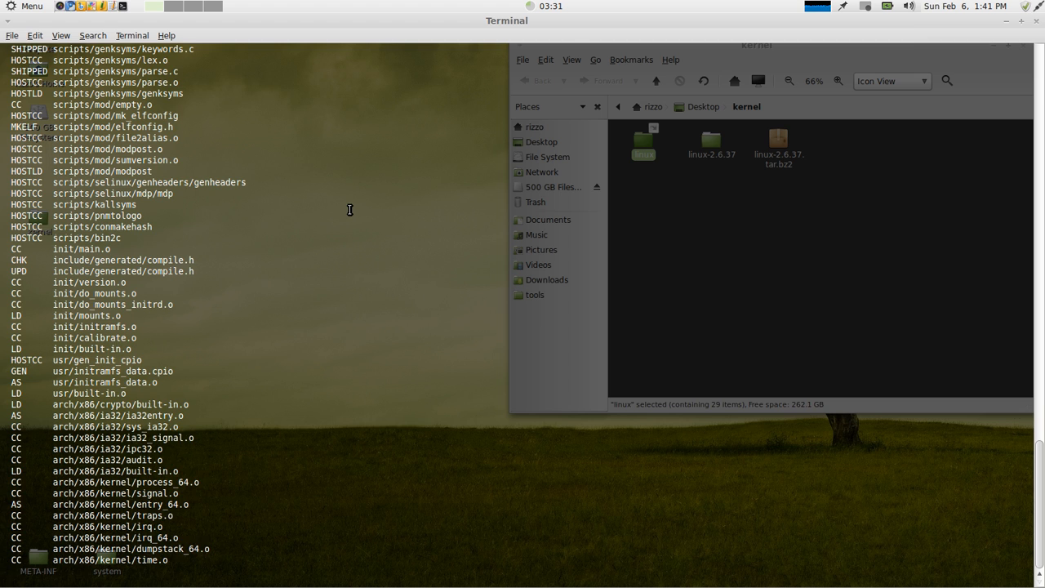
# Scroll through the make-kpkg compile output as it reaches arch/x86 objects
pyautogui.scroll(-3)
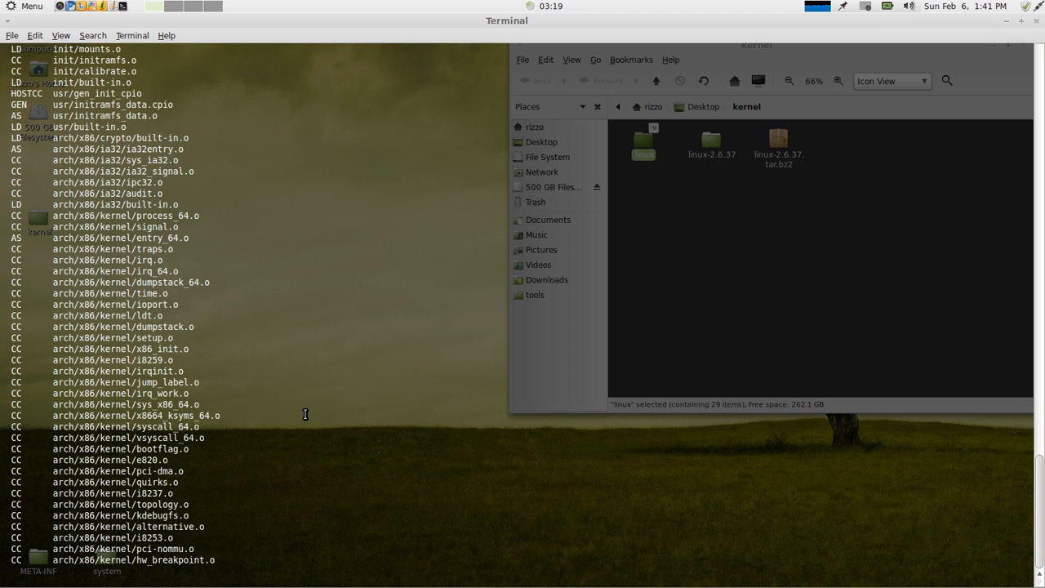
pyautogui.scroll(-3)
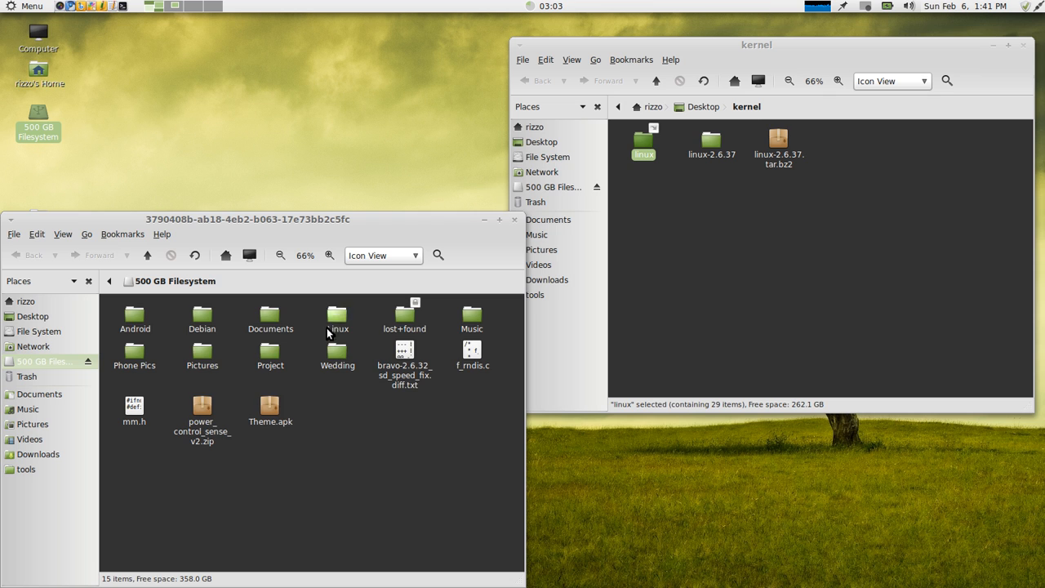
# Browse Linux > Kernel > 2.6.37-bfs-bfq-feb-5 on the 500 GB drive to find the built .deb packages
pyautogui.doubleClick(336, 319)
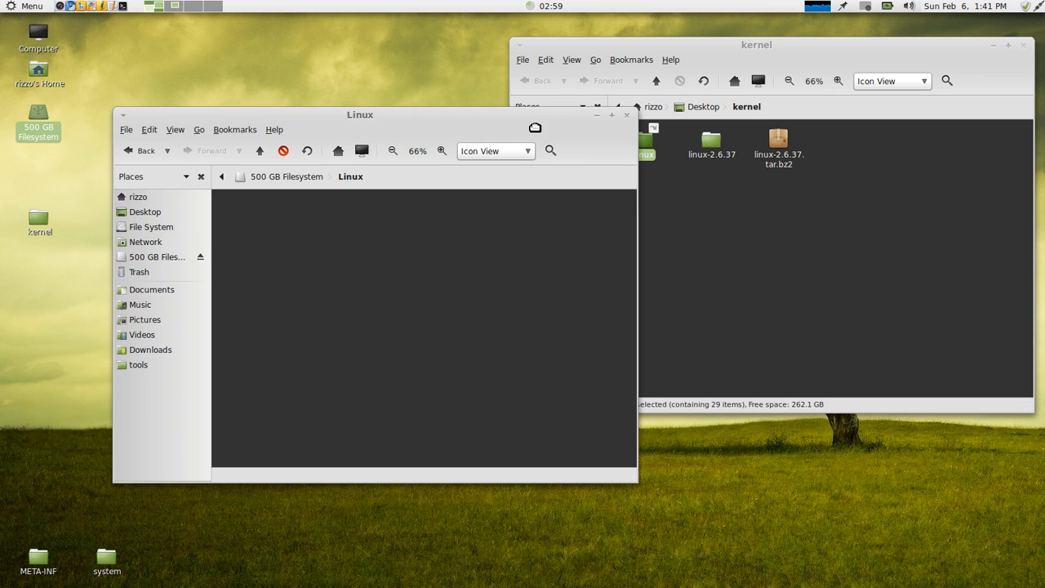
pyautogui.click(246, 209)
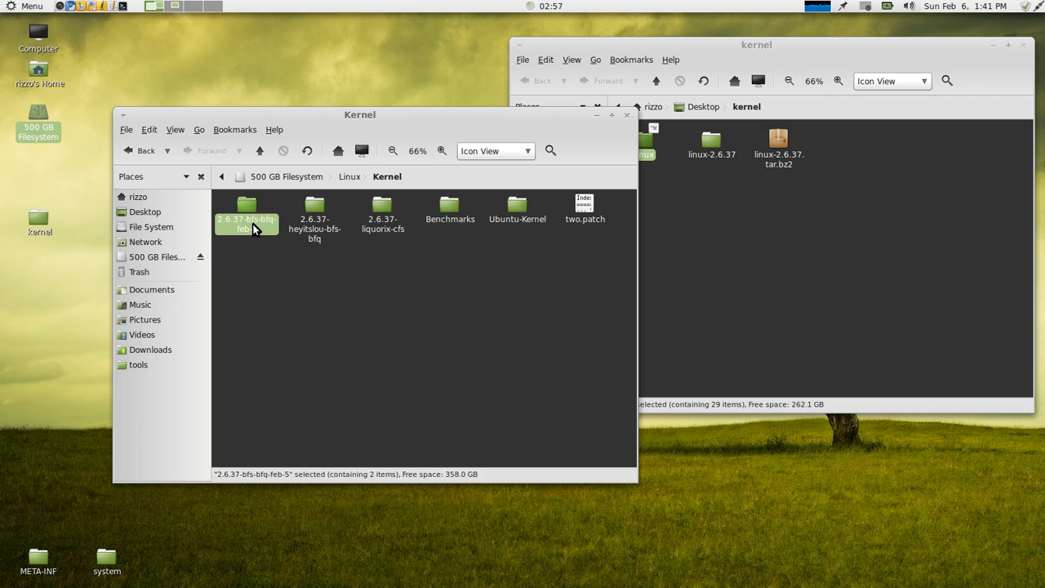
pyautogui.doubleClick(246, 209)
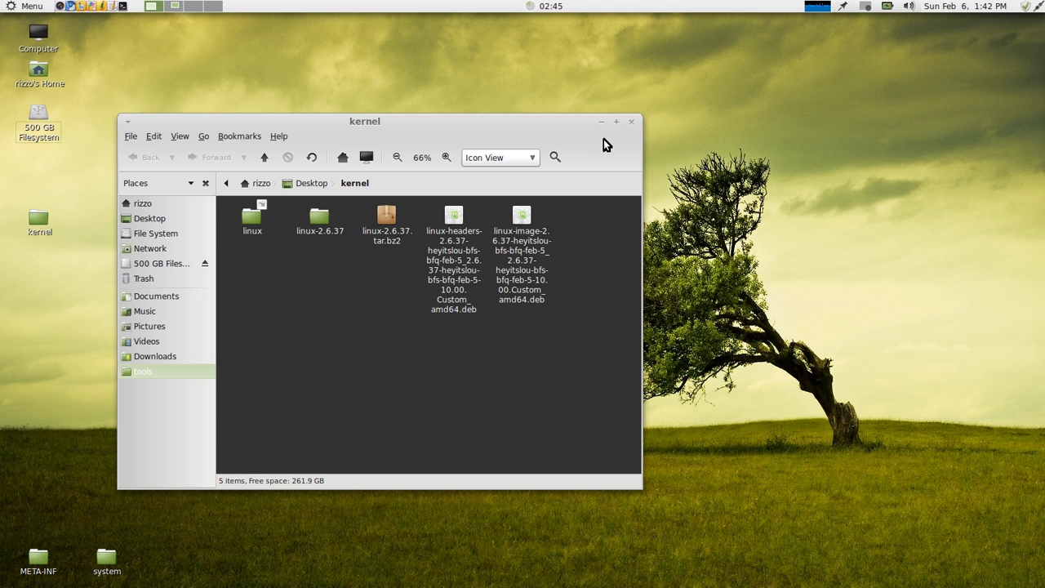
# Load the linux-image .deb in GDebi Package Installer, see it already installed, and close the window
pyautogui.moveTo(366, 121); pyautogui.dragTo(402, 62)
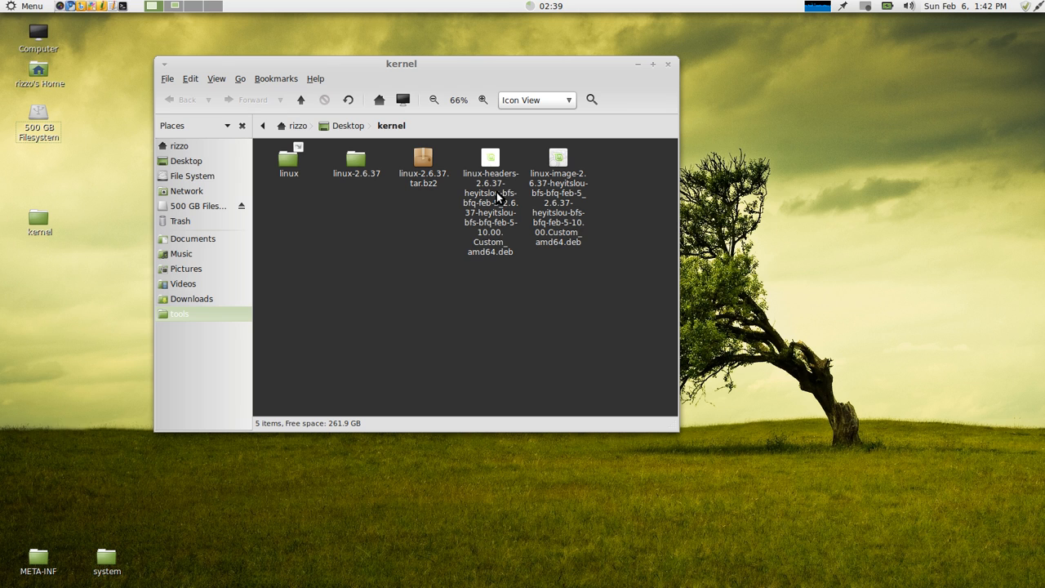
pyautogui.moveTo(491, 180)
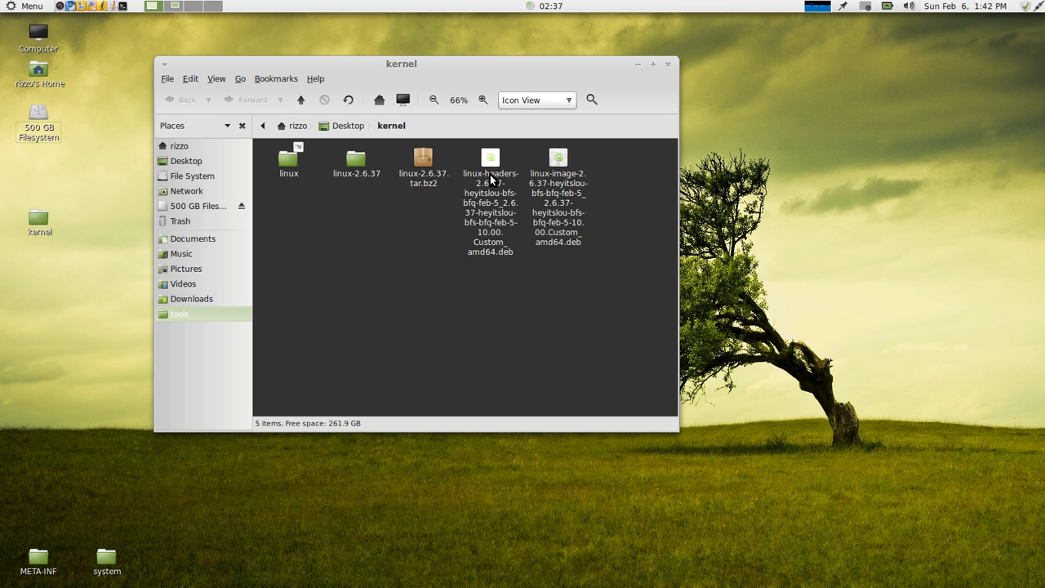
pyautogui.doubleClick(559, 157)
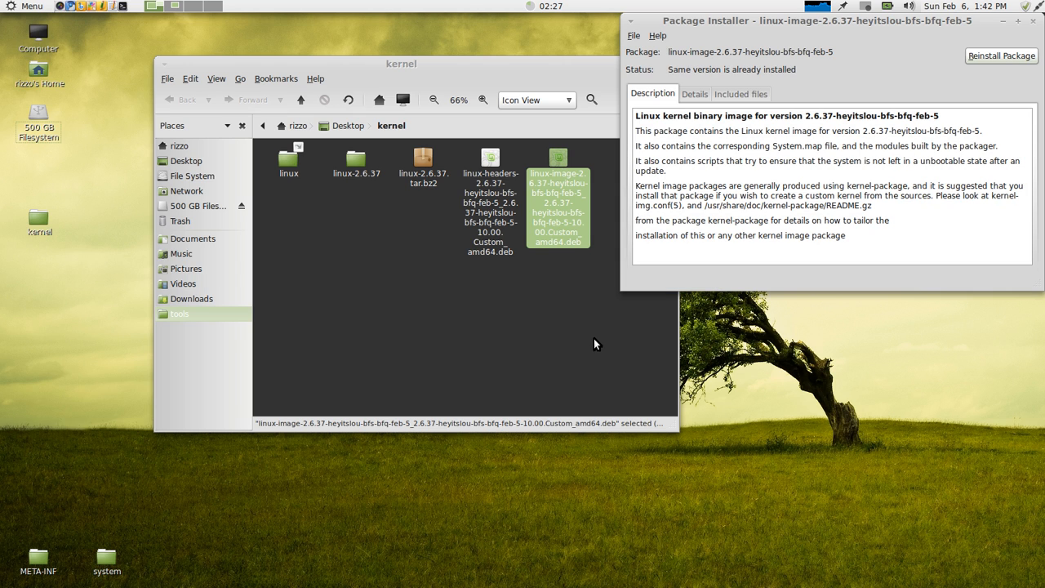
pyautogui.moveTo(1037, 20)
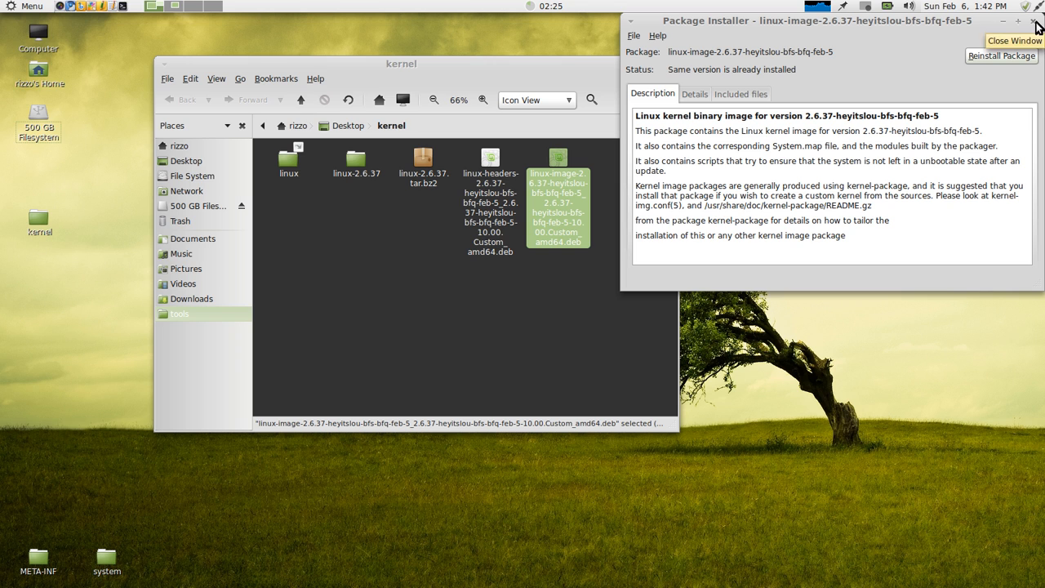
pyautogui.click(1034, 19)
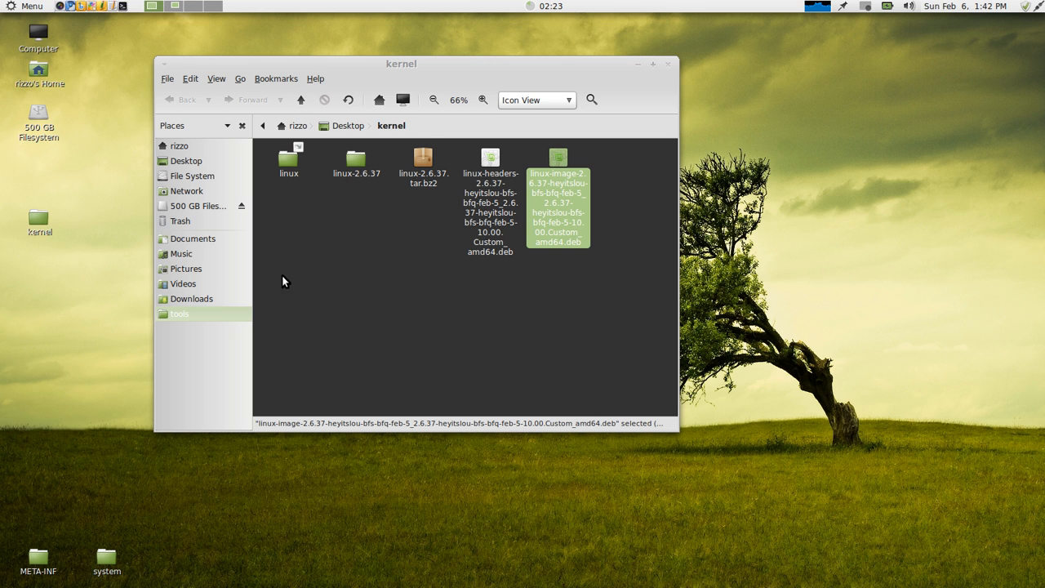
pyautogui.click(26, 7)
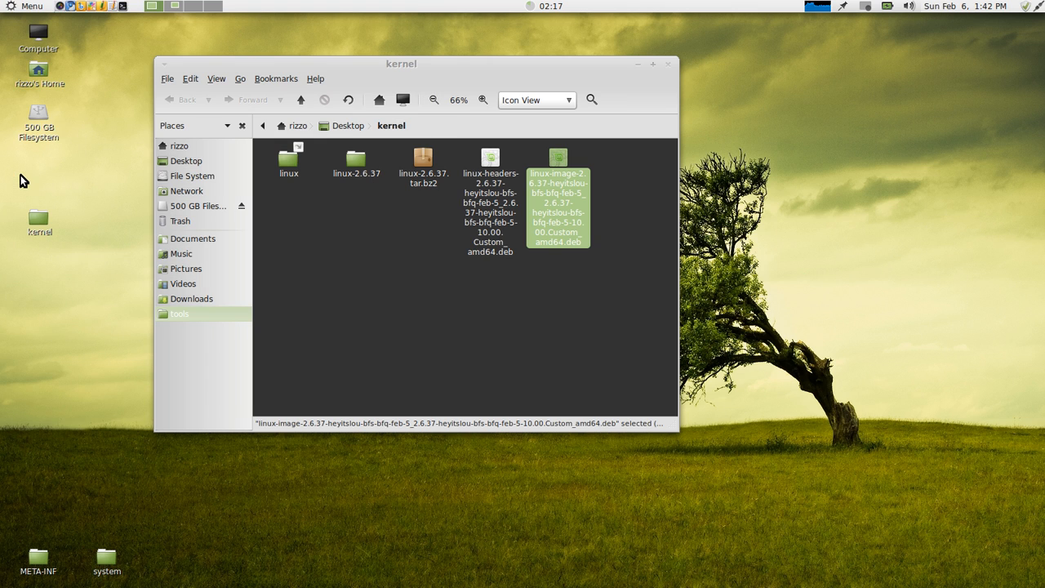
pyautogui.moveTo(26, 178)
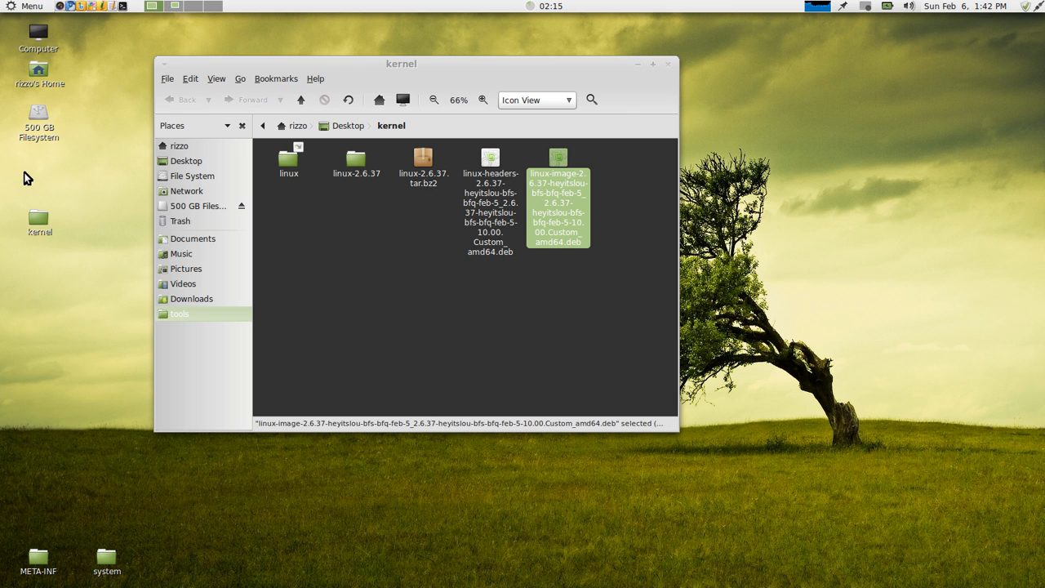
pyautogui.moveTo(699, 143)
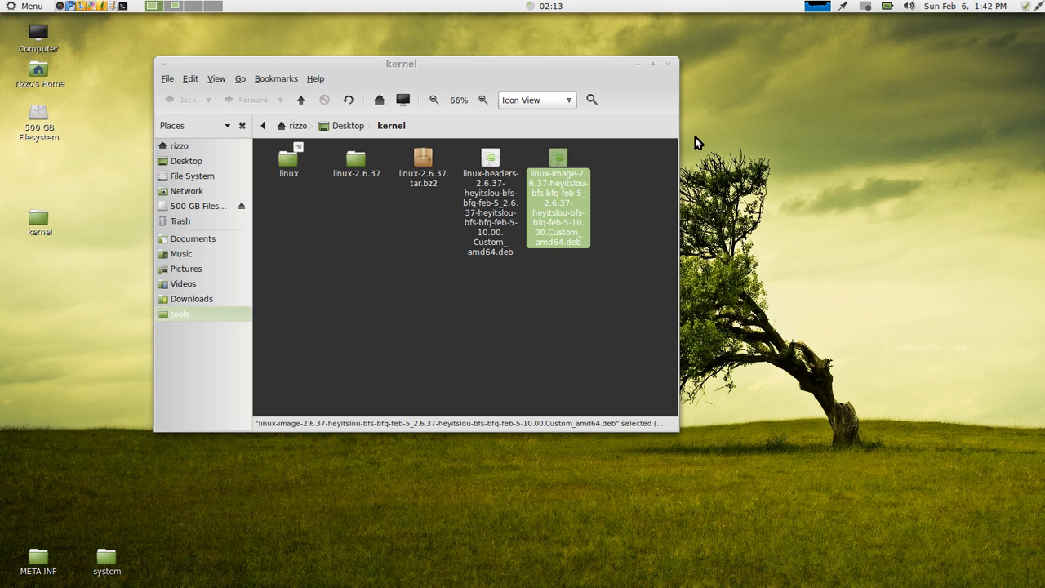
pyautogui.moveTo(666, 186)
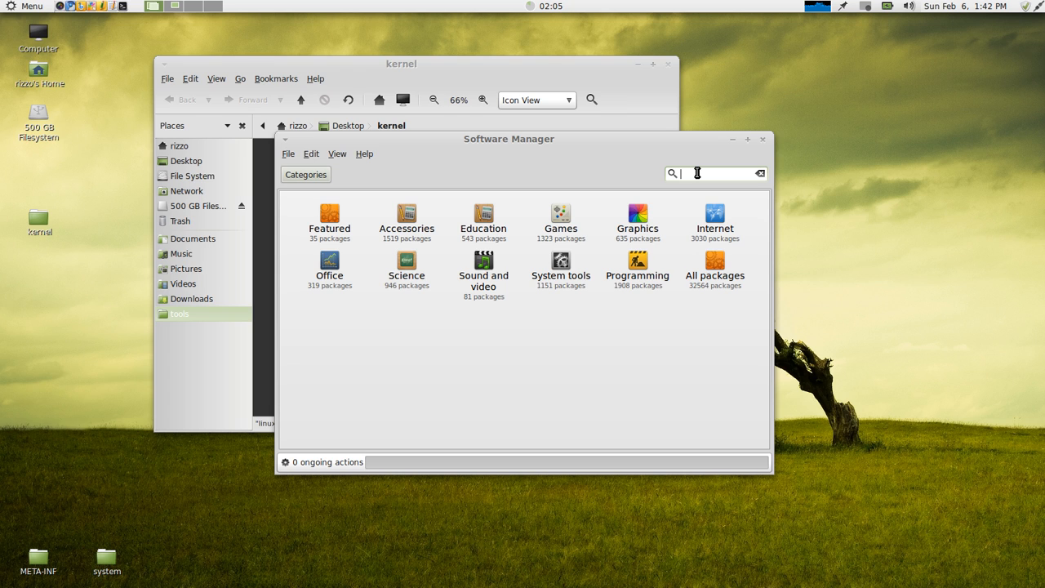
# Search Software Manager for 'gdeb' and view the gdebi package entry
pyautogui.write('gdeb')
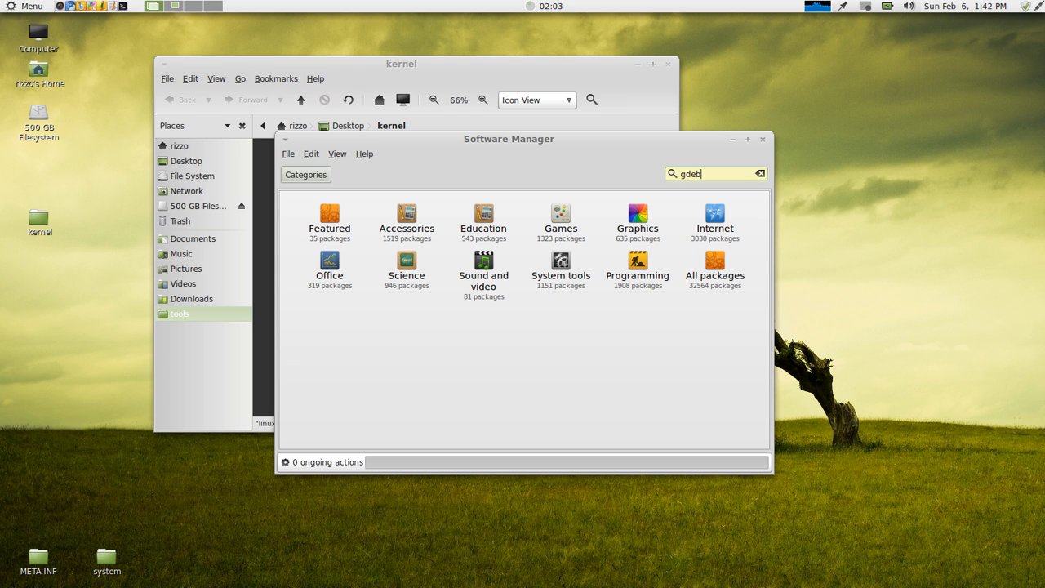
pyautogui.press('Return')
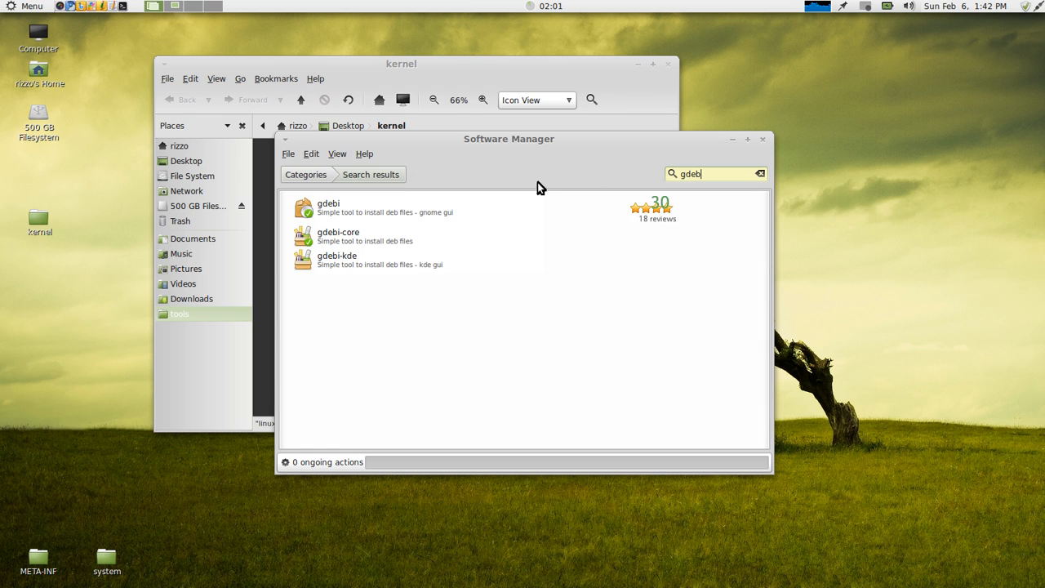
pyautogui.moveTo(346, 209)
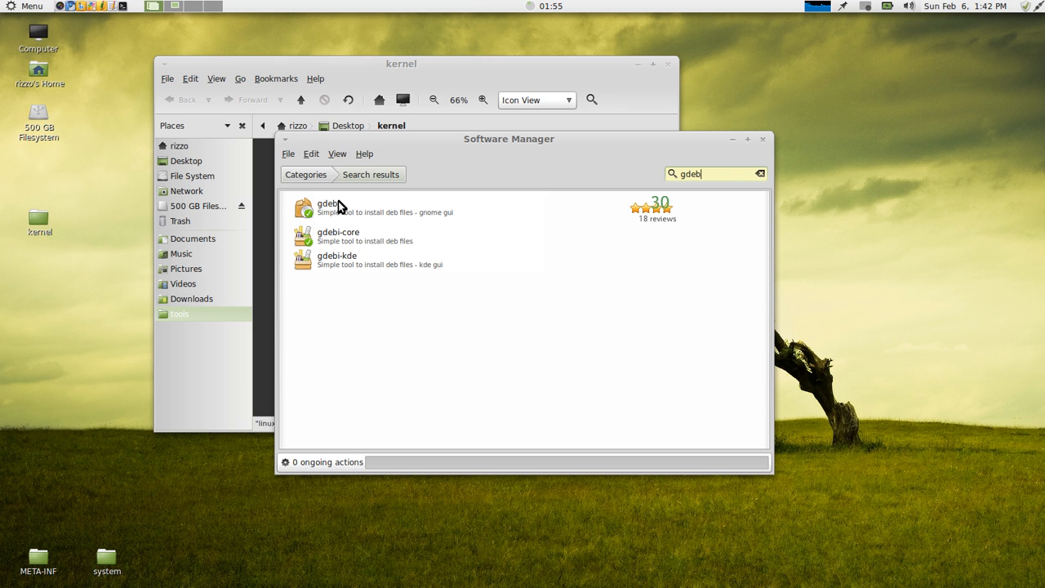
pyautogui.click(330, 207)
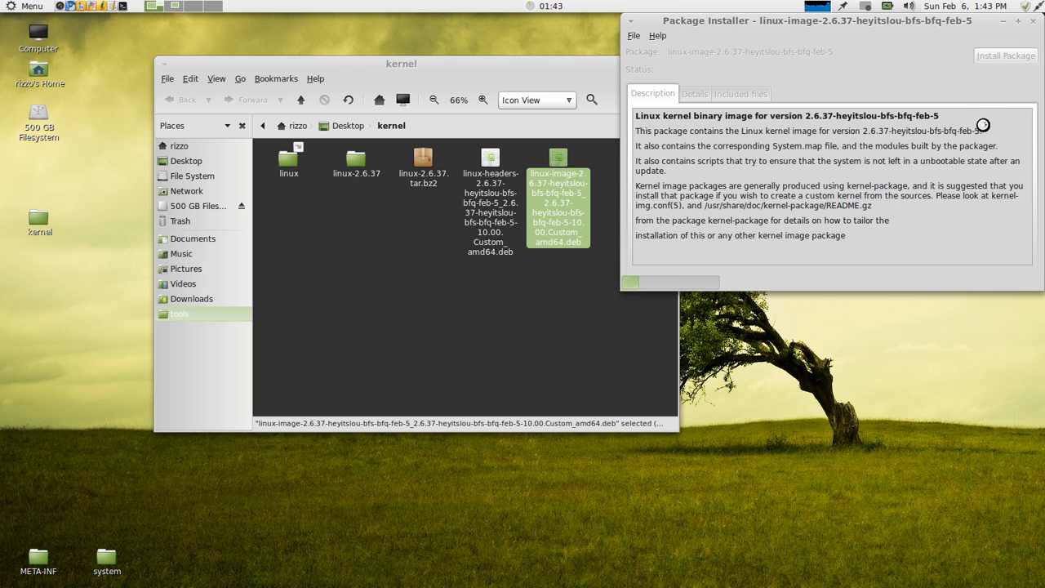
# Reload the linux-image-2.6.37-heytslou-bfs-bfq-feb-5 package in GDebi, which reports the same version installed
pyautogui.click(1006, 56)
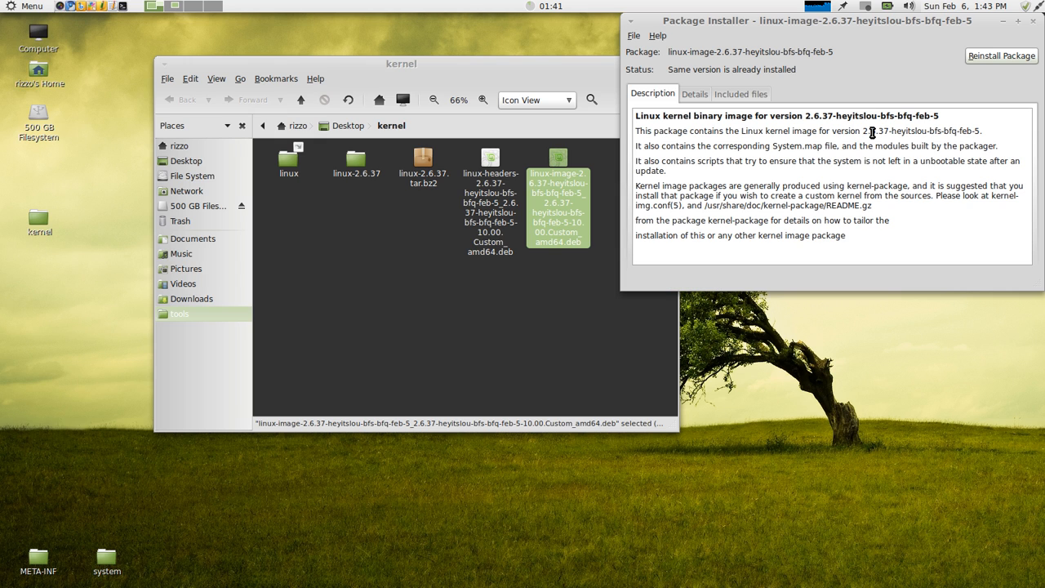
pyautogui.moveTo(918, 44)
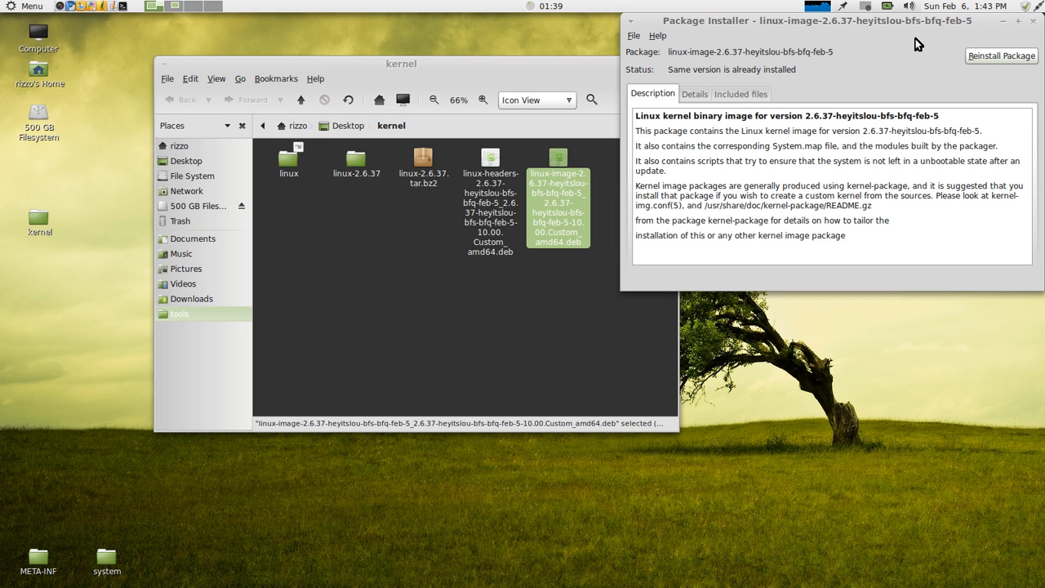
pyautogui.moveTo(657, 133)
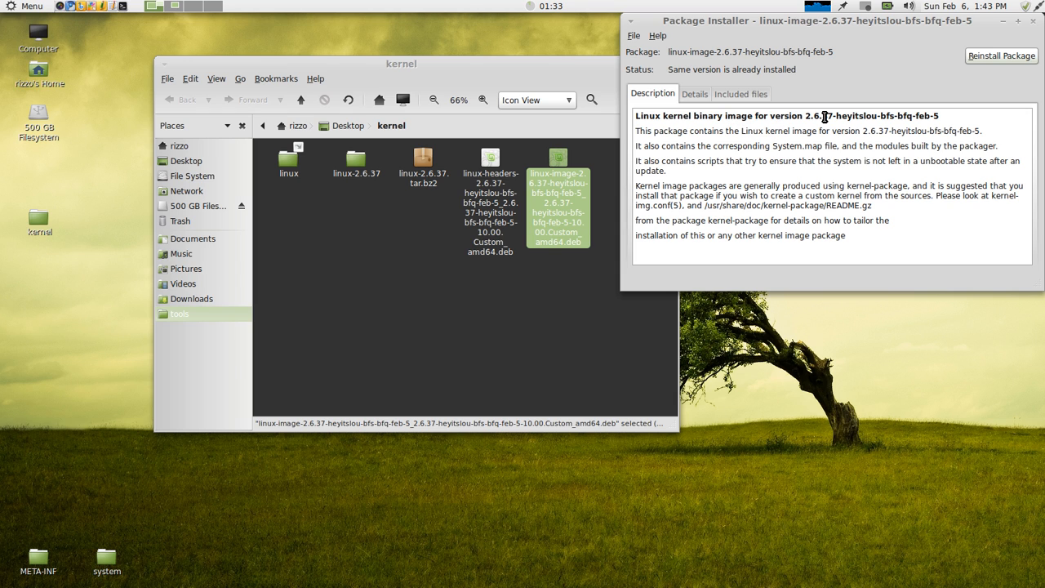
pyautogui.moveTo(892, 124)
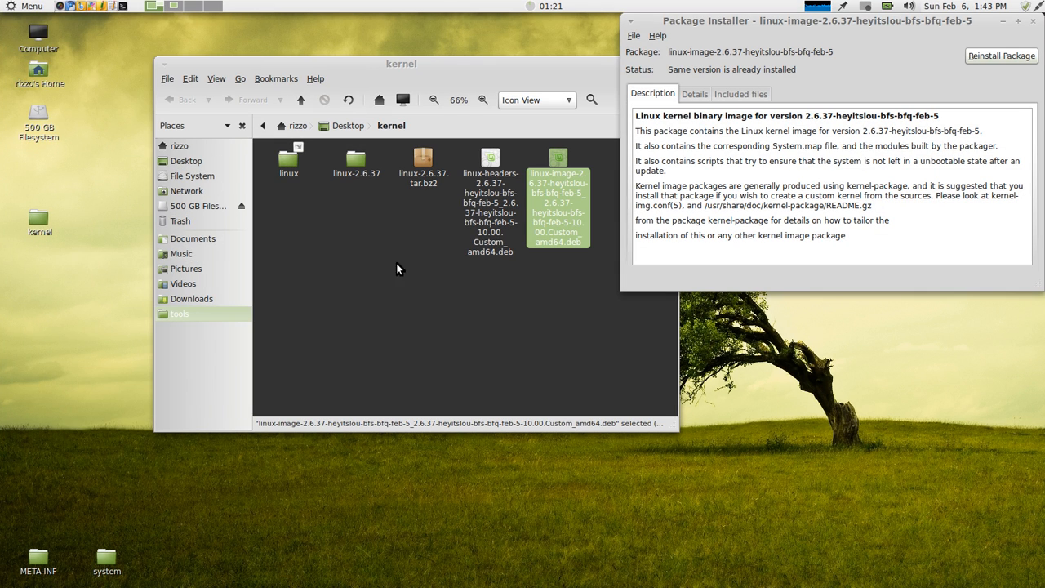
pyautogui.moveTo(837, 105)
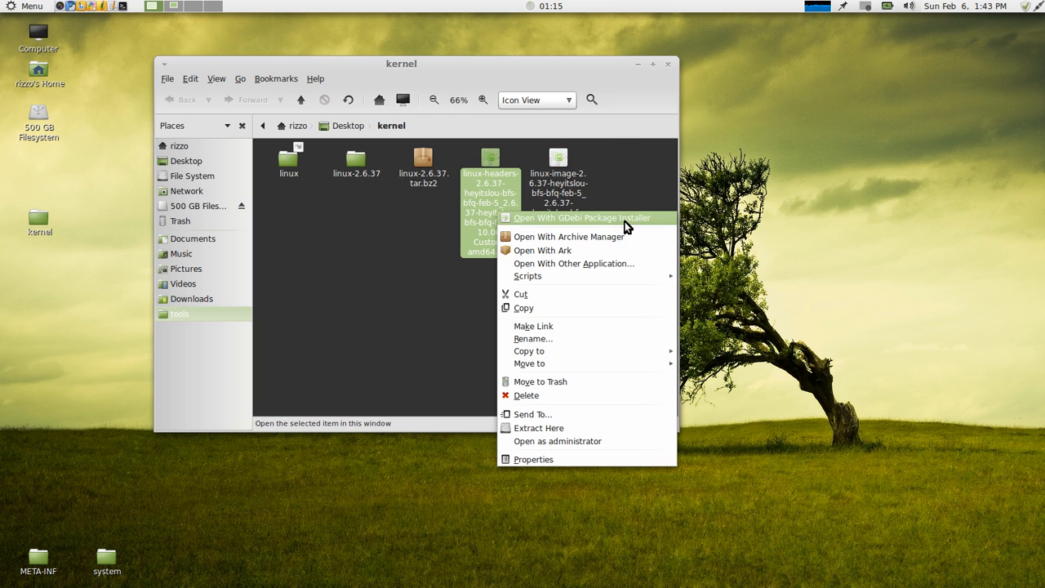
# Load the linux-headers .deb via Open With GDebi, shown as already installed, and close the kernel folder
pyautogui.click(582, 217)
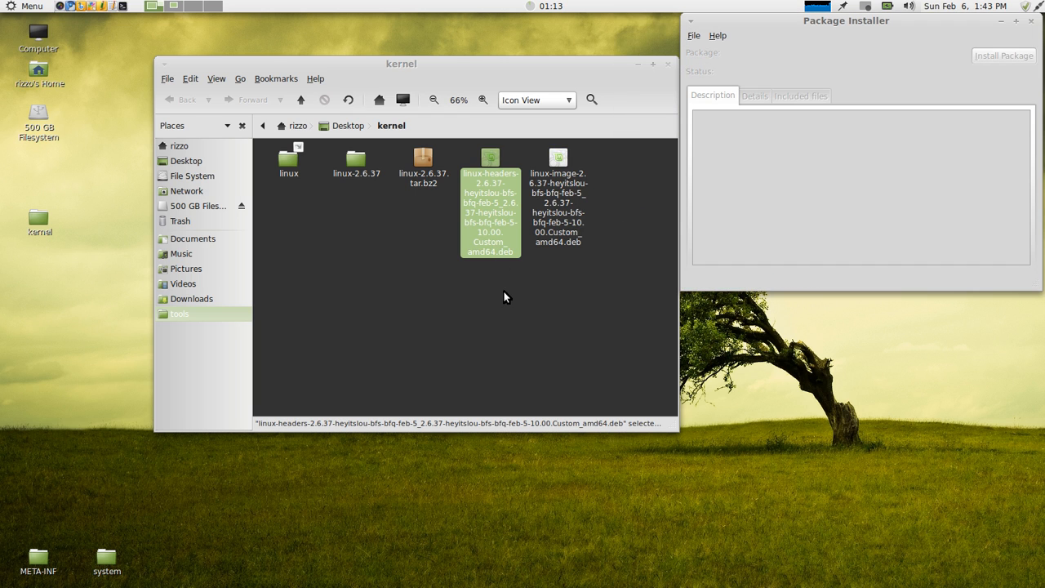
pyautogui.rightClick(490, 204)
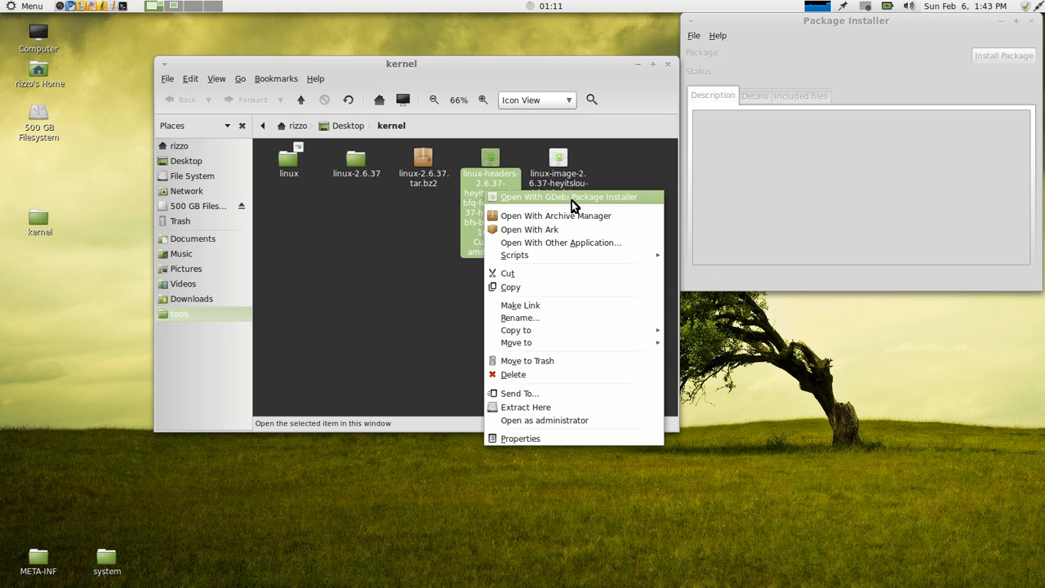
pyautogui.click(568, 196)
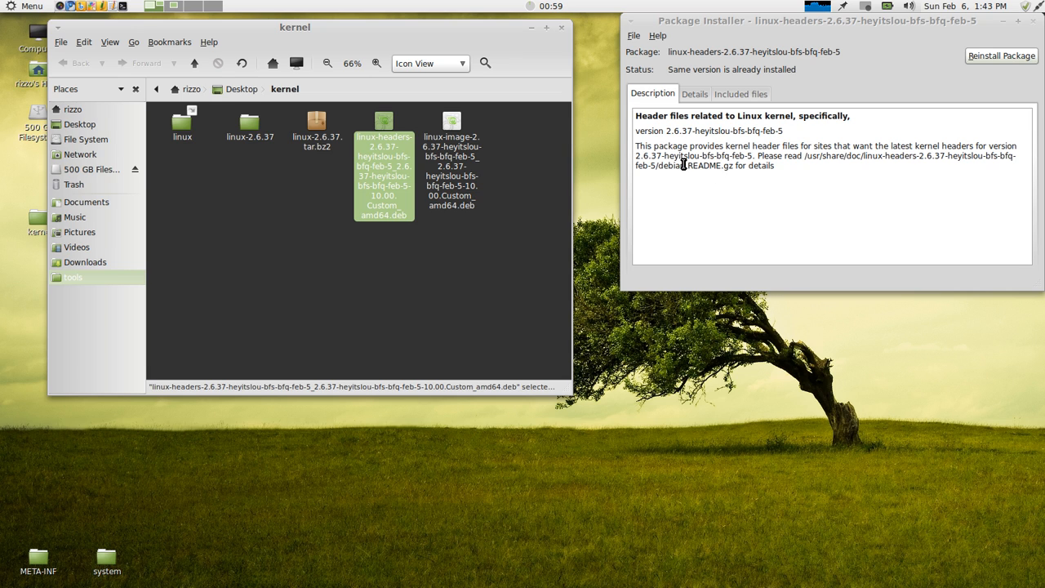
pyautogui.moveTo(787, 185)
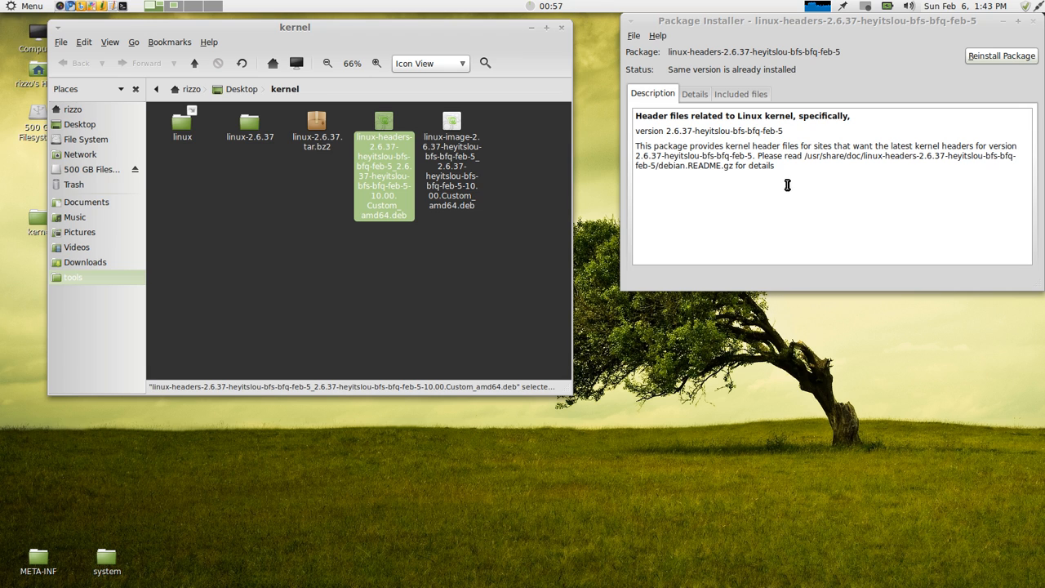
pyautogui.moveTo(837, 160)
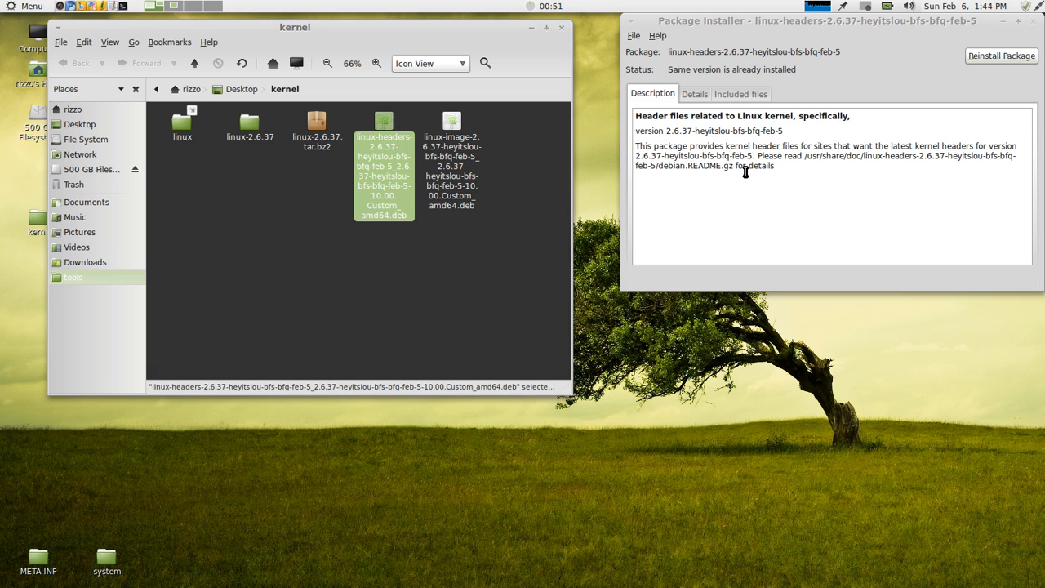
pyautogui.moveTo(927, 178)
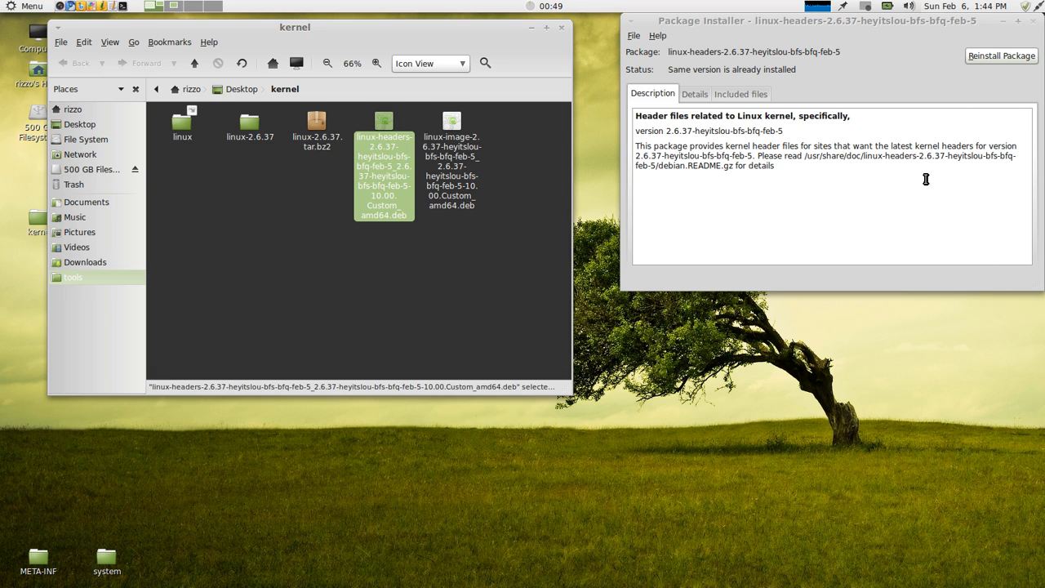
pyautogui.moveTo(930, 183)
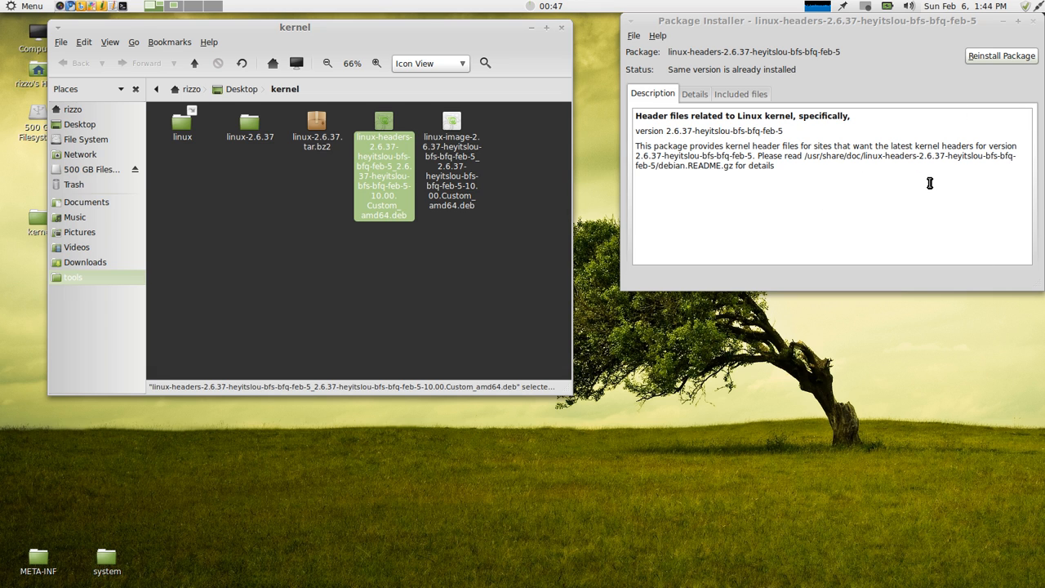
pyautogui.moveTo(941, 180)
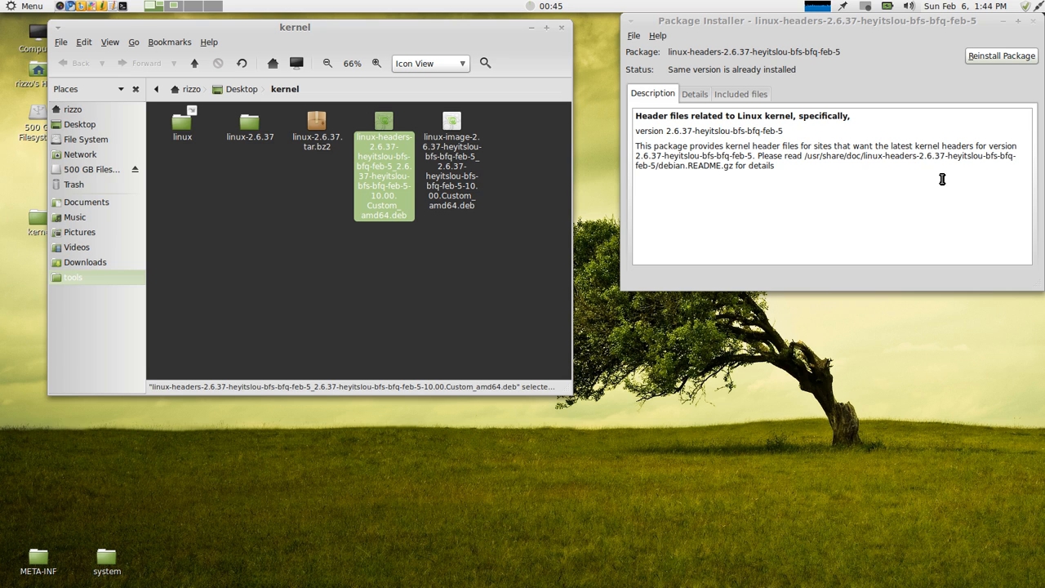
pyautogui.moveTo(988, 152)
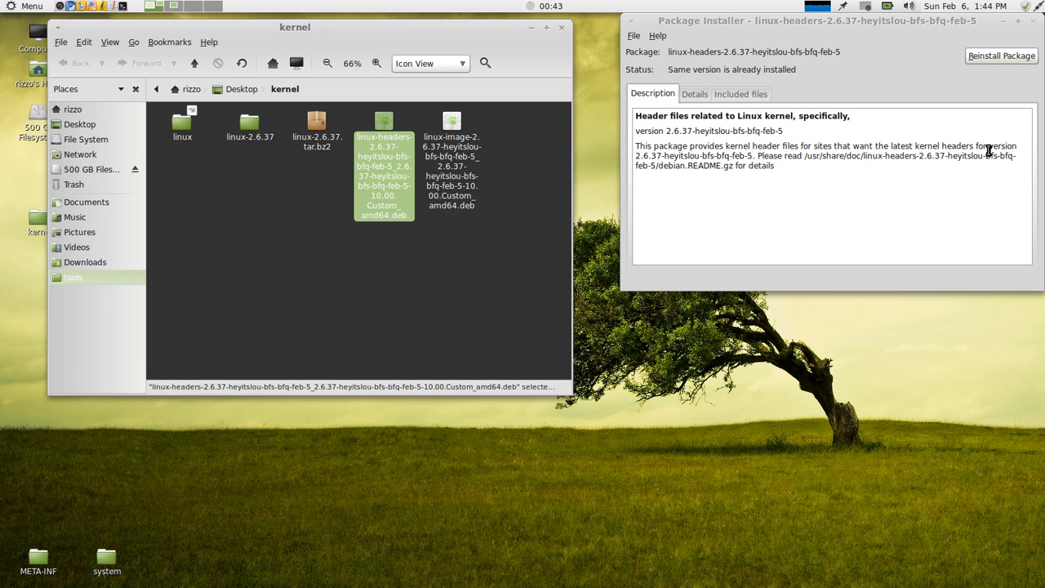
pyautogui.moveTo(978, 170)
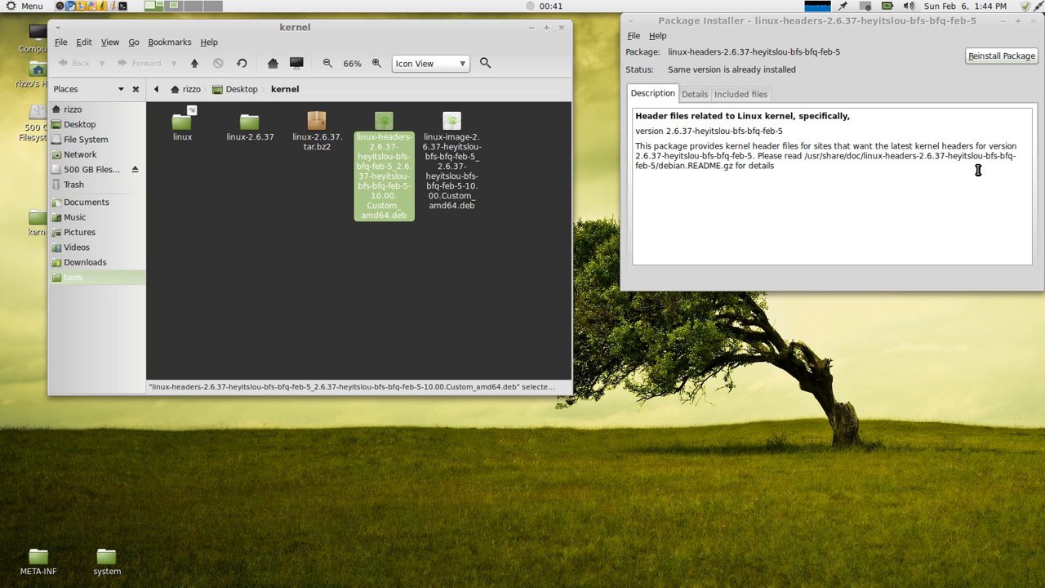
pyautogui.moveTo(792, 100)
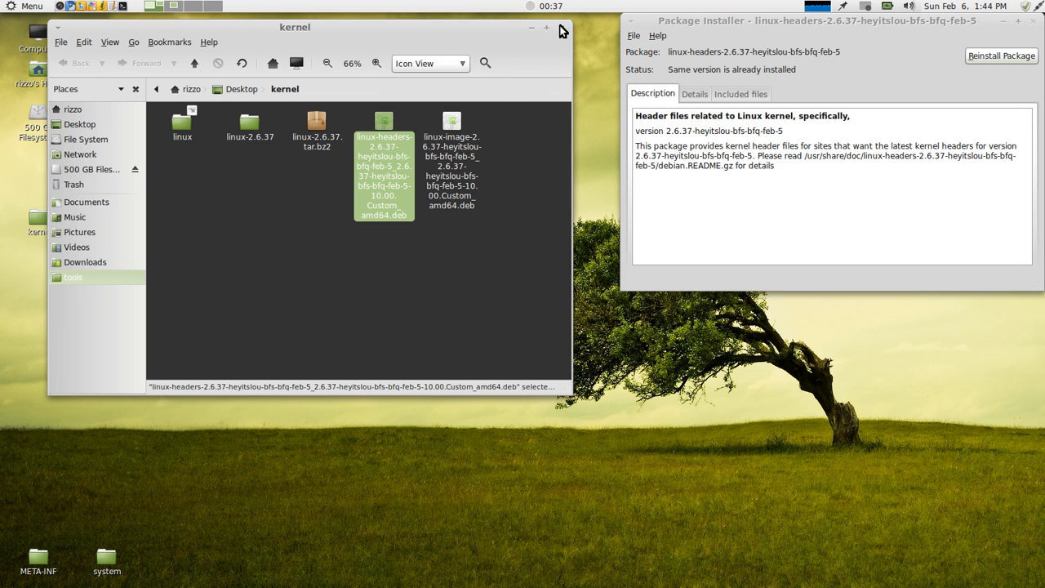
pyautogui.click(562, 26)
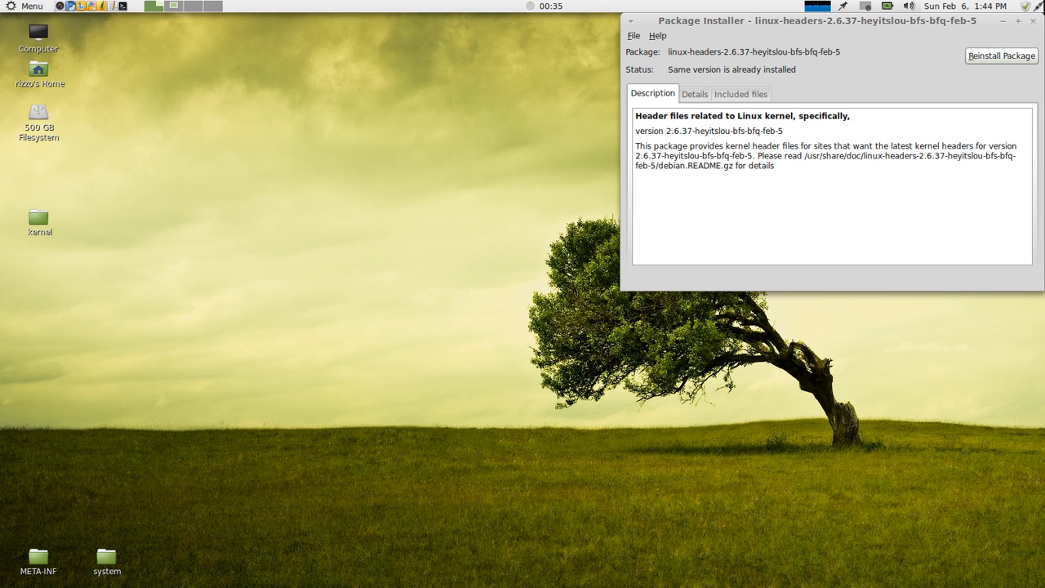